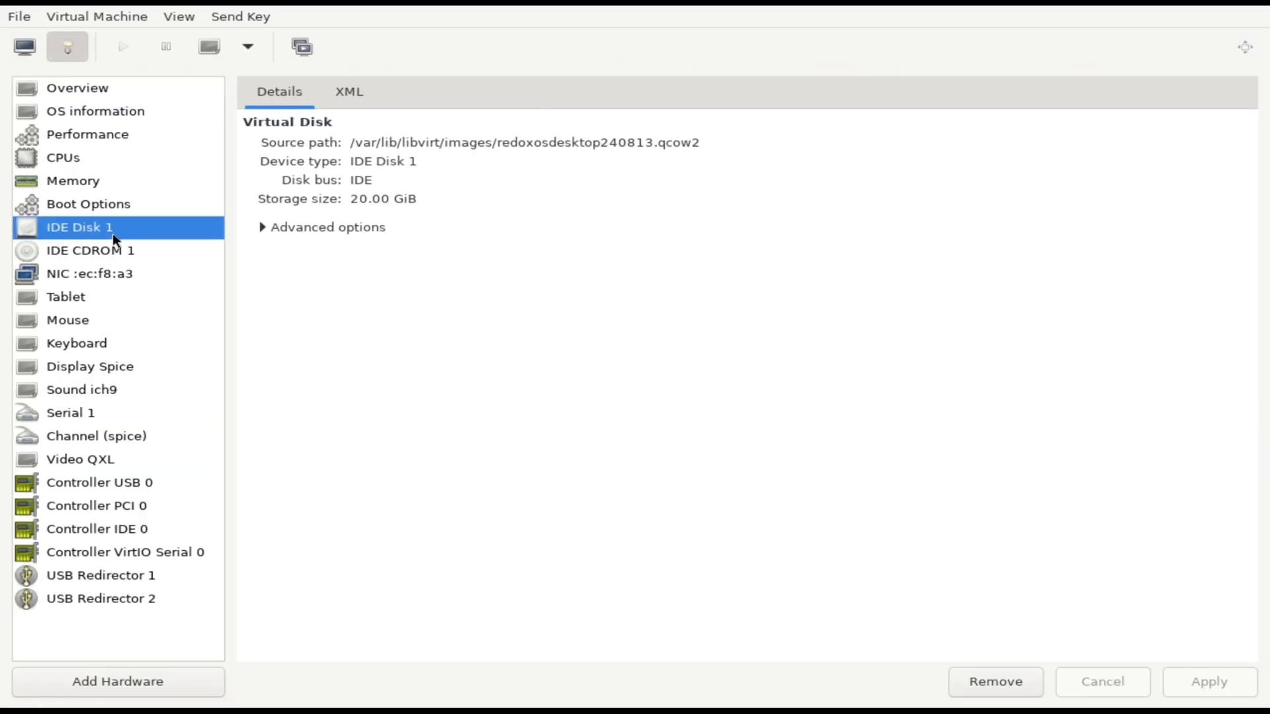
Review IDE Disk 1 advanced settings, Overview, Boot Options and IDE CDROM 1, then view the console.
click(267, 227)
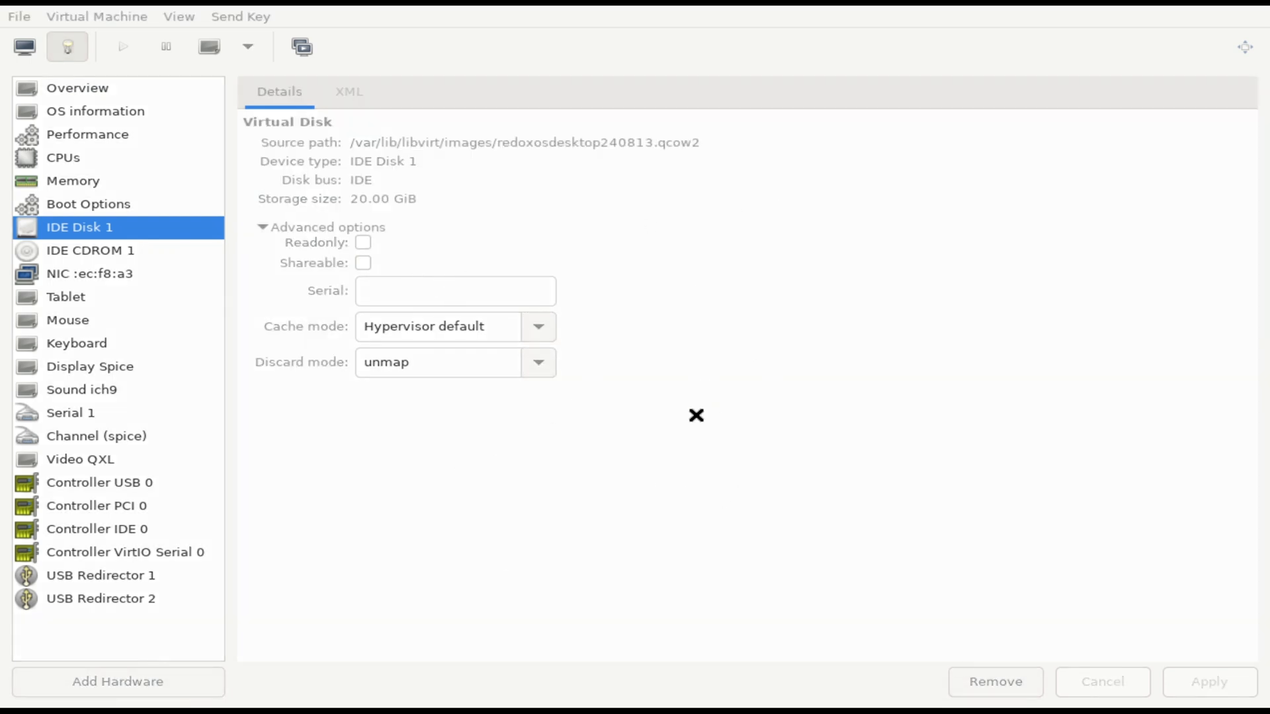
click(76, 87)
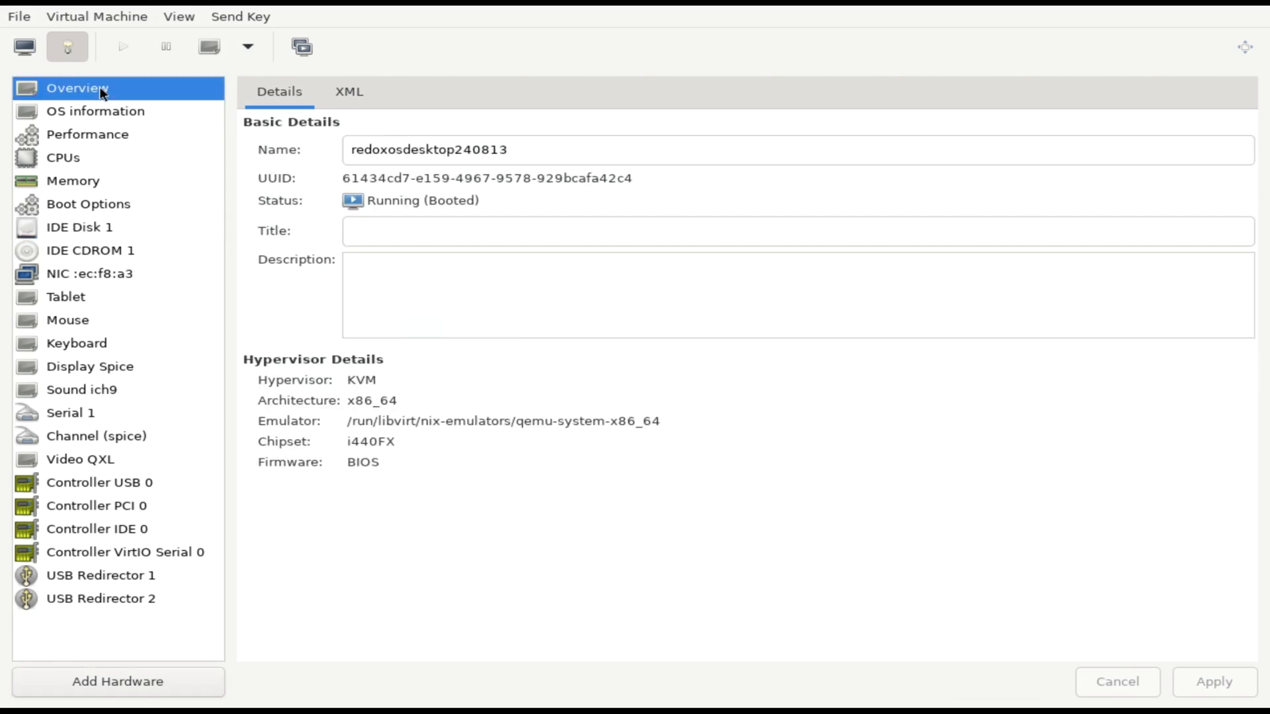
click(88, 203)
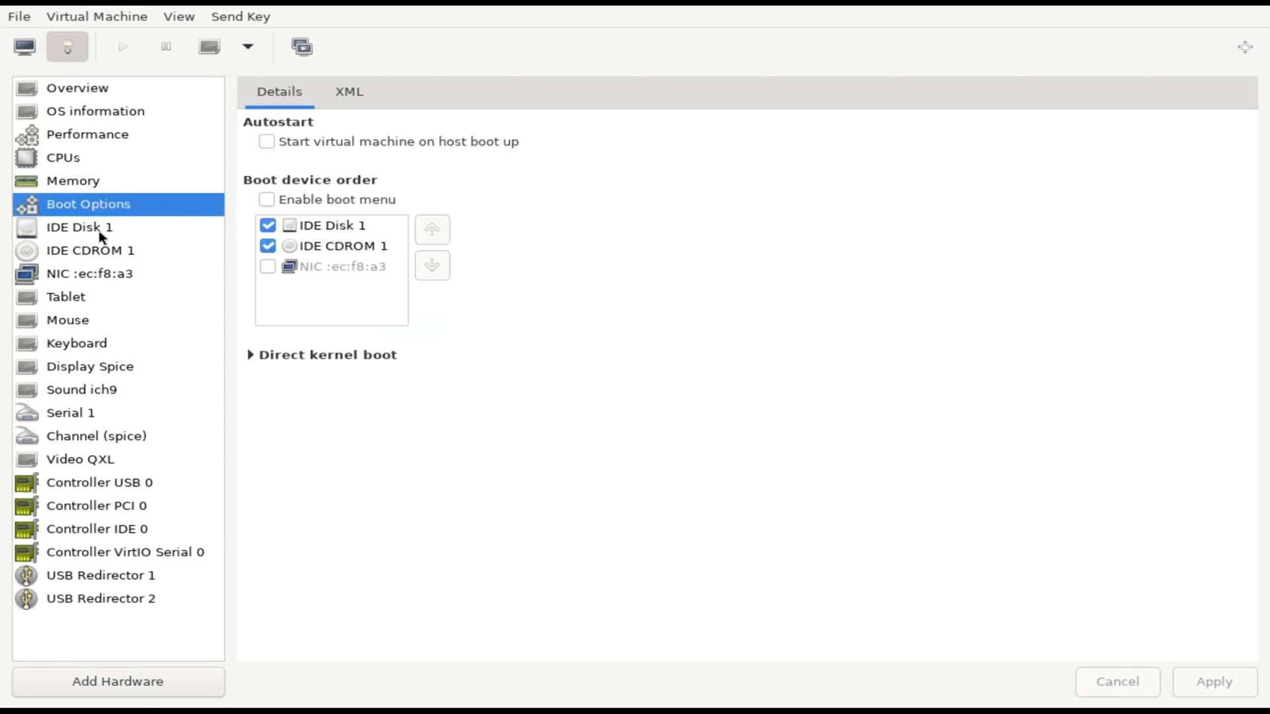
click(90, 250)
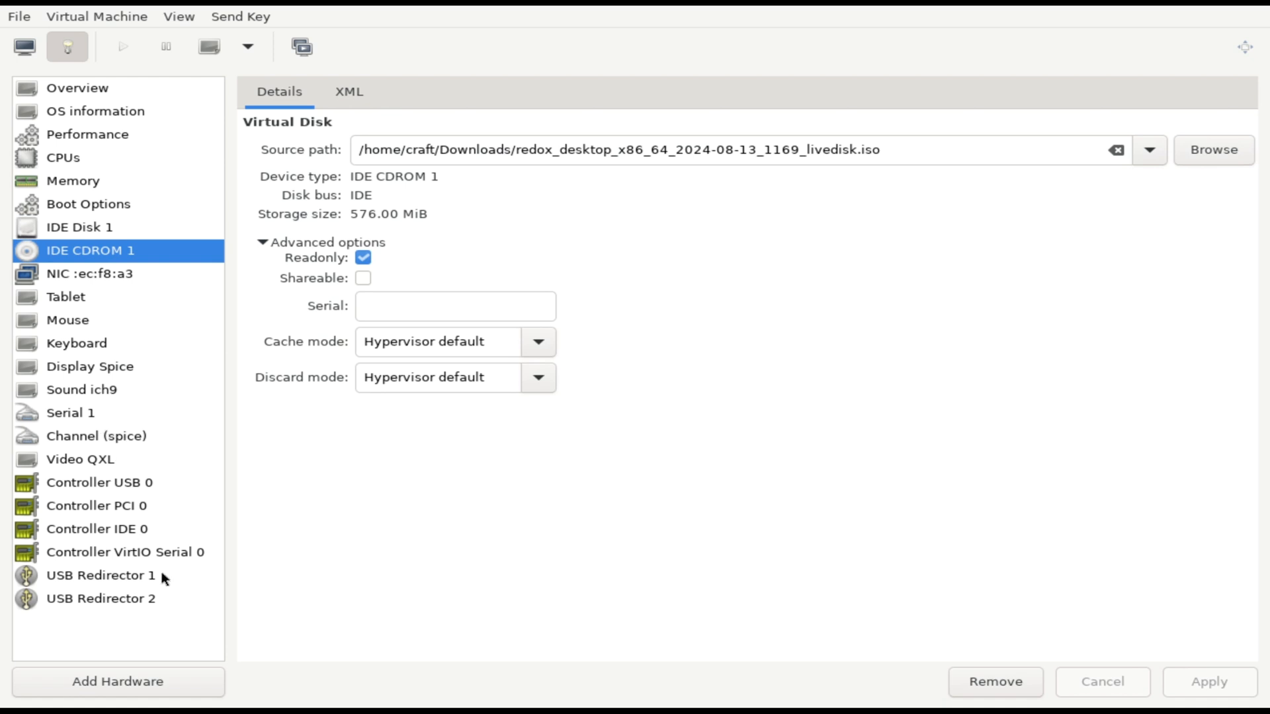
mouse_move(90, 217)
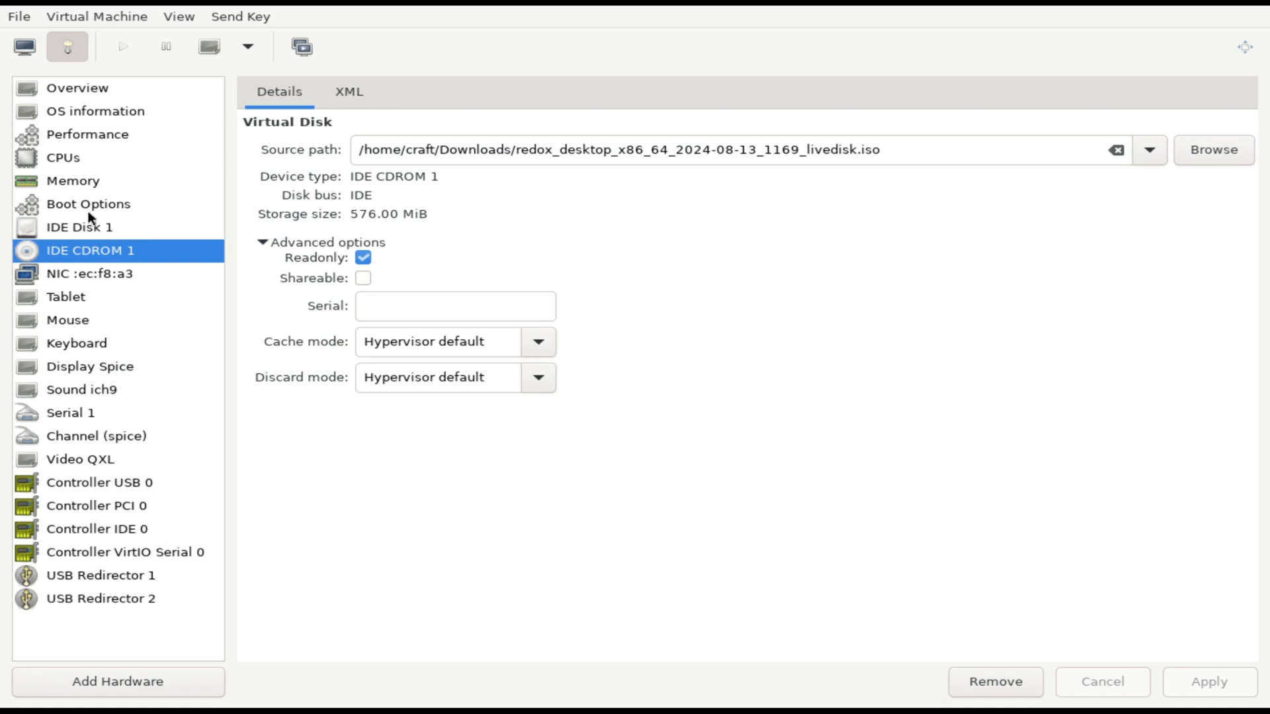
click(88, 205)
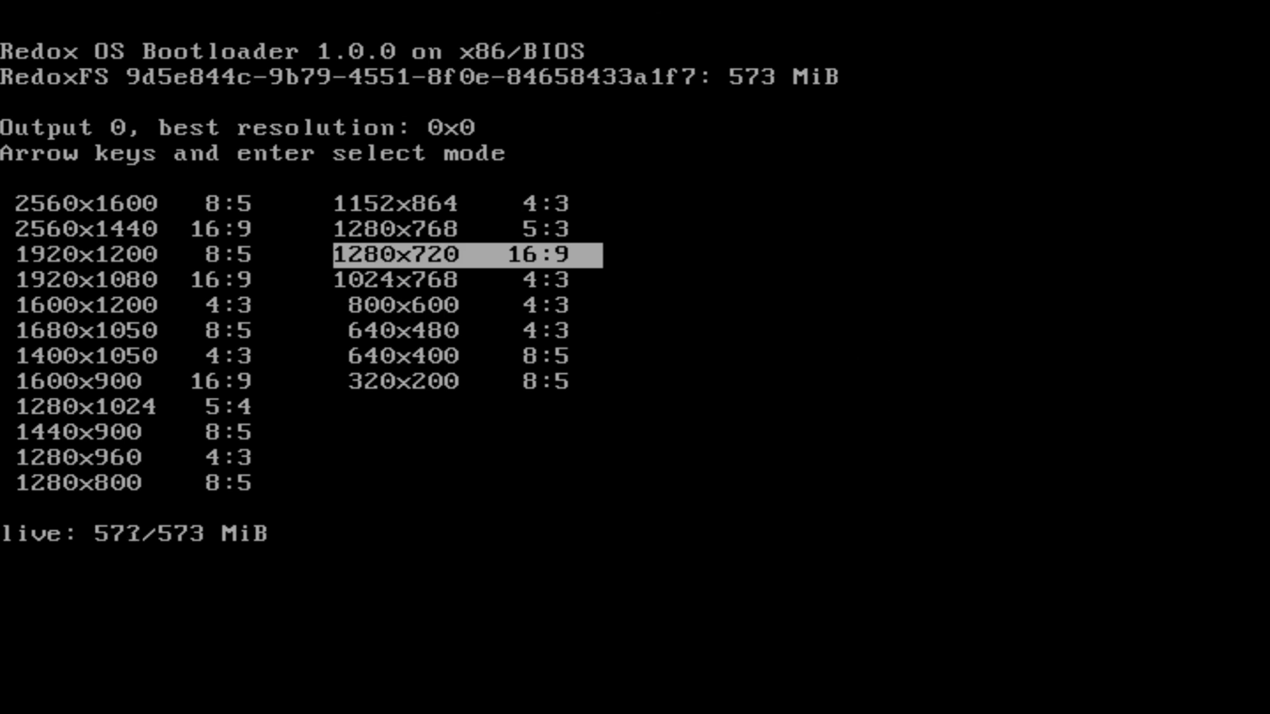
Boot Redox at 1280x720 to the desktop and return to the hardware details.
key(enter)
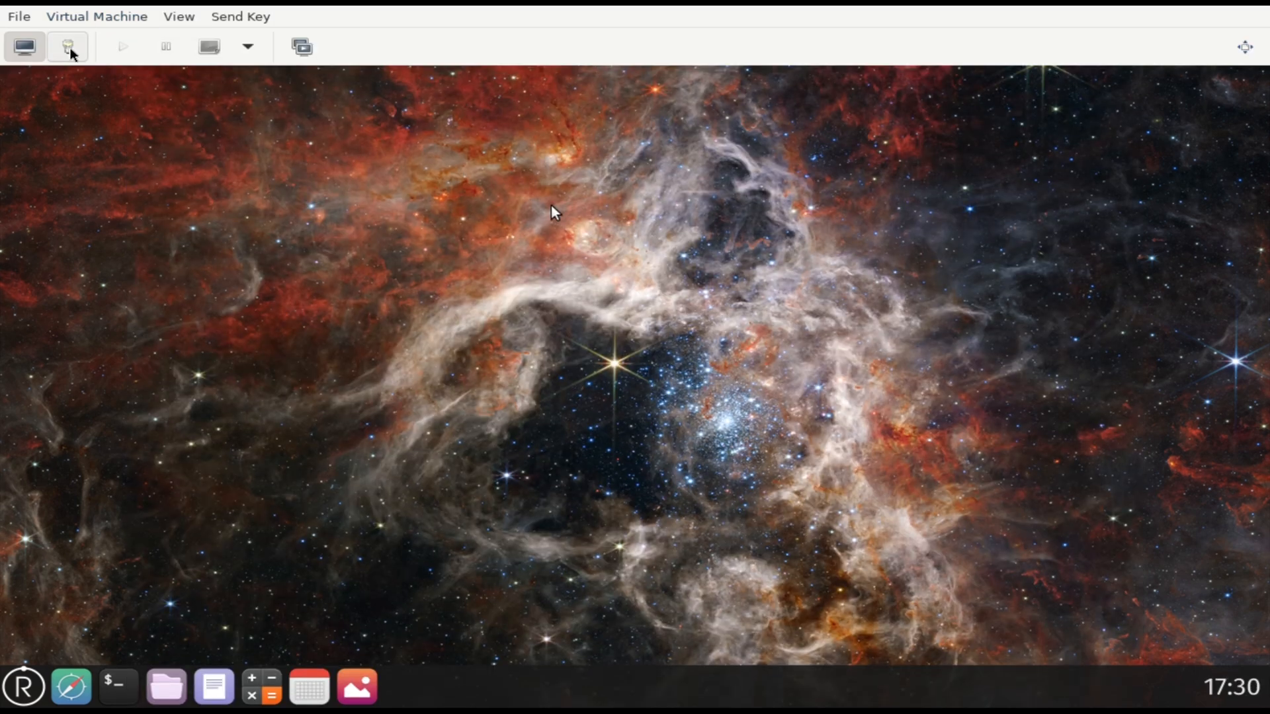
click(68, 46)
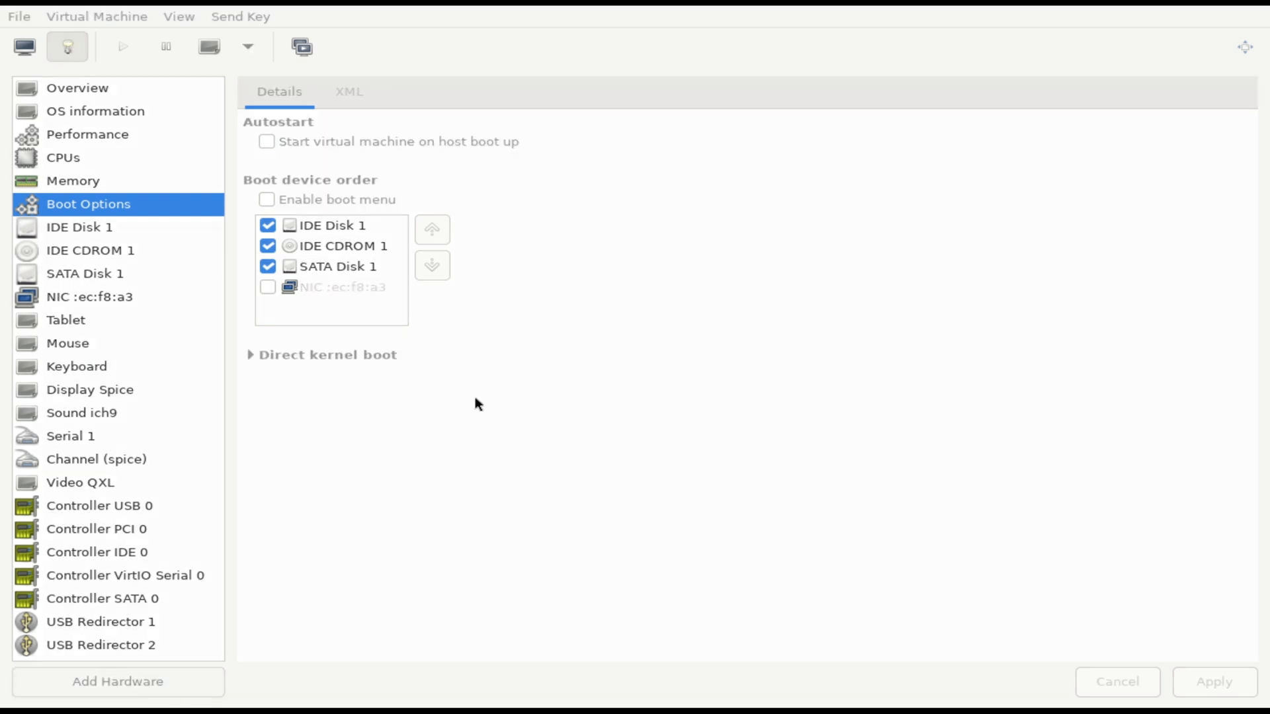
mouse_move(691, 397)
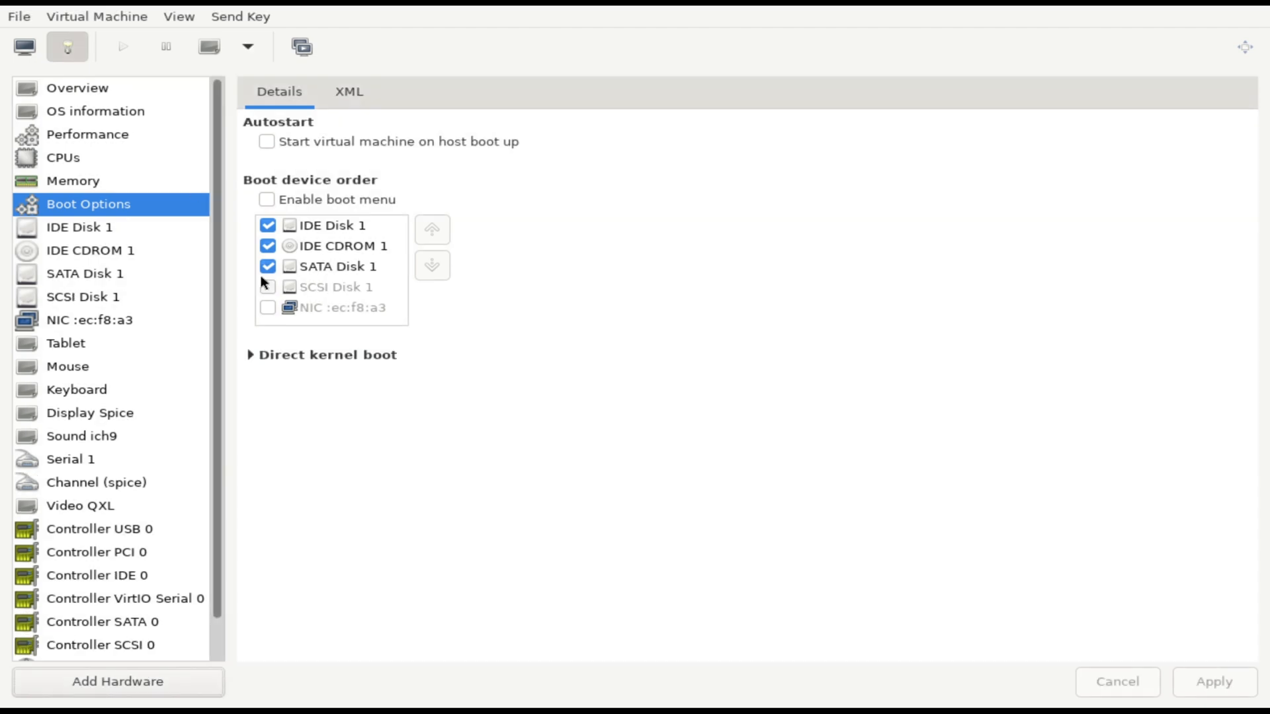
Enable booting from the SCSI disk in Boot Options.
click(267, 287)
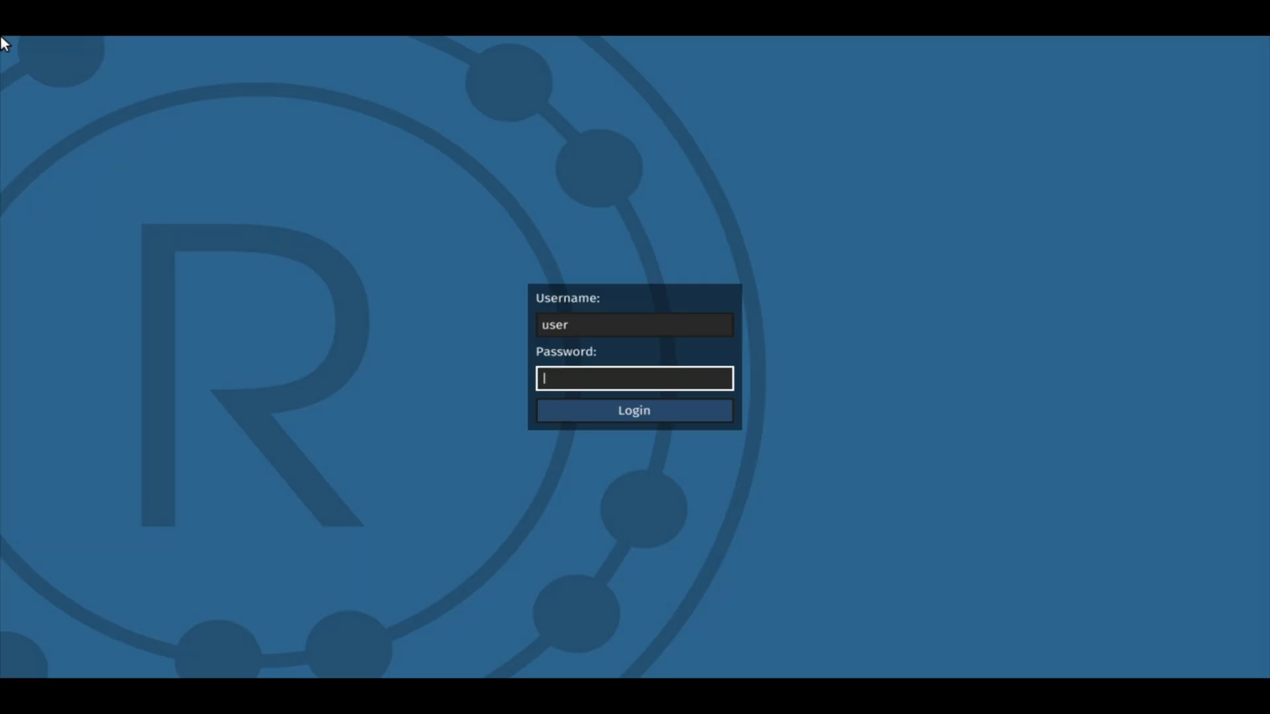
mouse_move(711, 429)
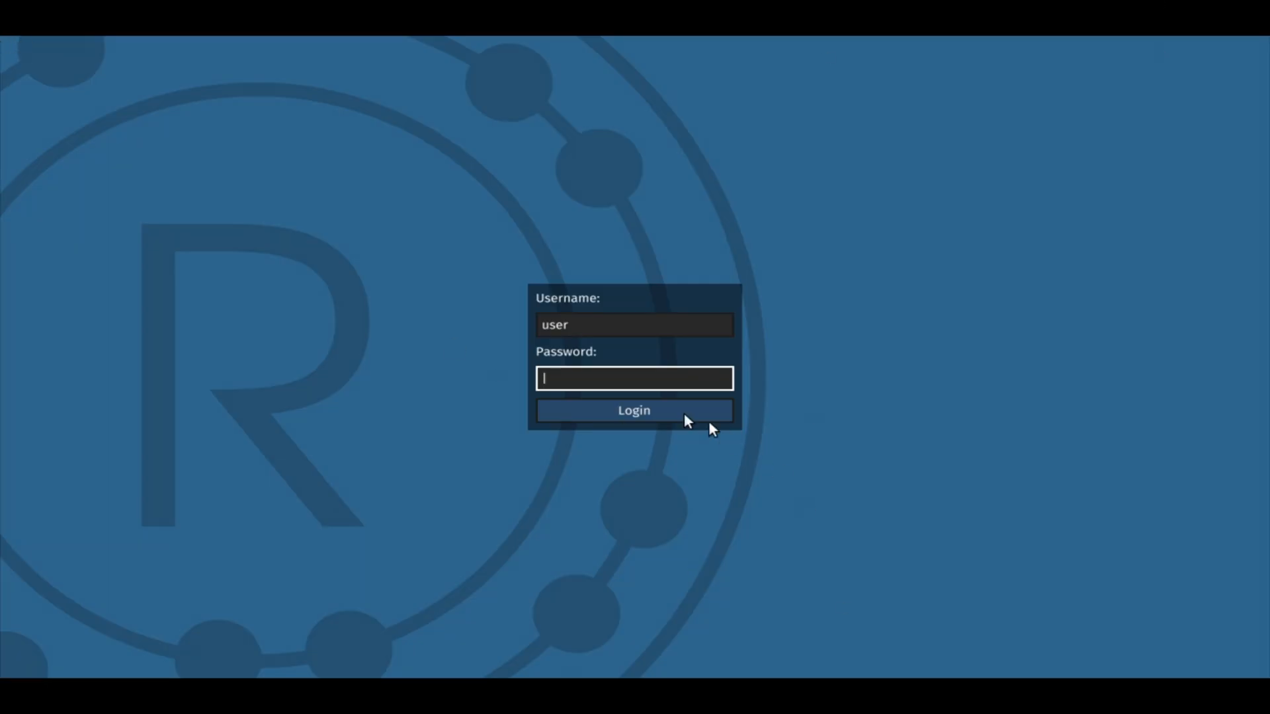
Log in as user with an empty password and launch an app from the dock.
click(634, 410)
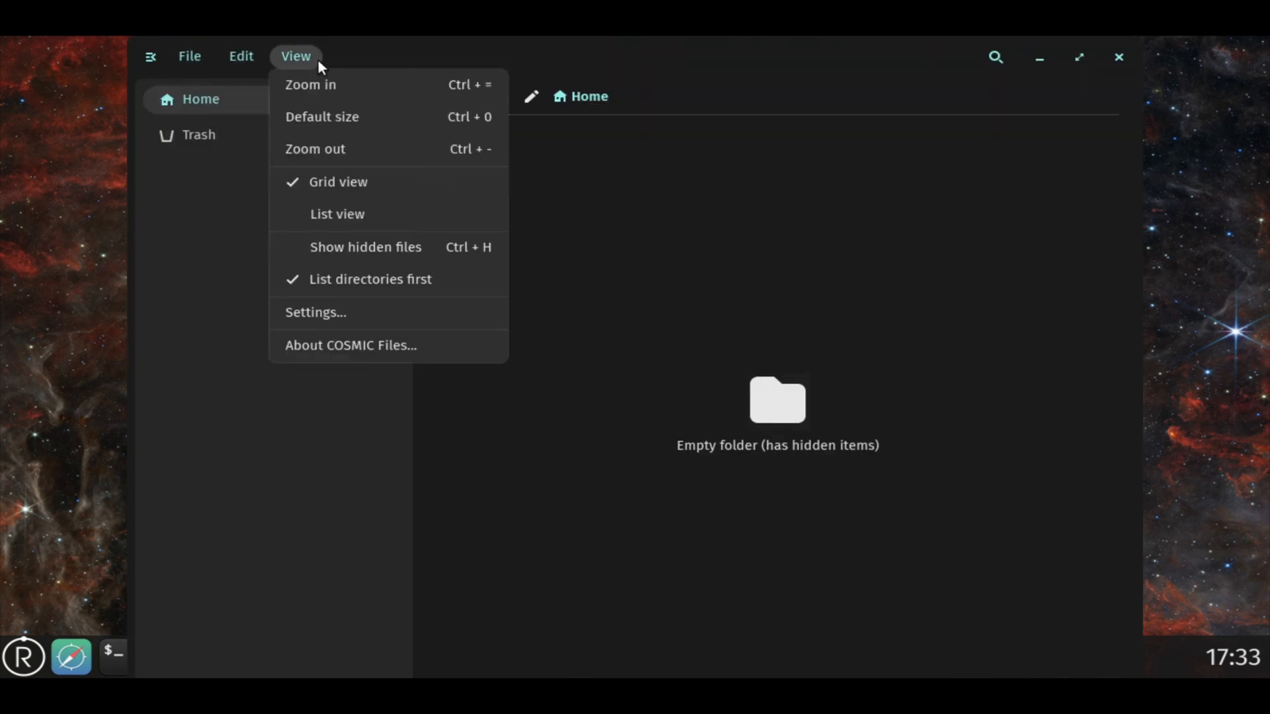
click(113, 656)
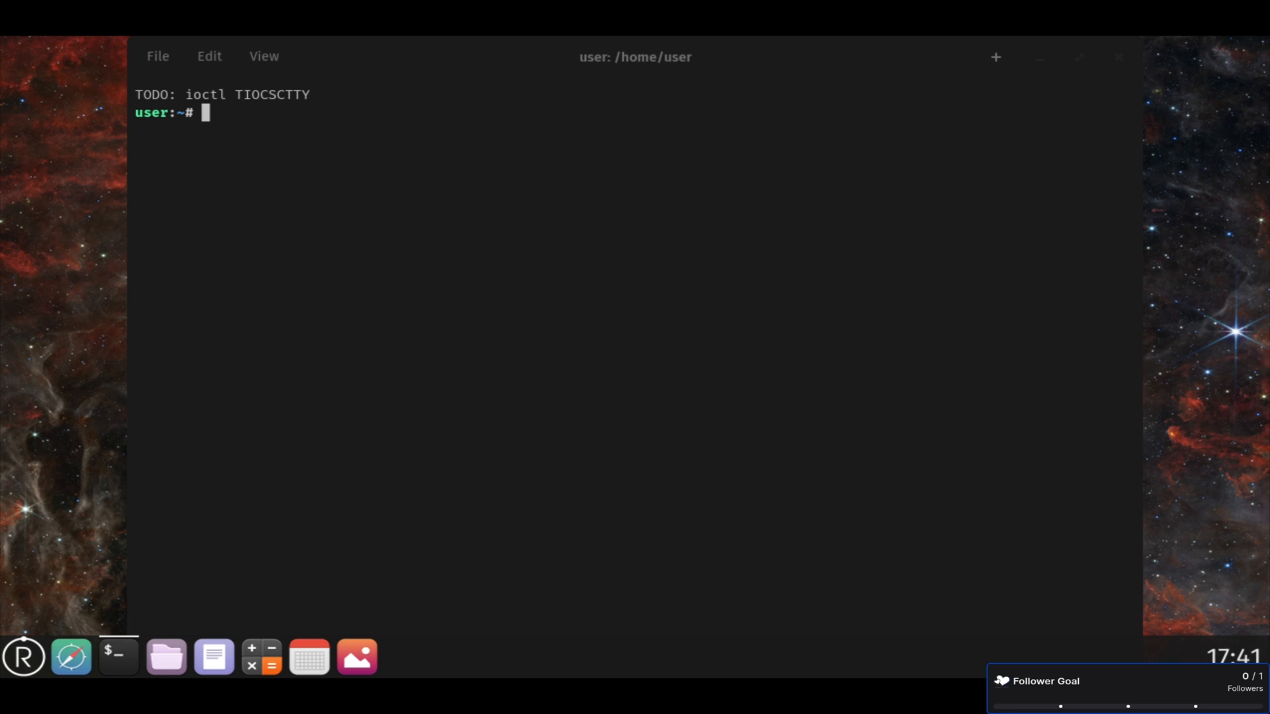
List the root directory with ls in the terminal, maximize it, and use the dock.
text(ls -la /dev/)
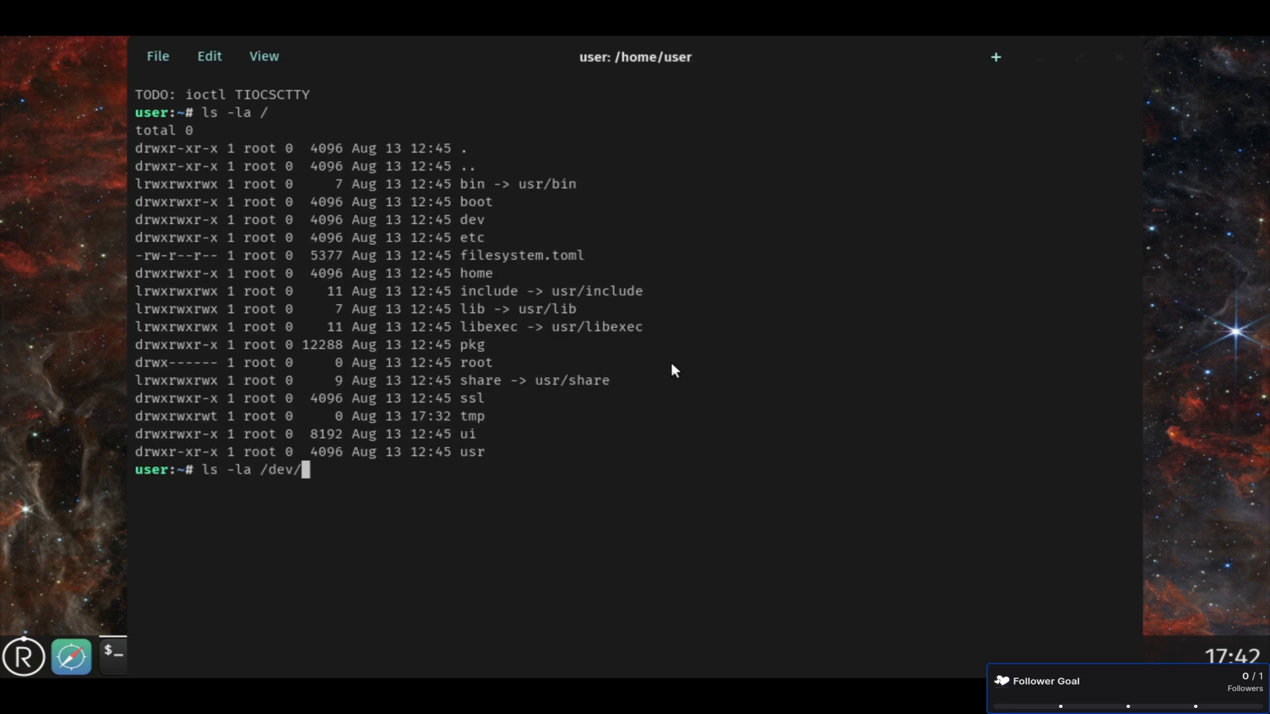
key(Return)
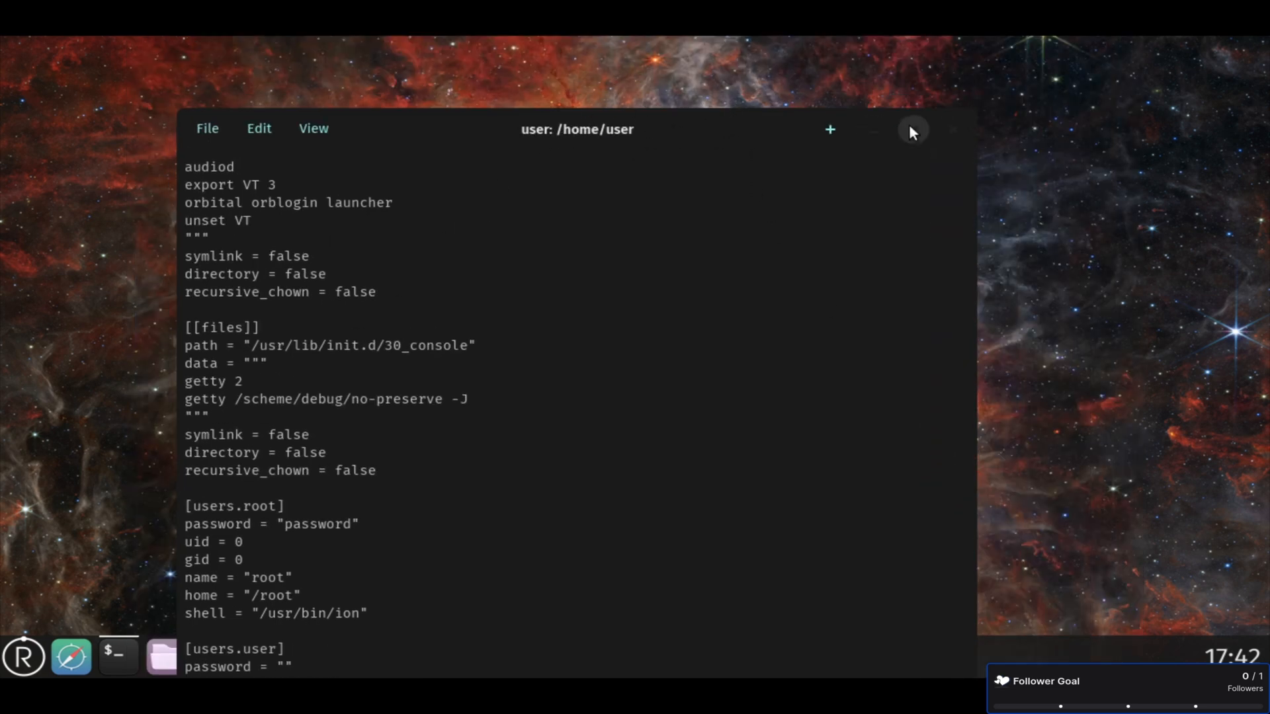
click(912, 129)
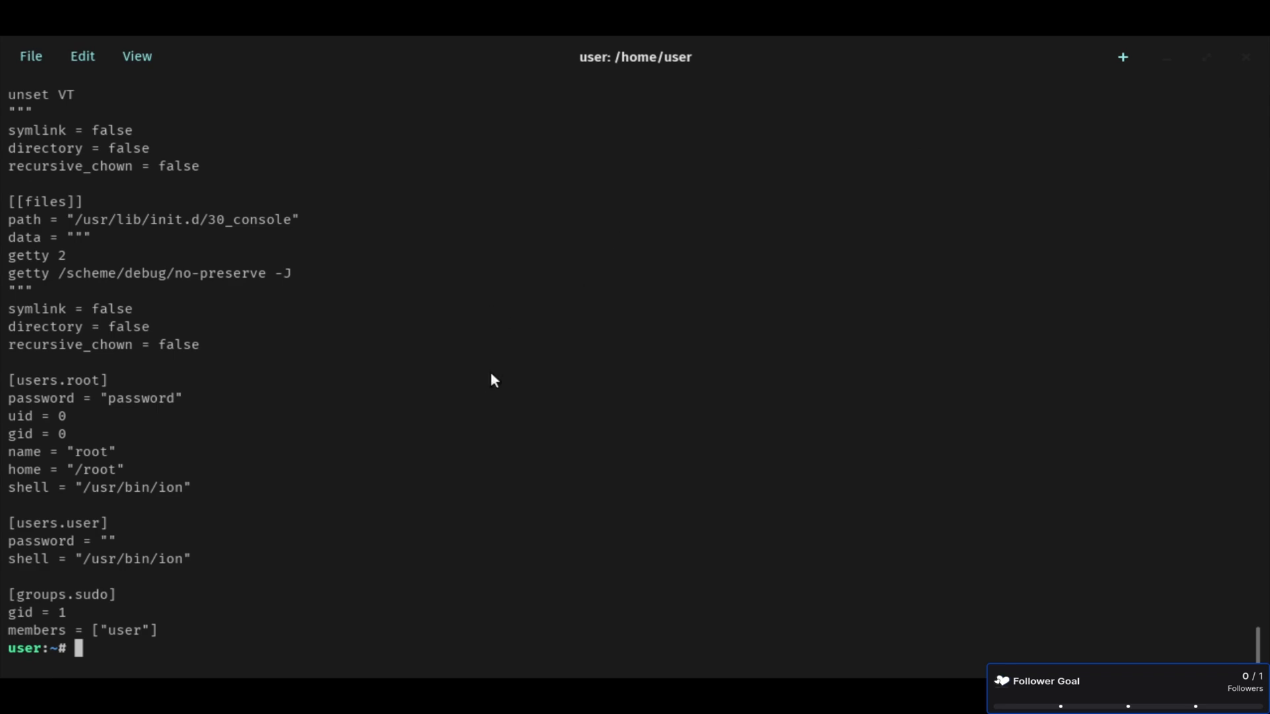
mouse_move(761, 299)
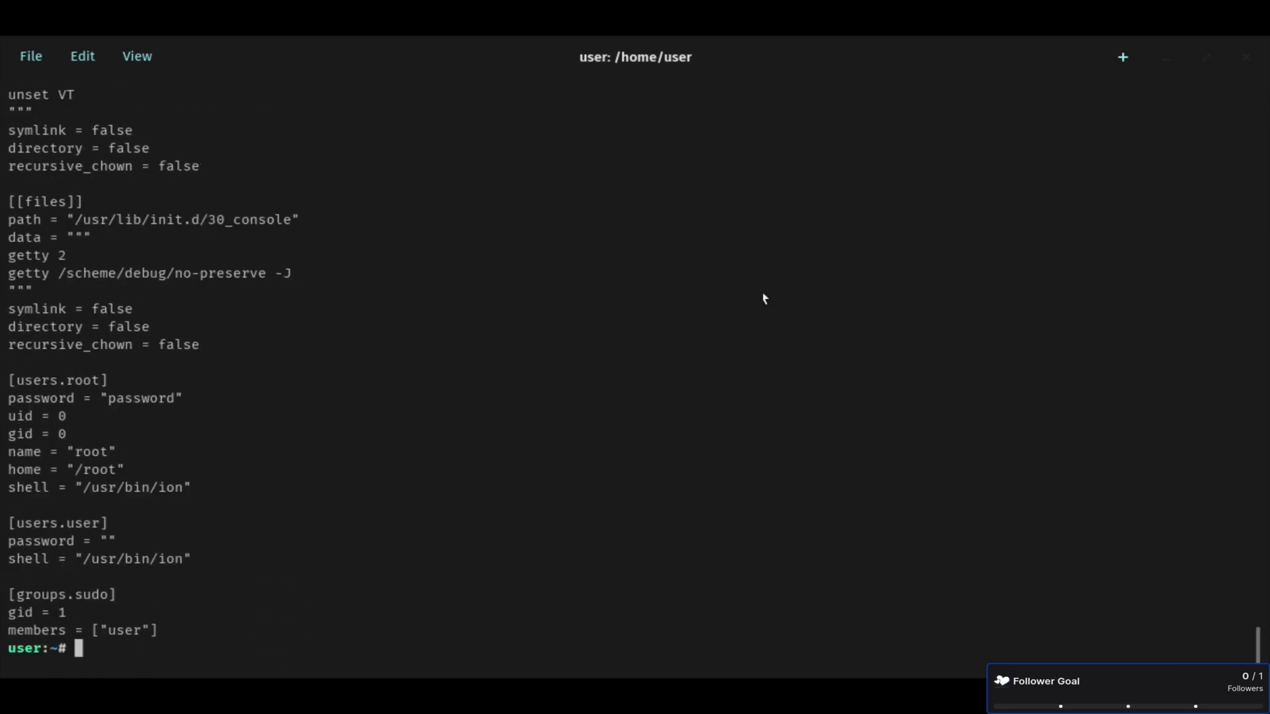
click(71, 657)
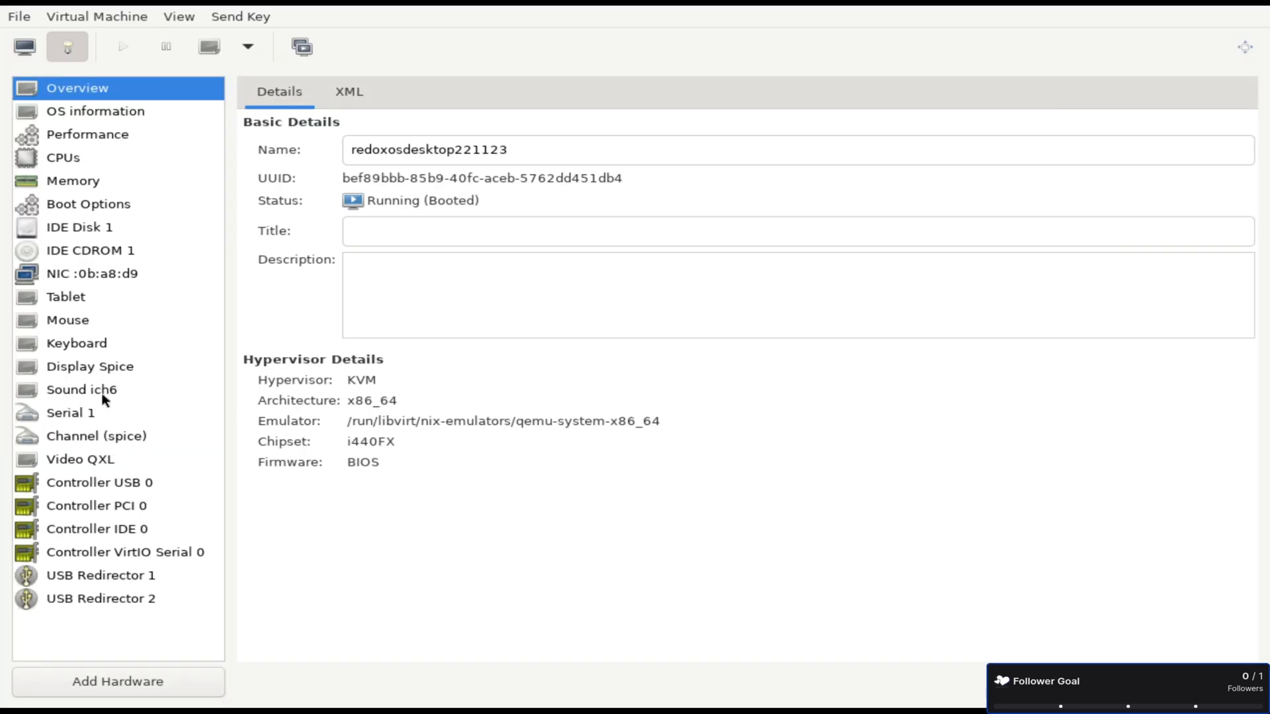
mouse_move(111, 463)
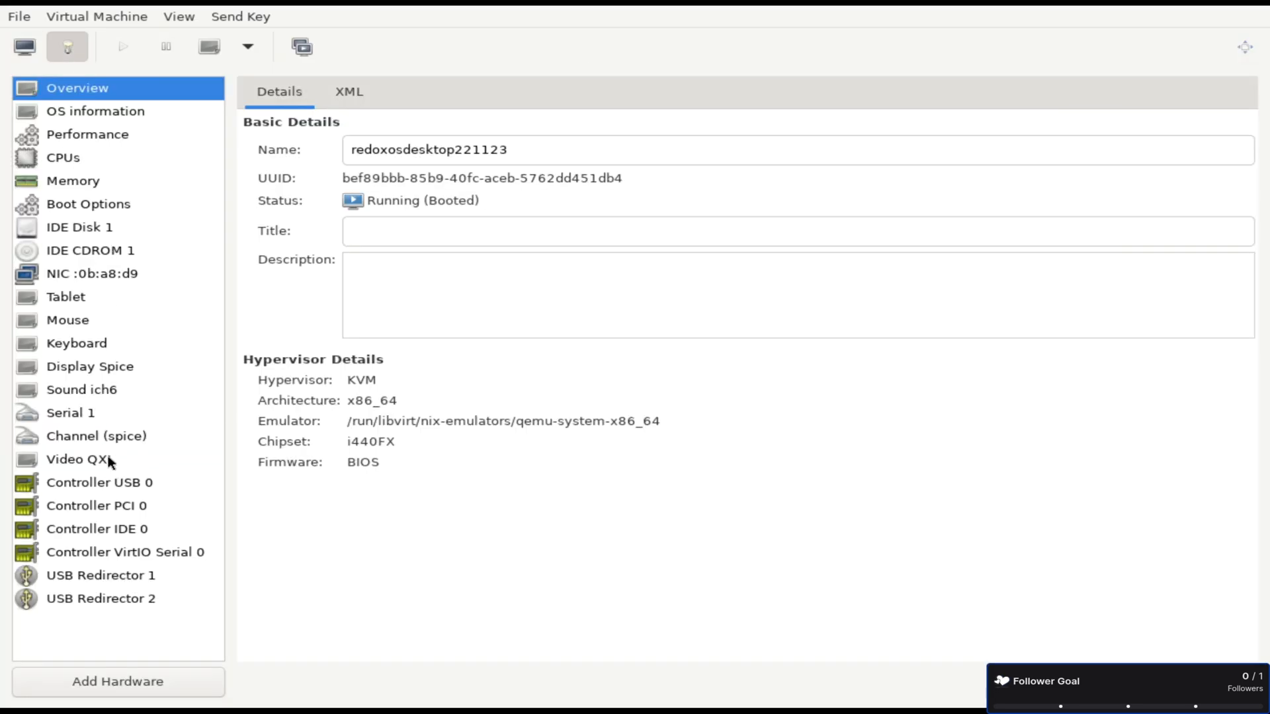
Inspect Sound and IDE CDROM 1, drop the CDROM from boot order, and watch the console.
click(81, 390)
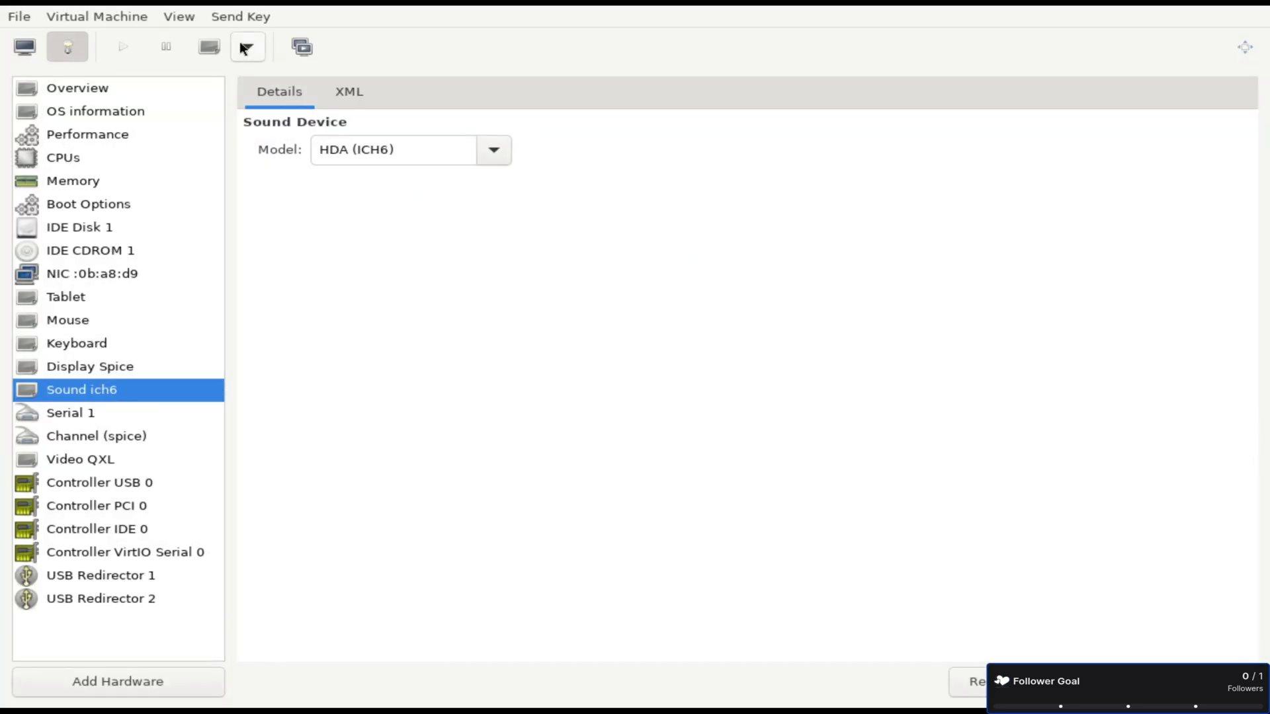
click(90, 250)
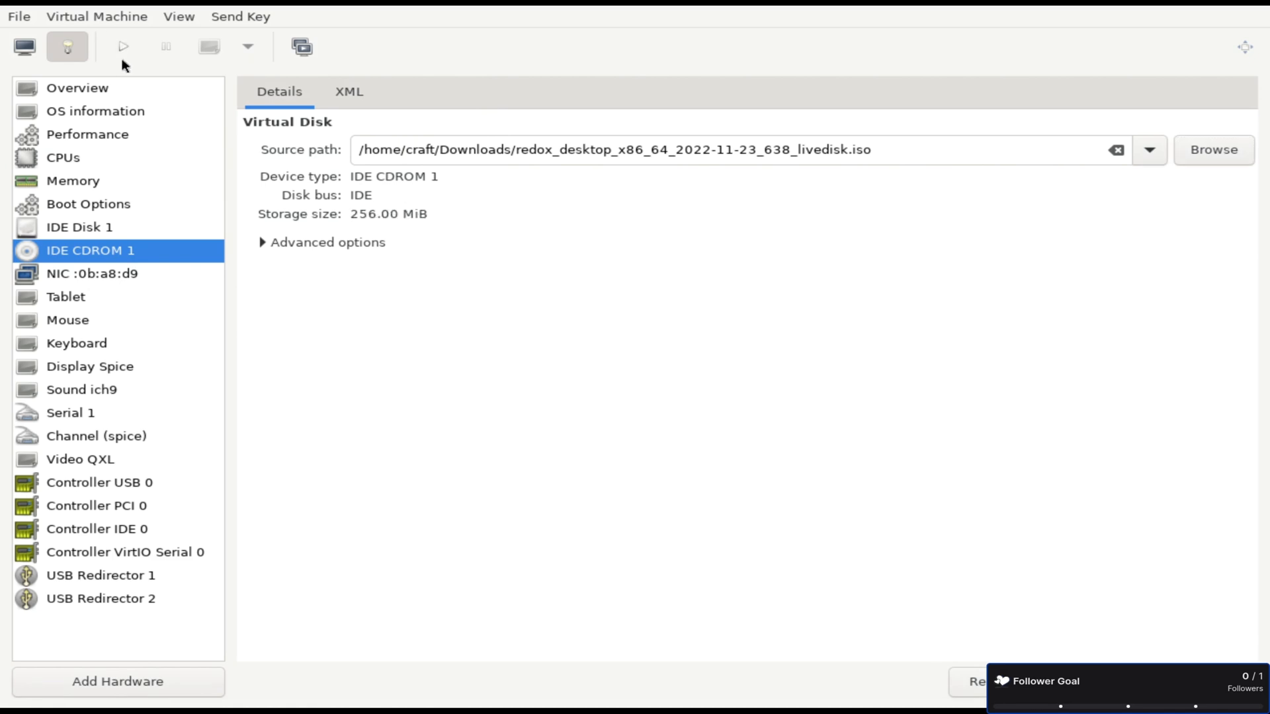
click(23, 47)
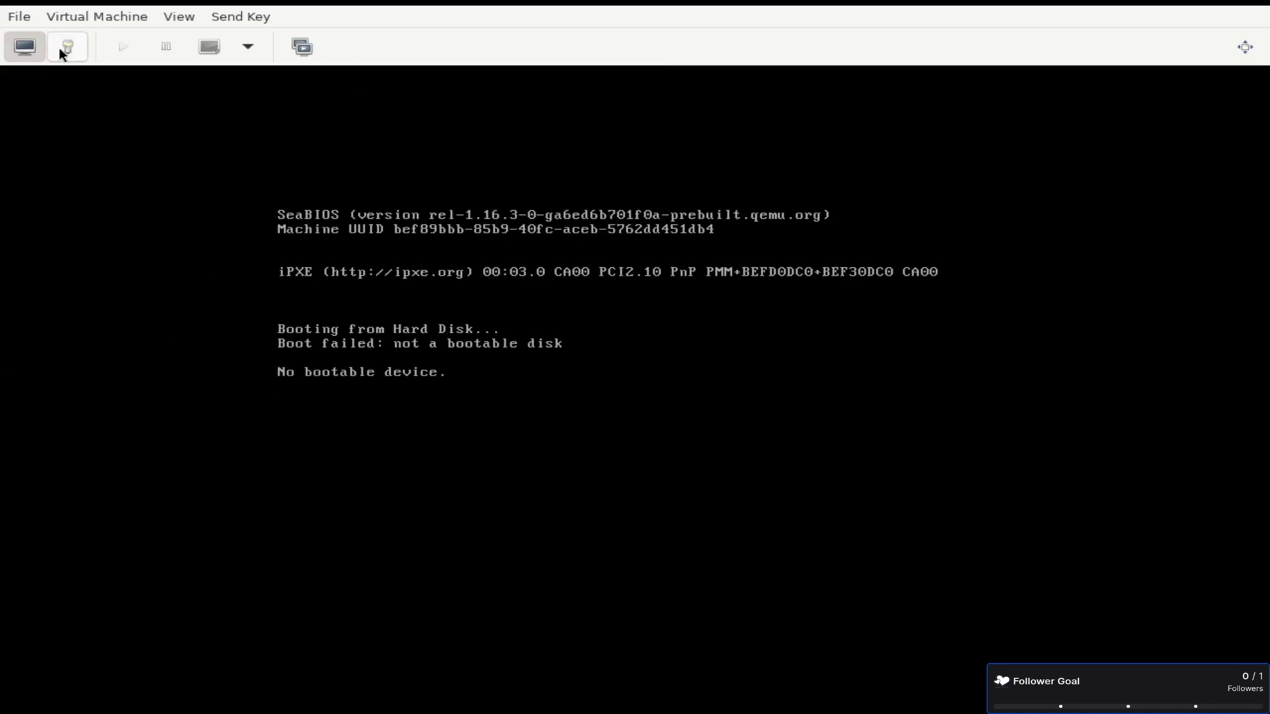
click(66, 47)
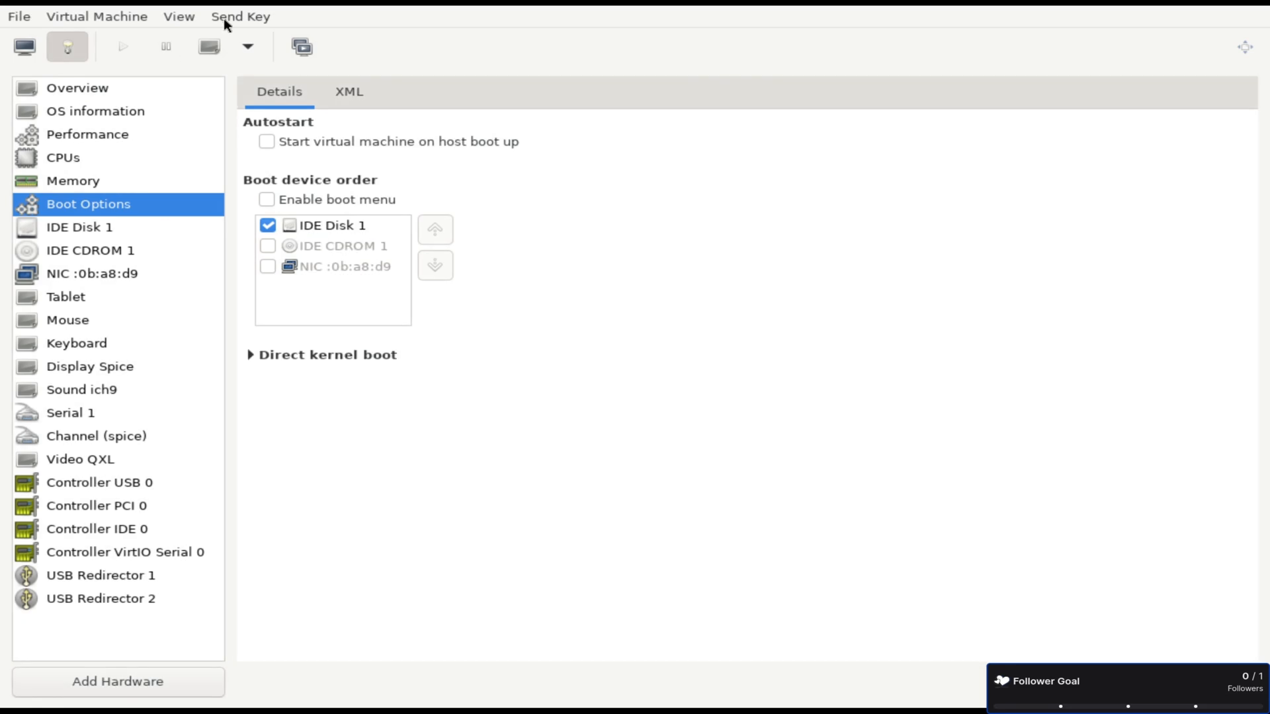
click(24, 46)
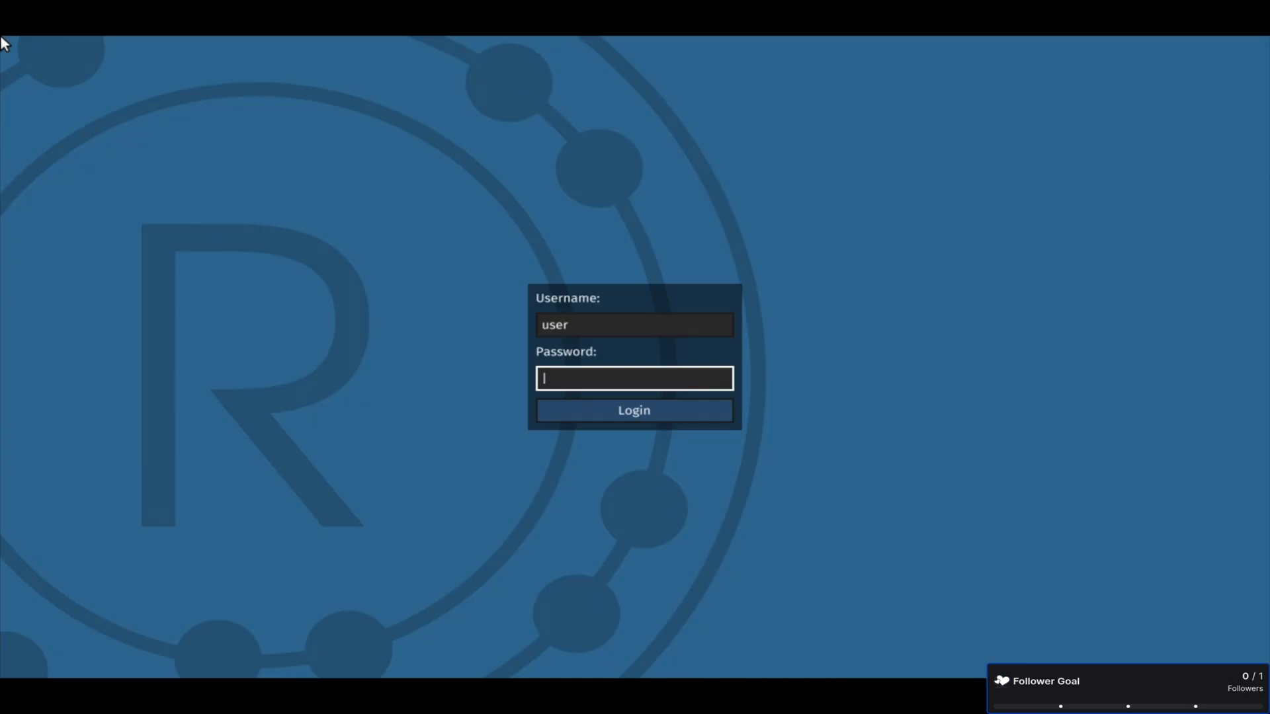
Log in, run /bin/redox_installer_tui in a terminal, then force off the VM.
click(634, 410)
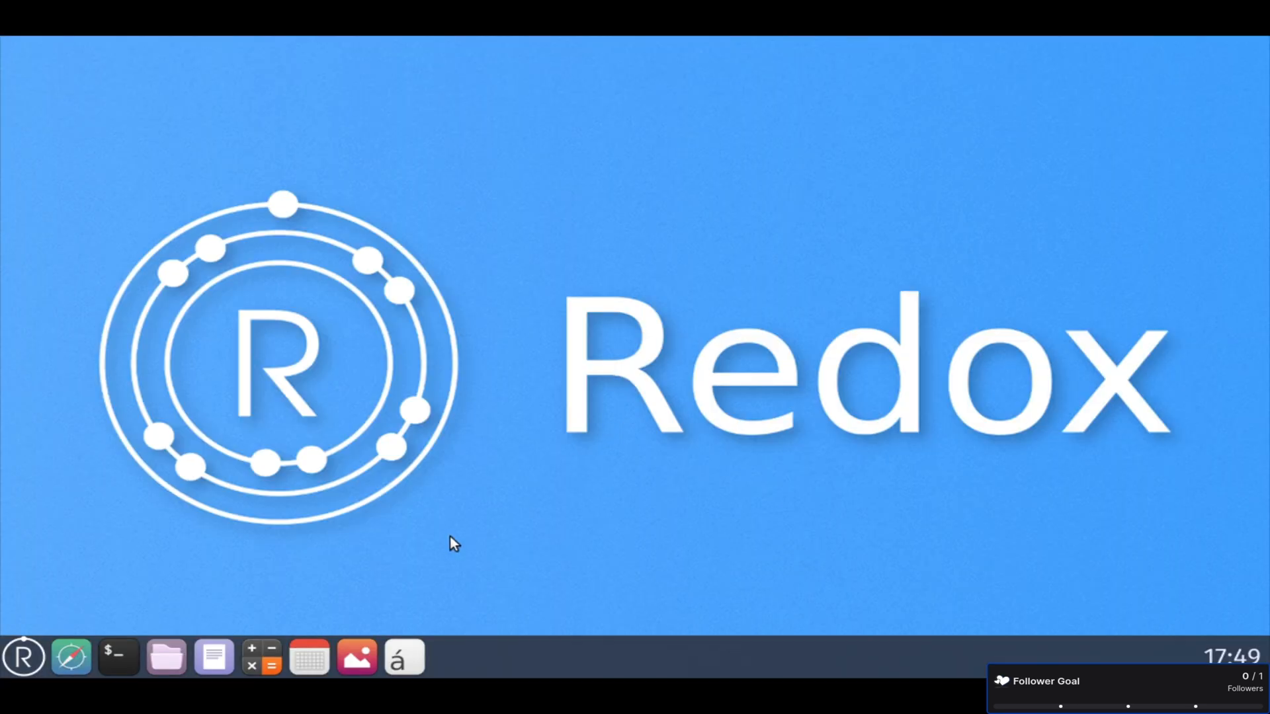
click(117, 656)
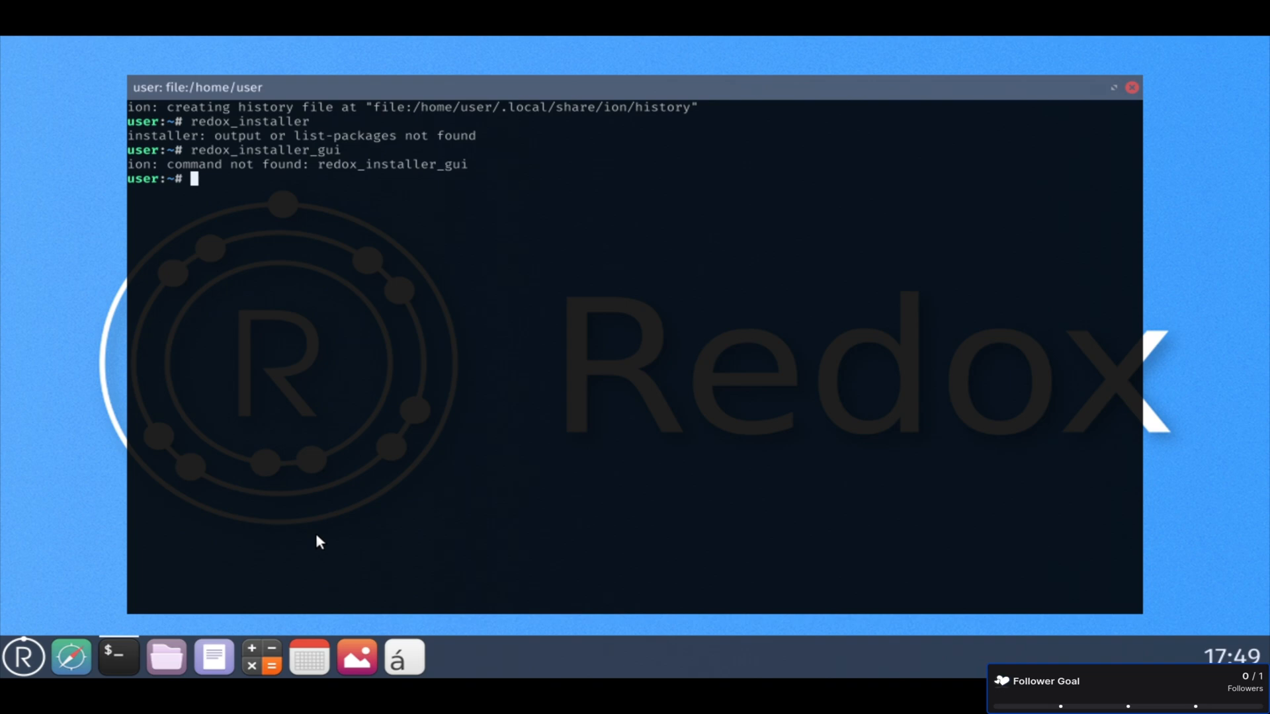
text(/bin/)
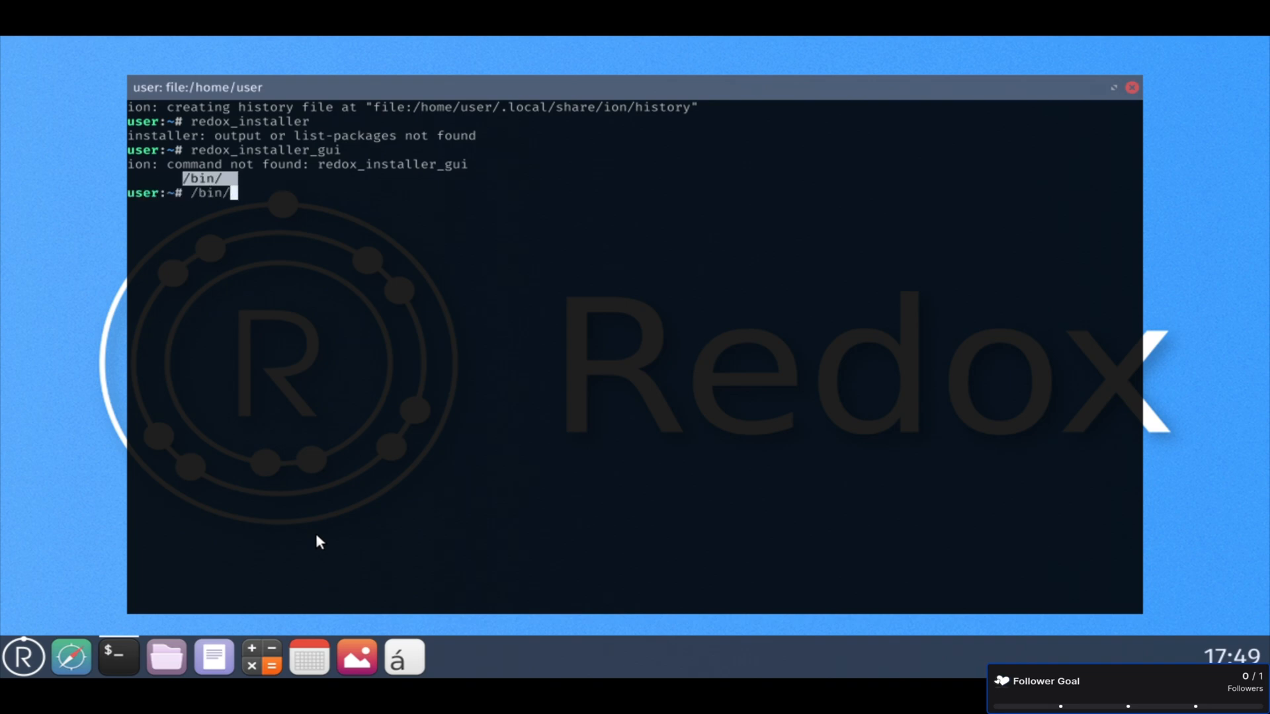
text(redox_in)
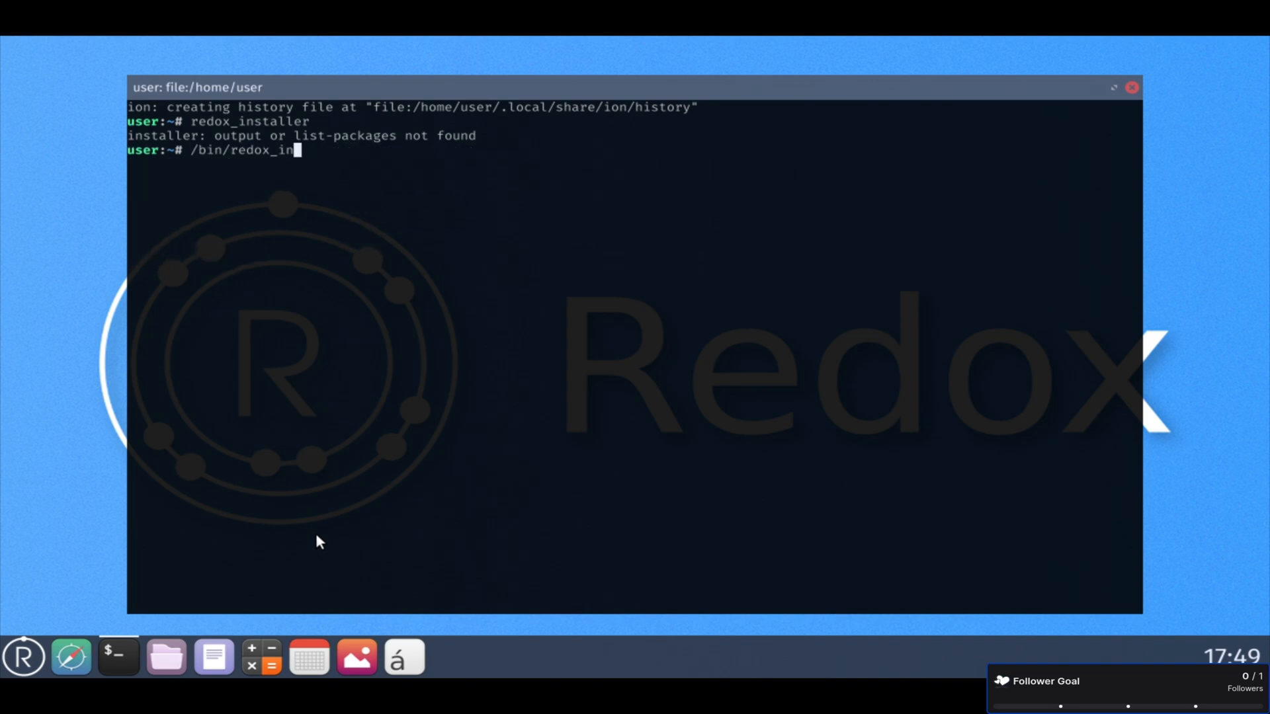
text(staller_tui)
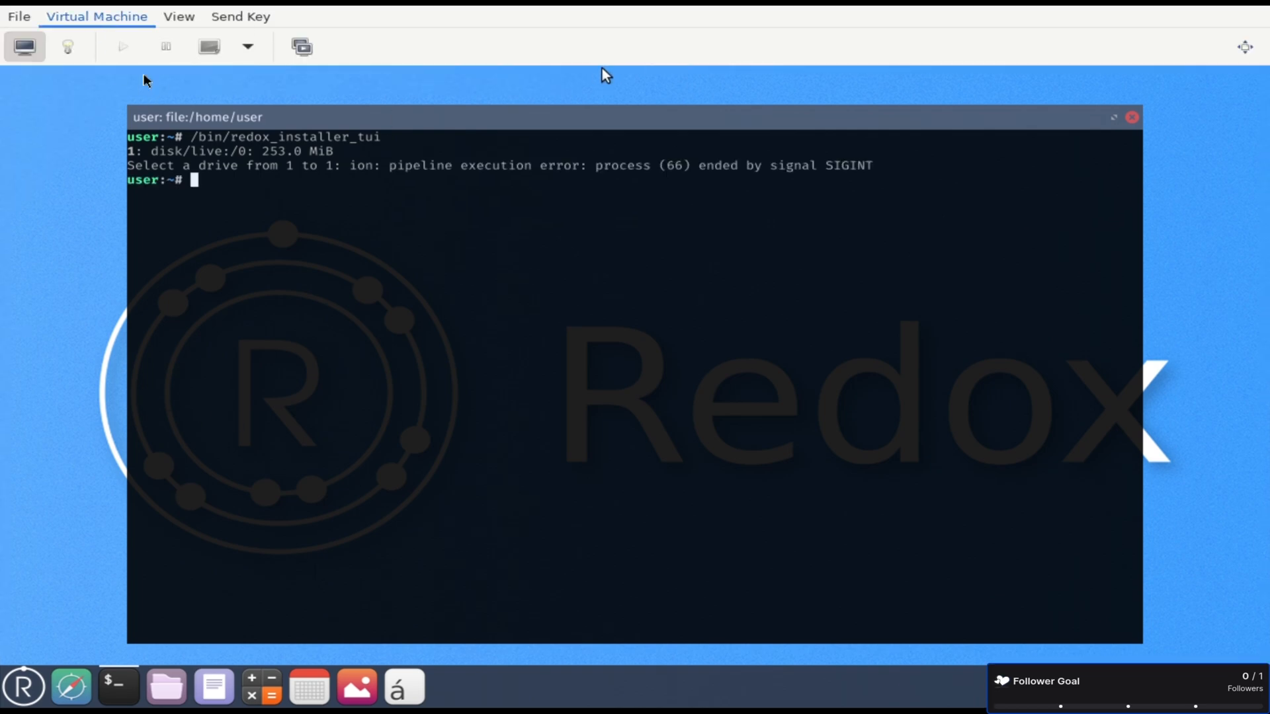
click(178, 16)
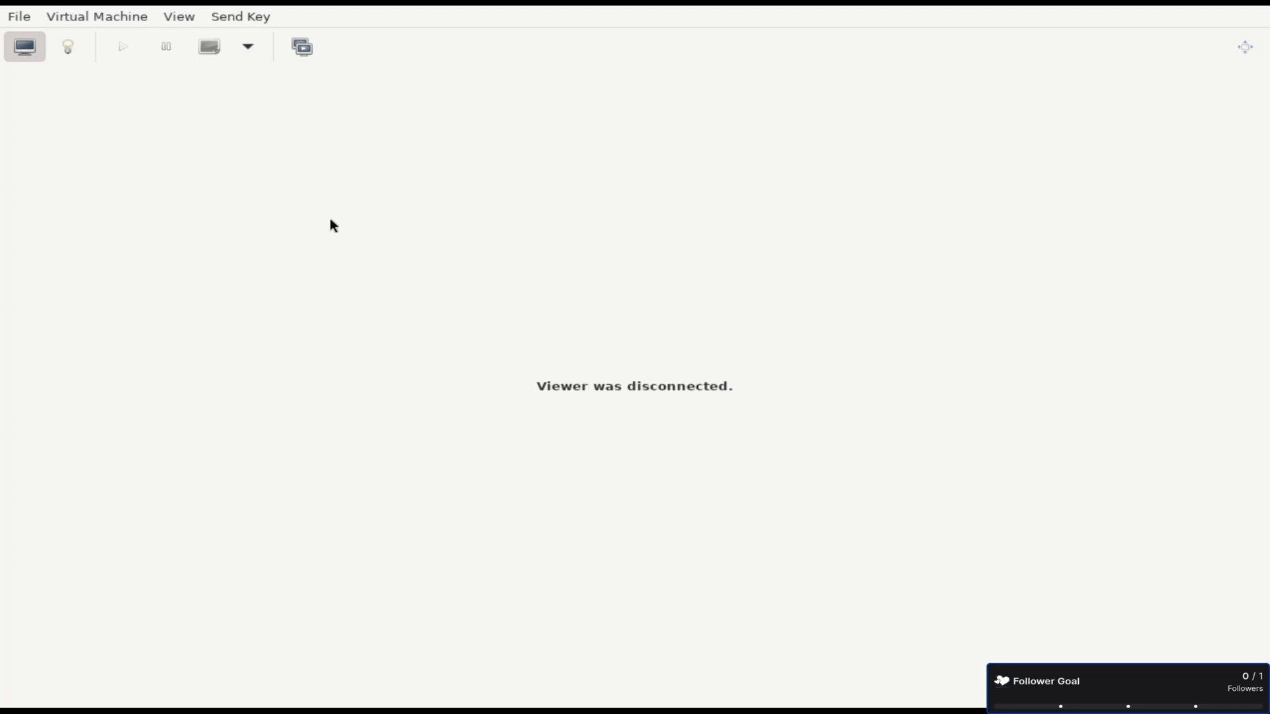
Check the boot order in hardware details, then bring the VM back up in the console.
click(68, 46)
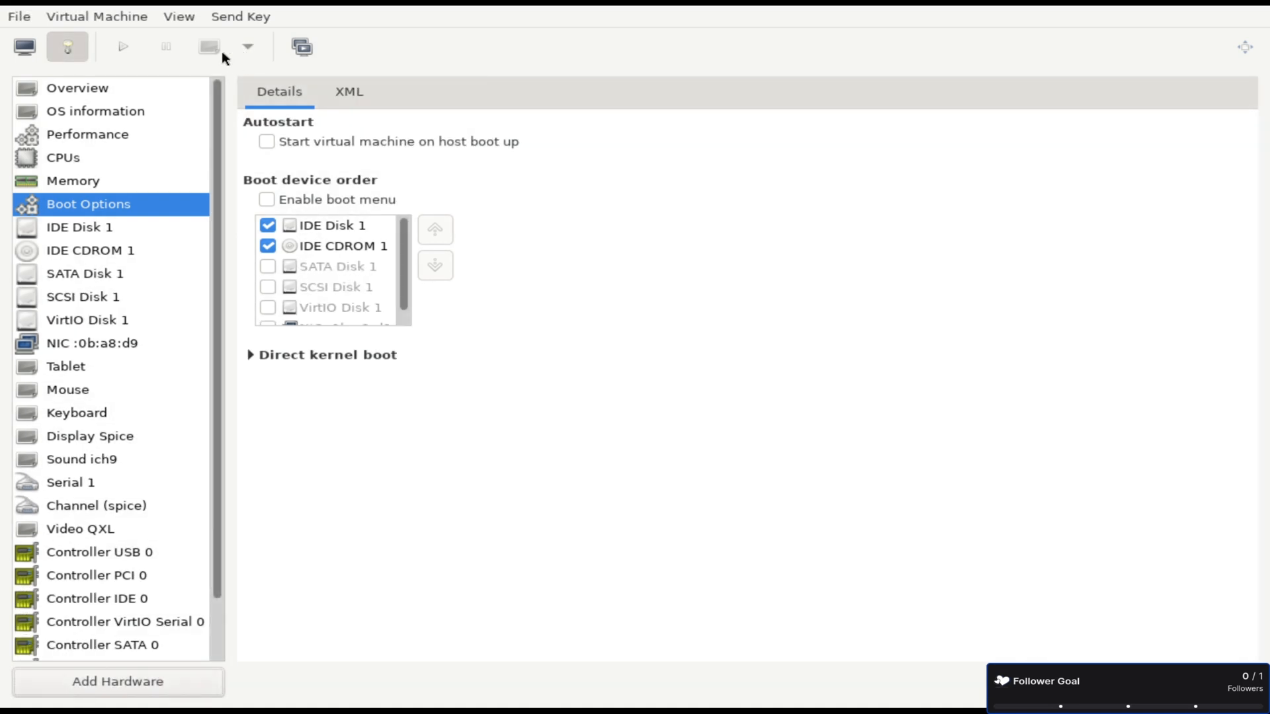
click(24, 47)
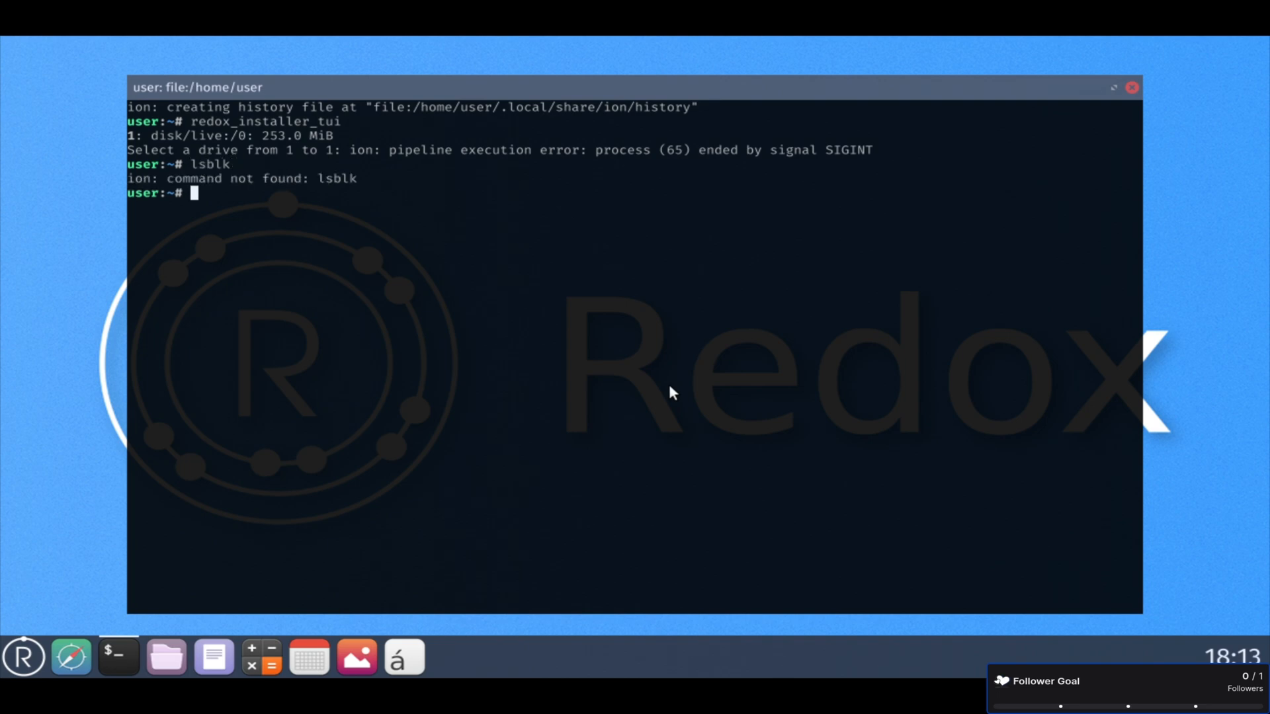
Run ntpdate in the terminal and find it unavailable.
text(ntpdate)
text(- I)
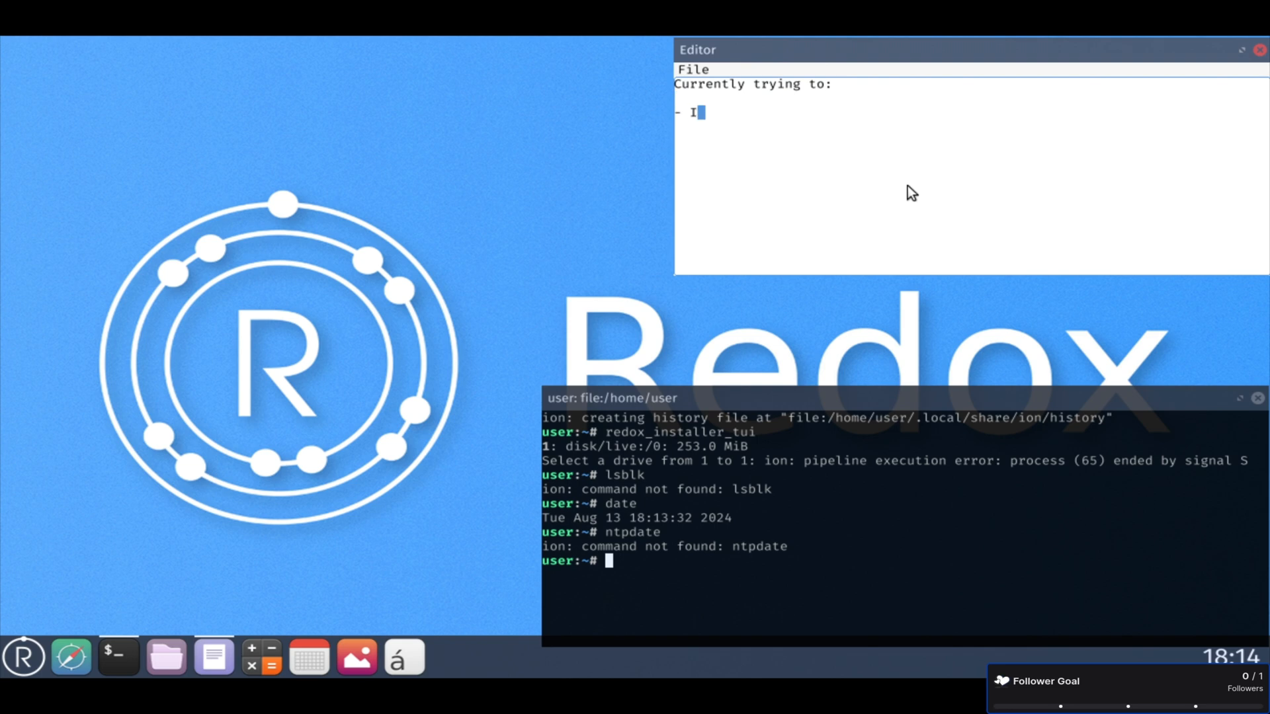
Note installing Redox OS to disk via IDE, SATA, SCSI using redox_installer_tui.
text(nstall Redox OS to Disk)
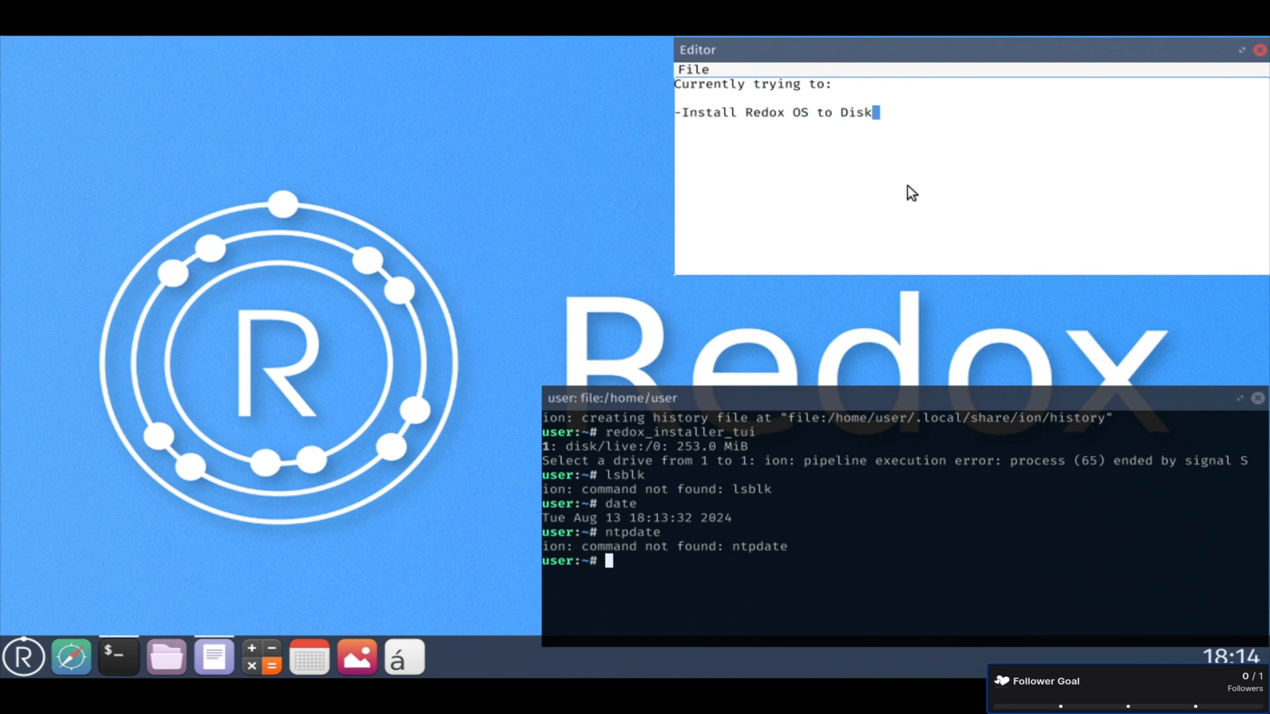
text(--IDE, SATA, SC)
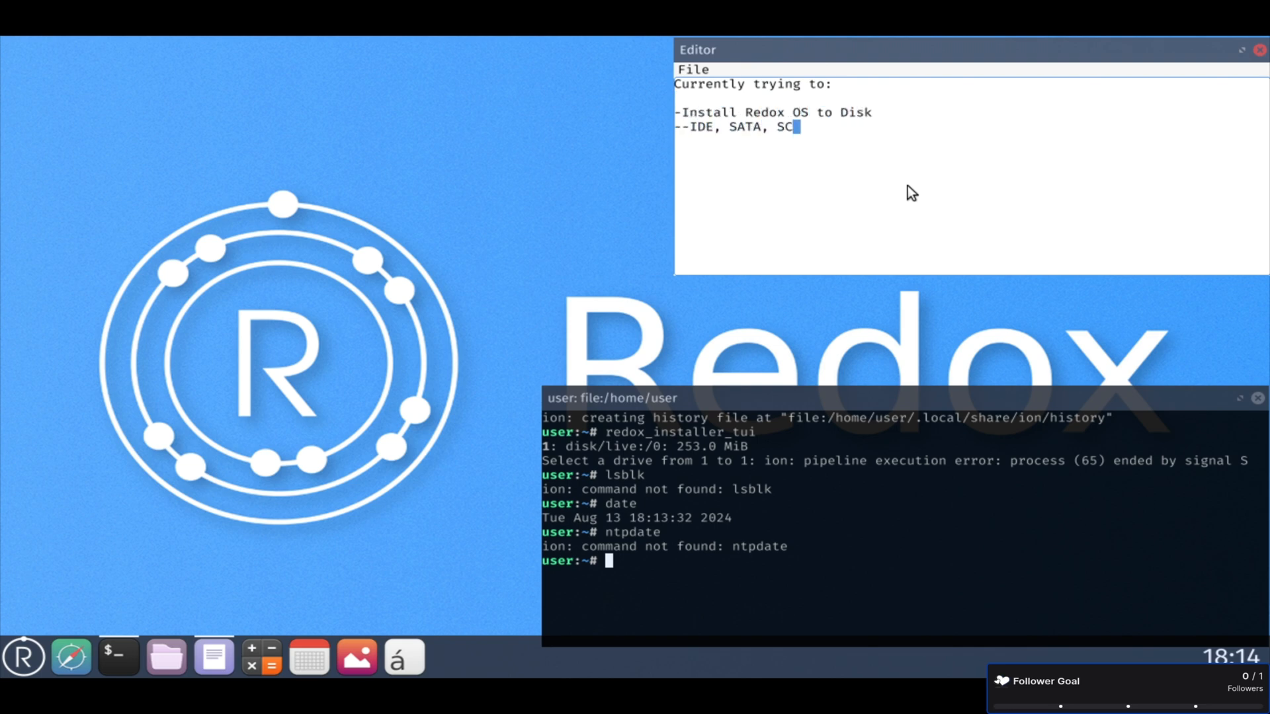
text(I, VirtIO Disks Not Detected by)
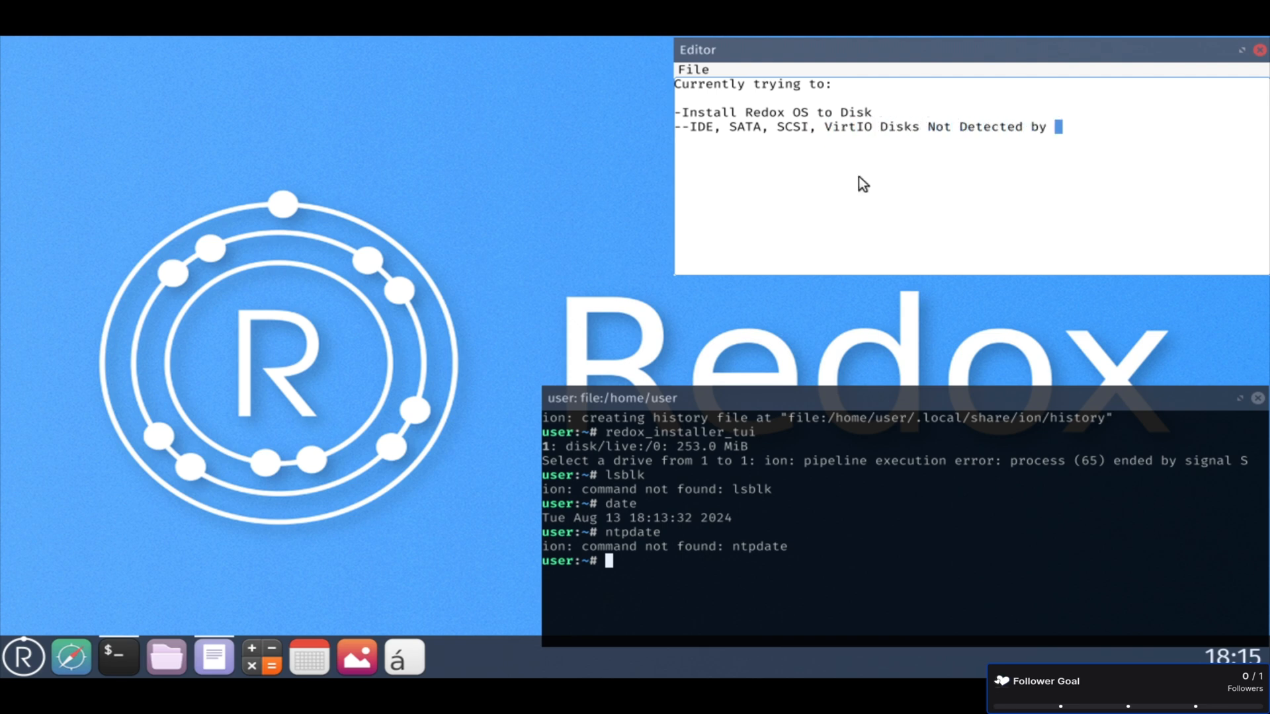
text(redox_installer_tui on)
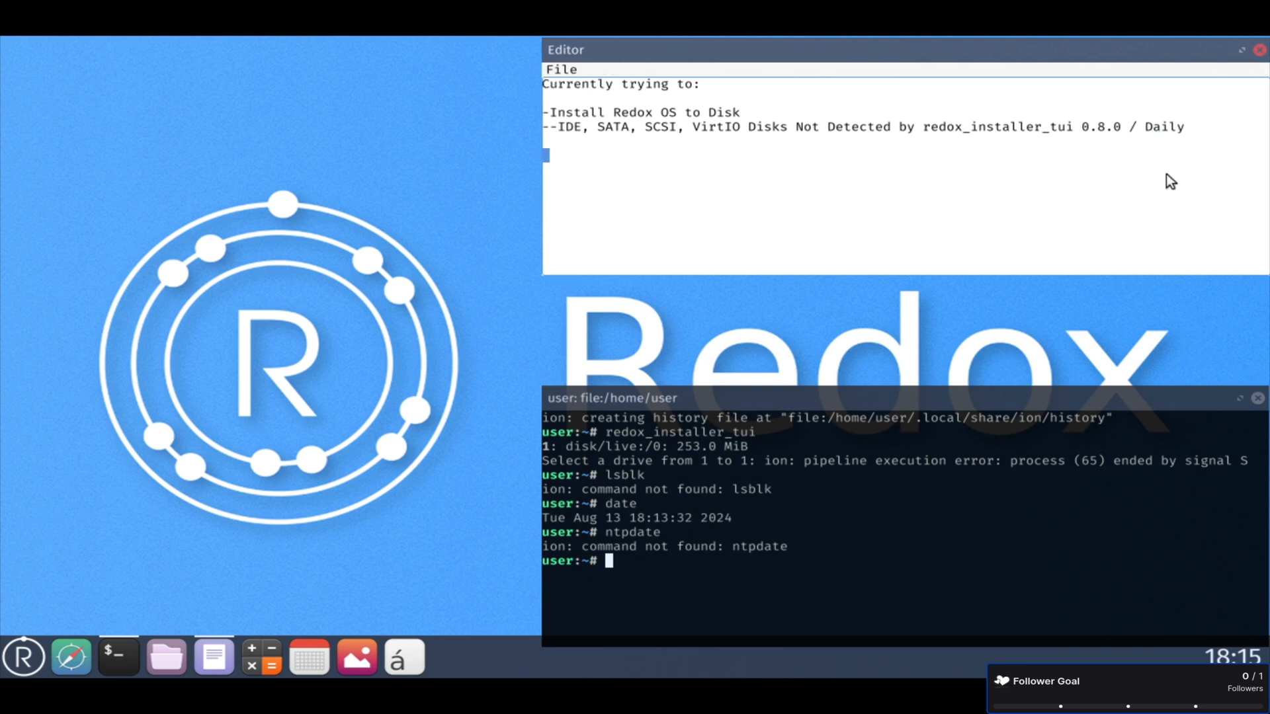
Add a note on setting up OBS and the failed attempts so far.
text(-Setup OBS to Show Chat on Stream. :))
text(--OBS crashes on a)
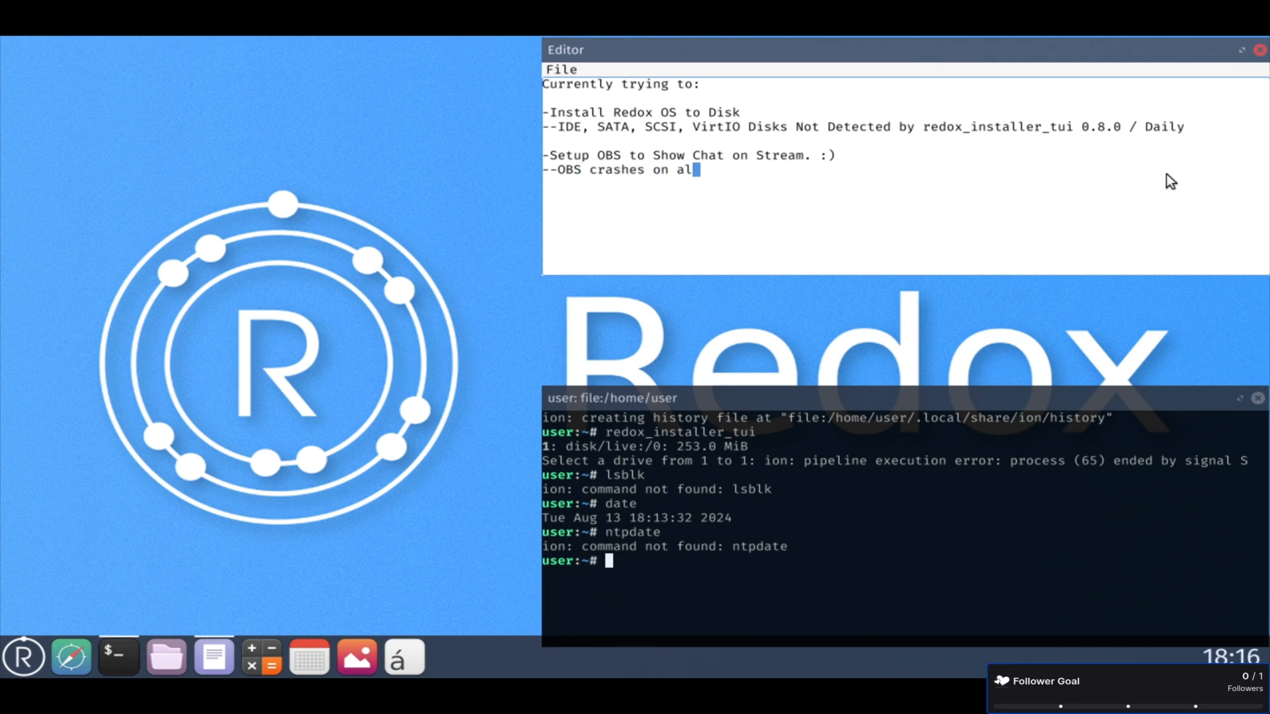
text(l attempts so far. :()
click(905, 561)
text(ls -la /bin/ |)
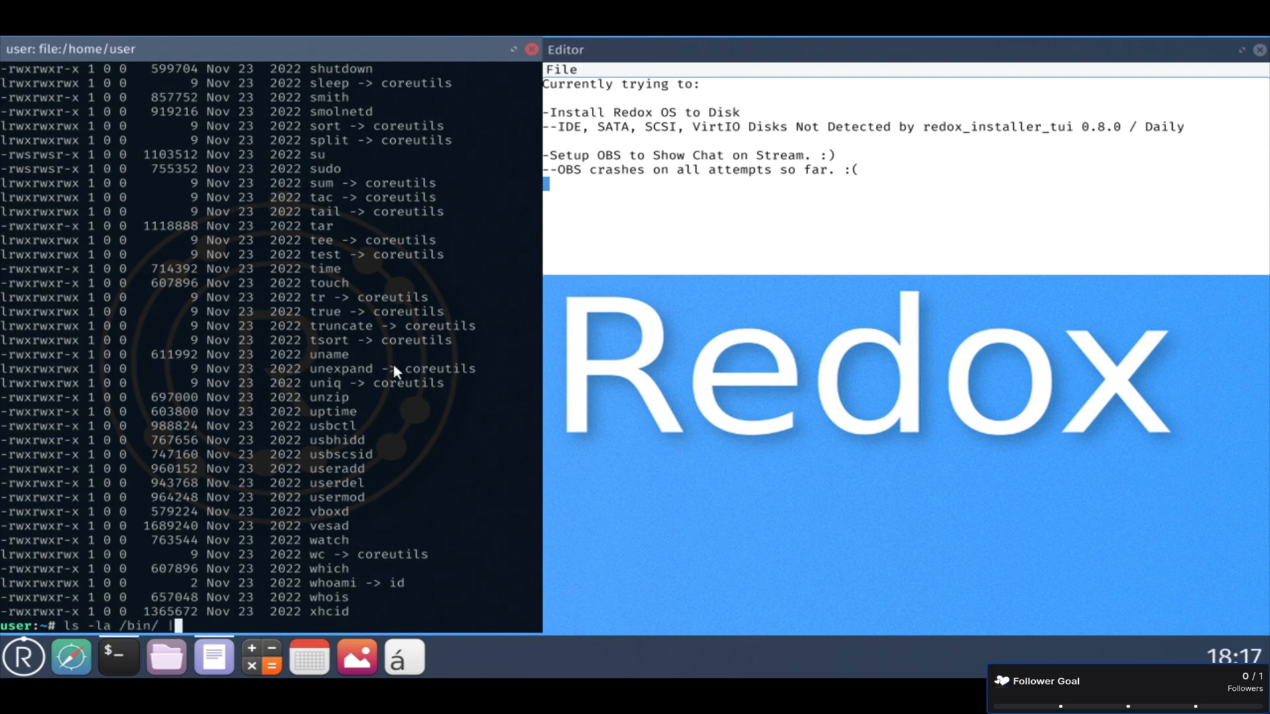
scroll(up, 3)
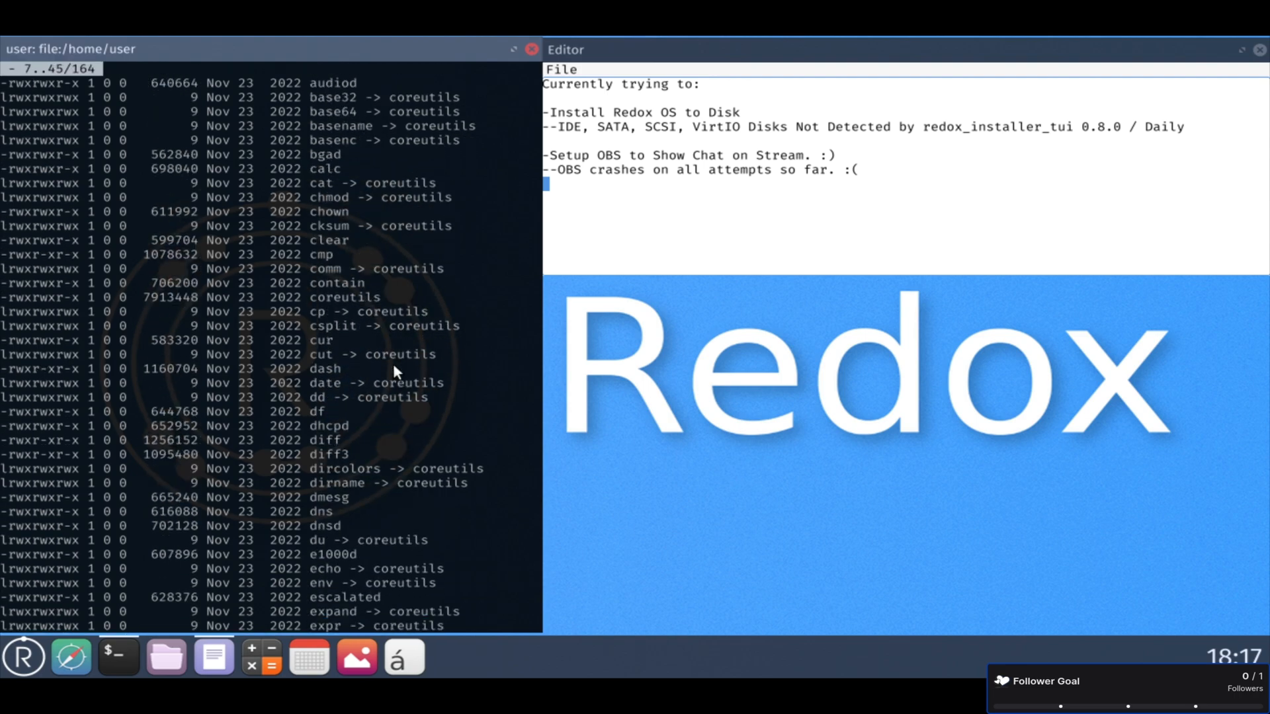
scroll(down, 3)
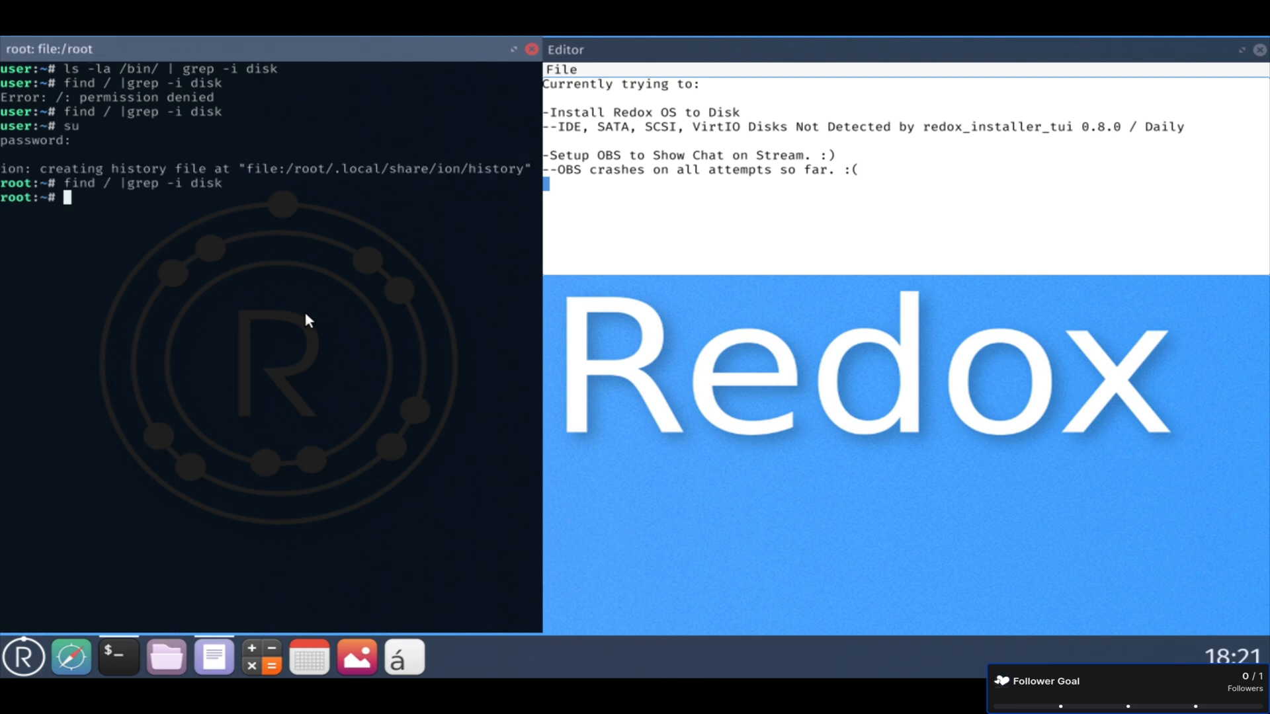
click(22, 656)
text(---Working through Streamlabs overlay)
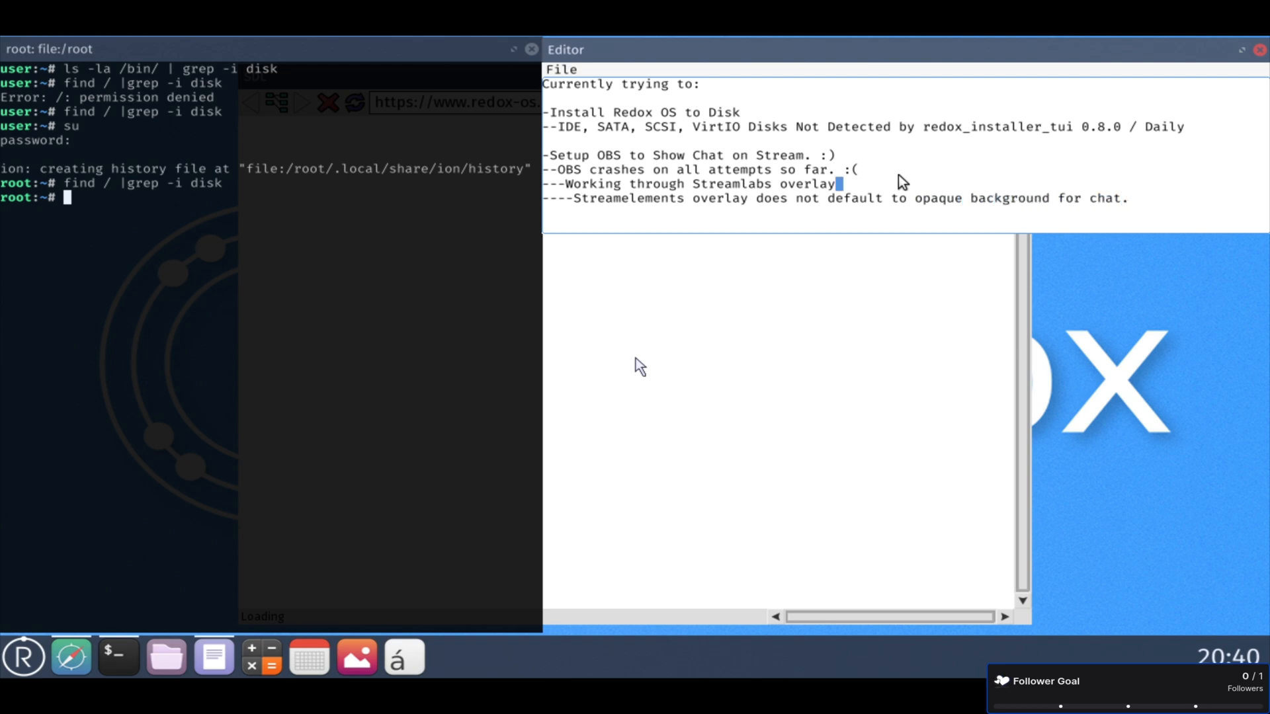
text(.)
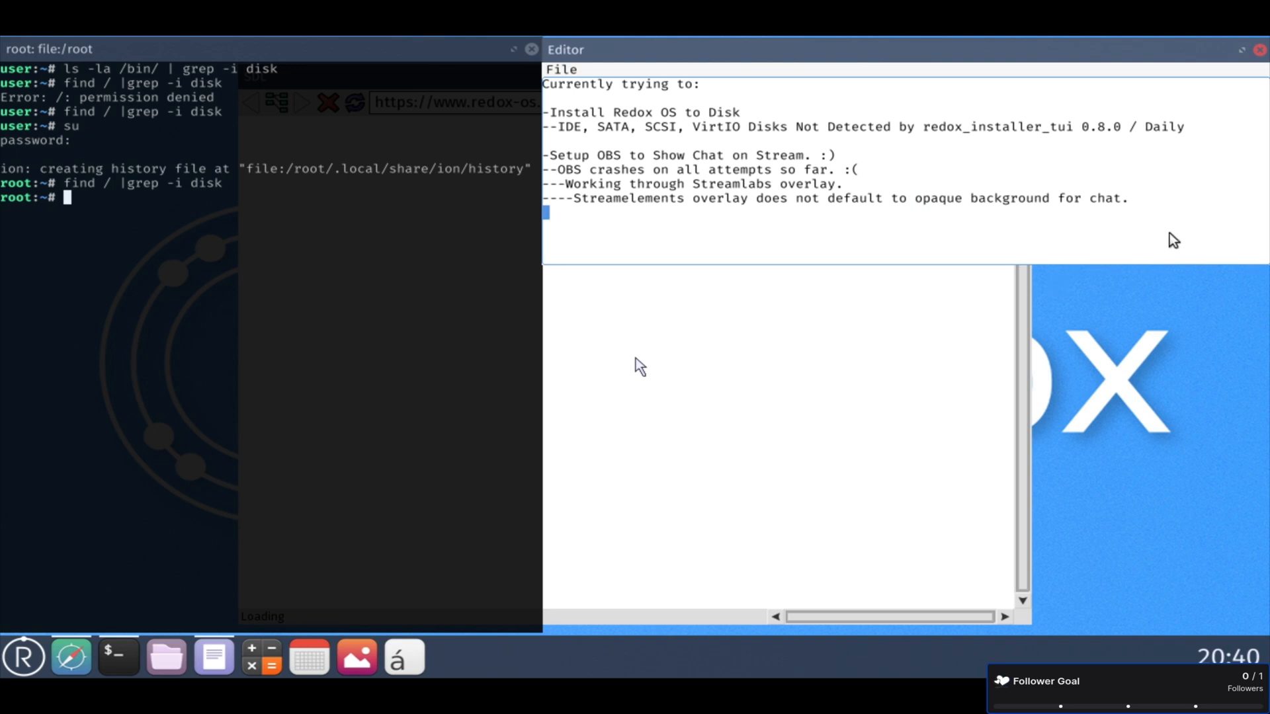
Note NetSurf not working in the libvirt/virt-manager VM, with mouse failures, and an issue to file.
text(-NetSurf not wor)
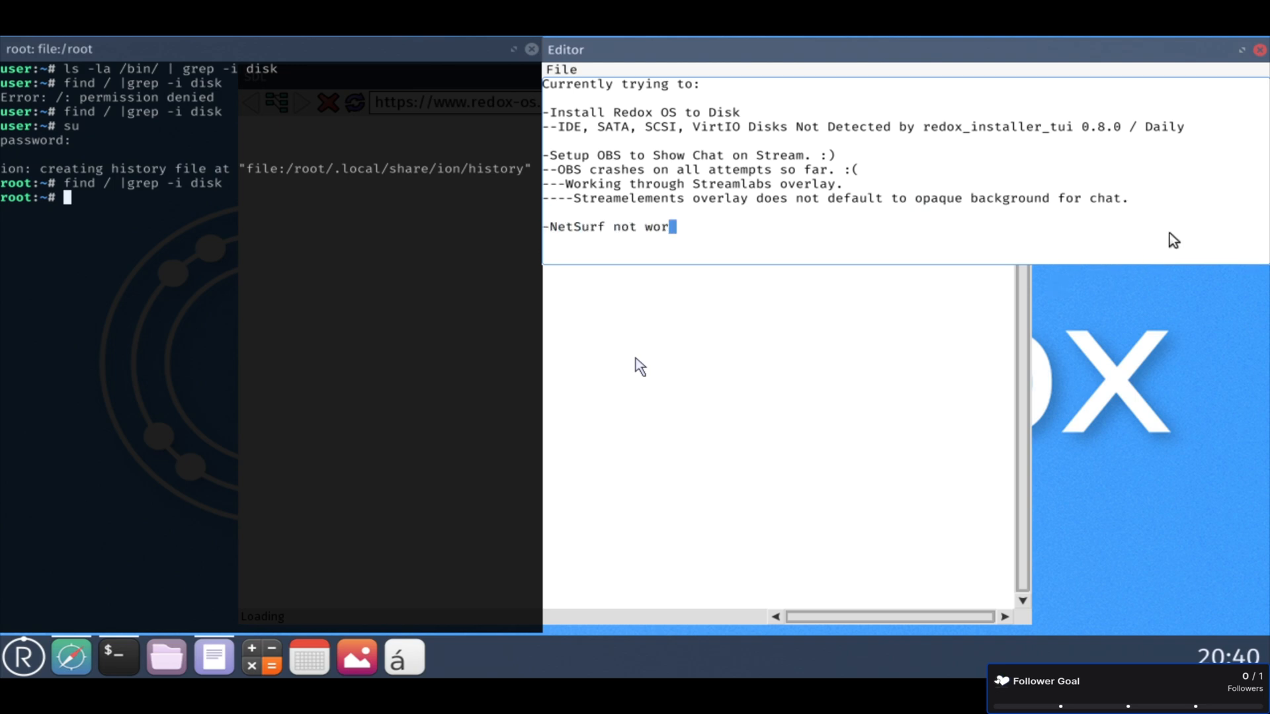
text(king in libvirt/virt-manager VM)
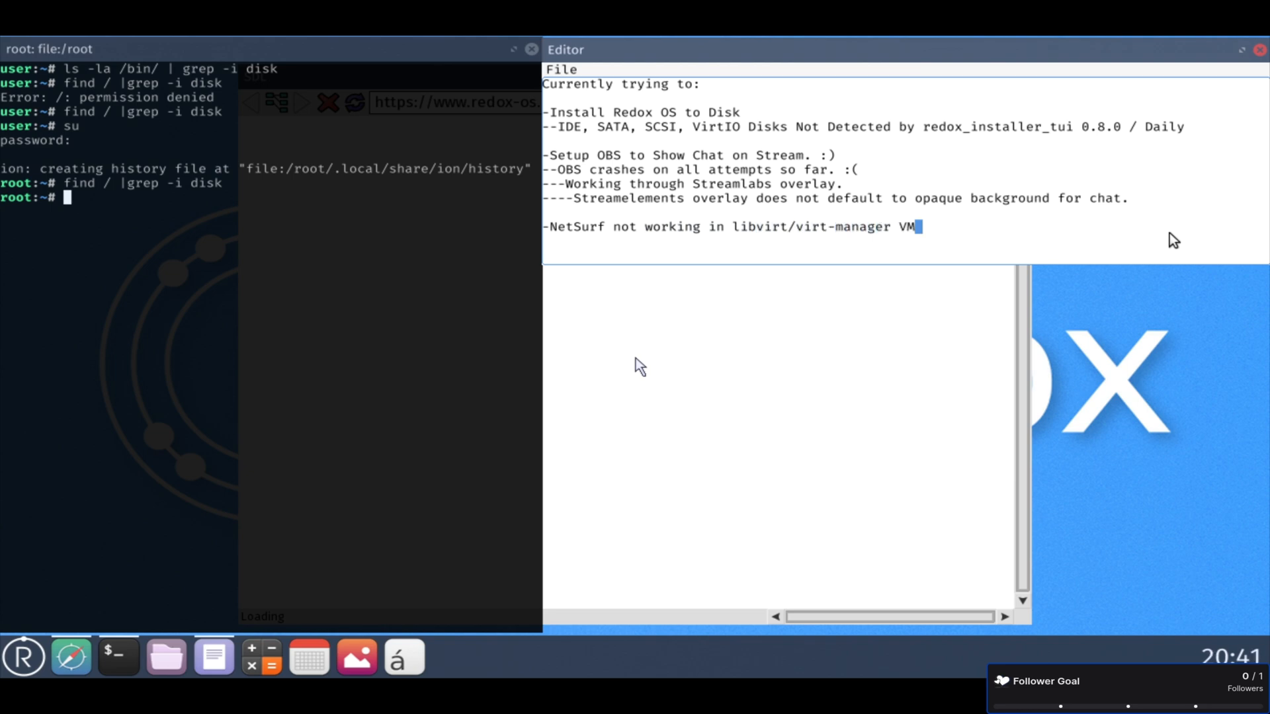
text(, mouse fails)
text(--Open)
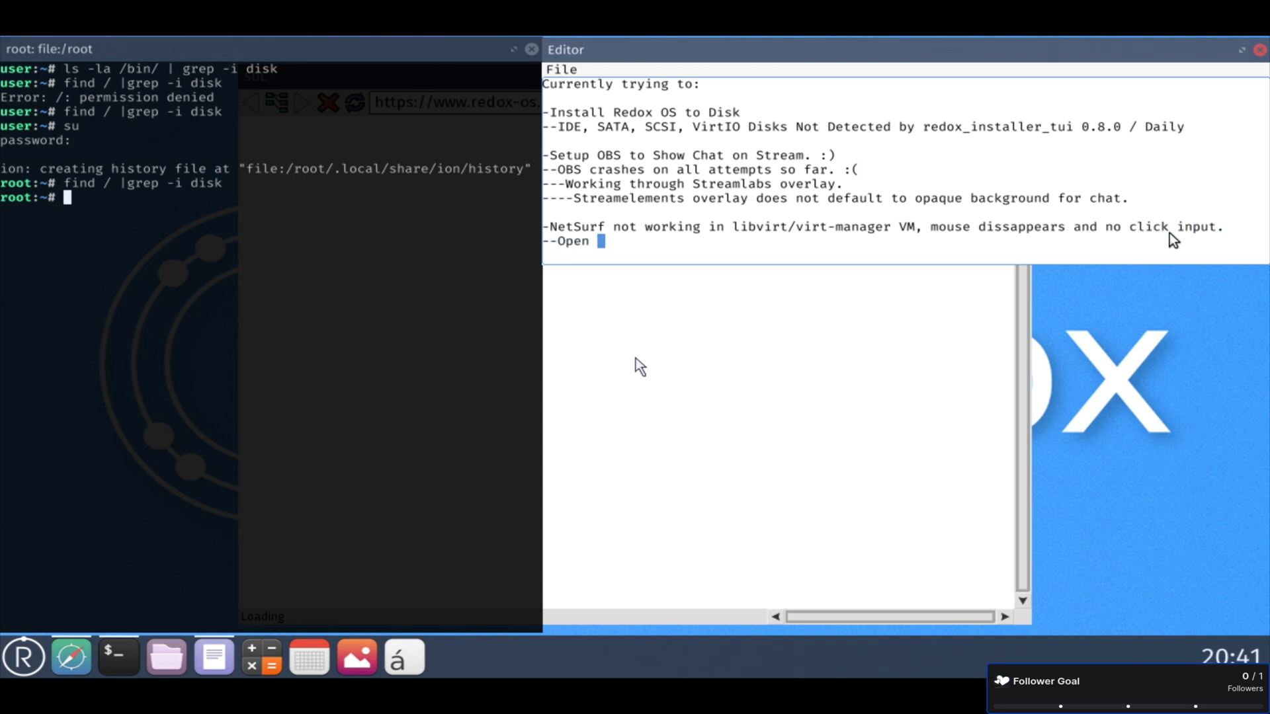
text(Issue with Redox OS)
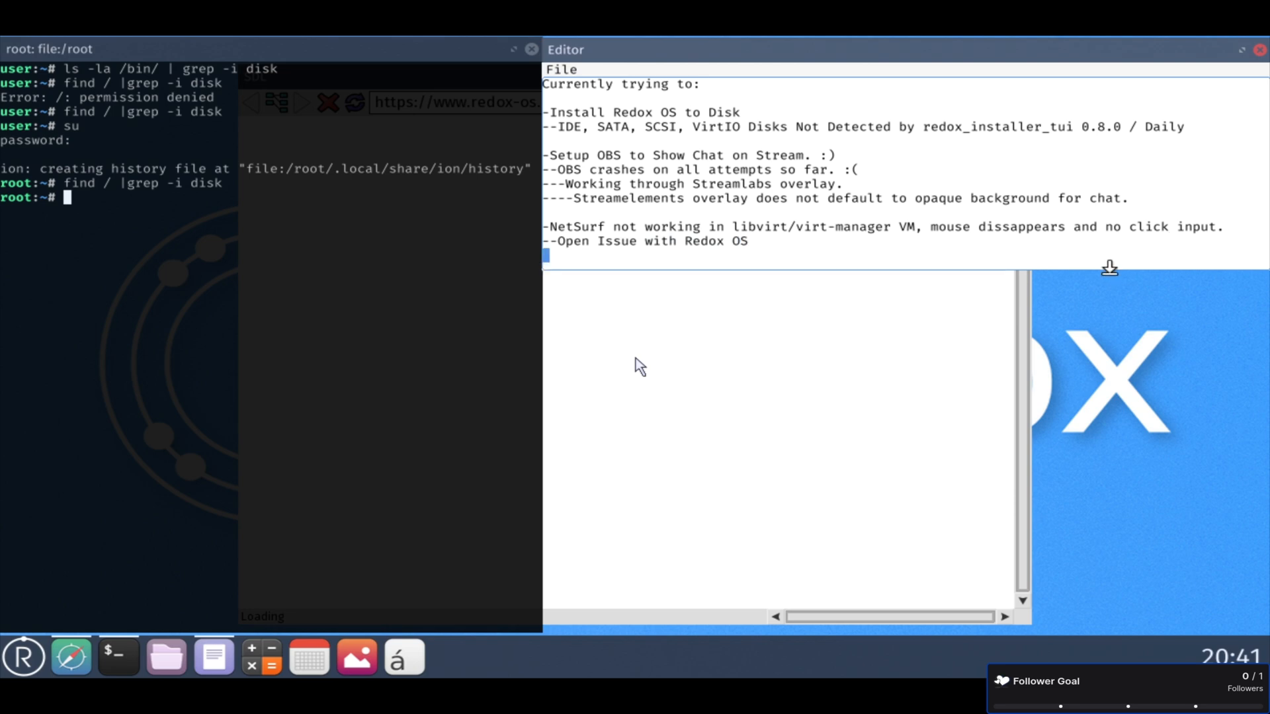
Add a task to open a repository for Root Systems.
text(-Open Re)
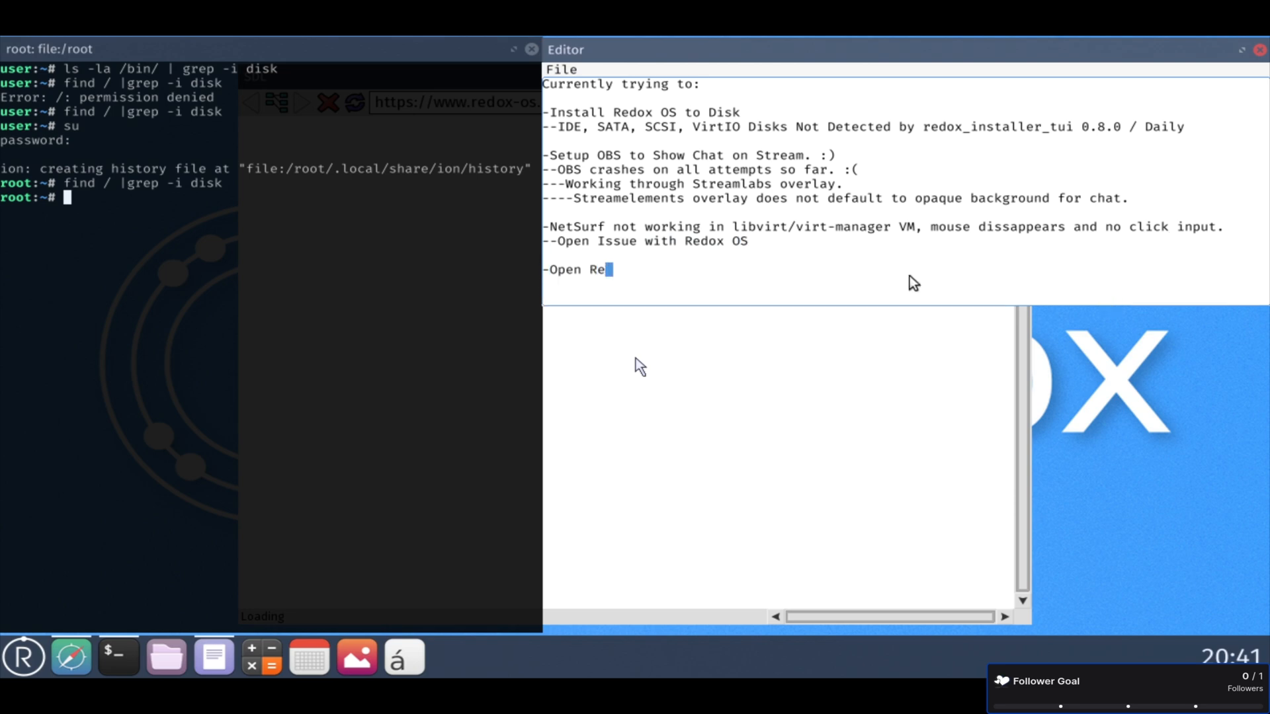
text(pository for Root Systems)
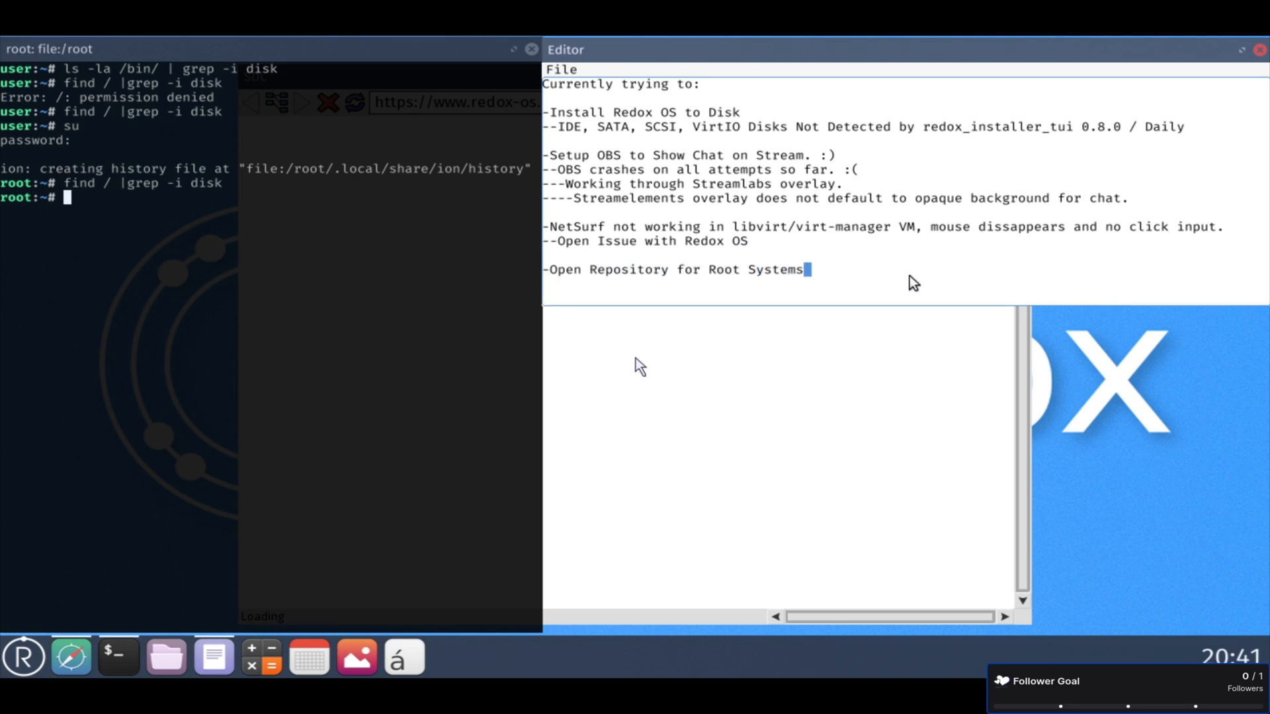
text(.)
click(905, 241)
text(.)
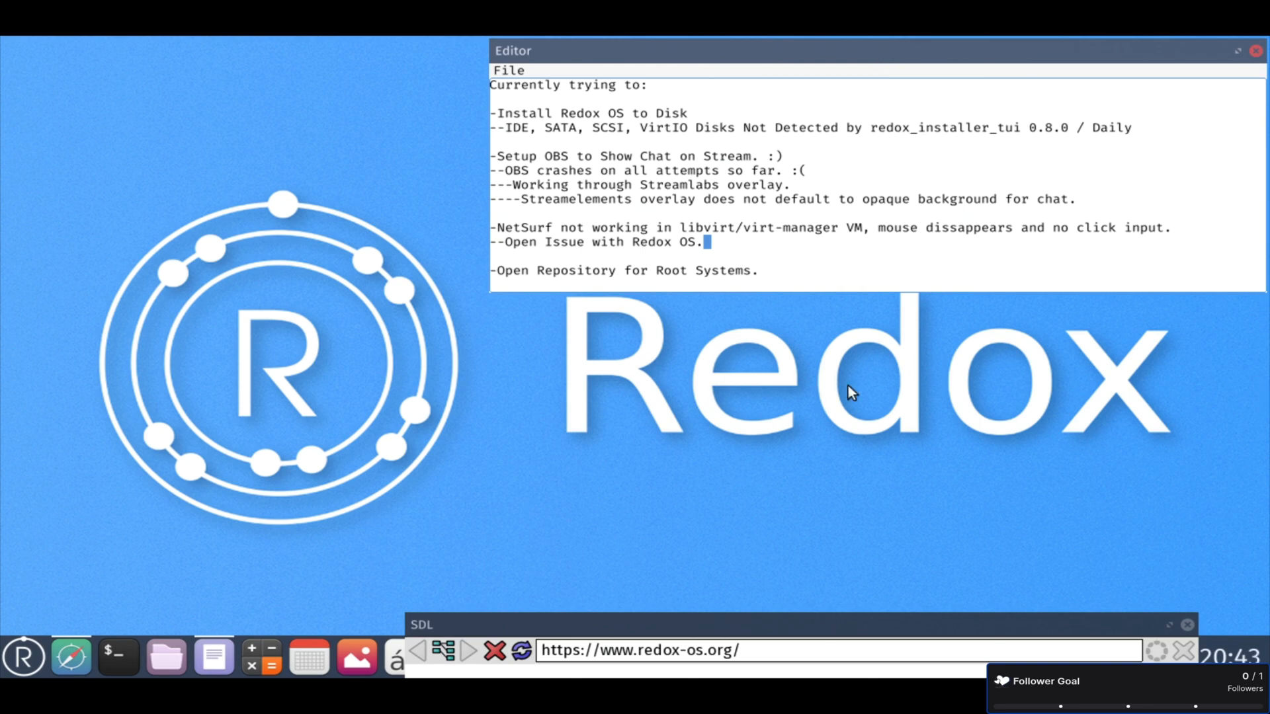
mouse_move(902, 161)
text(---Open Issue with Redox OS.)
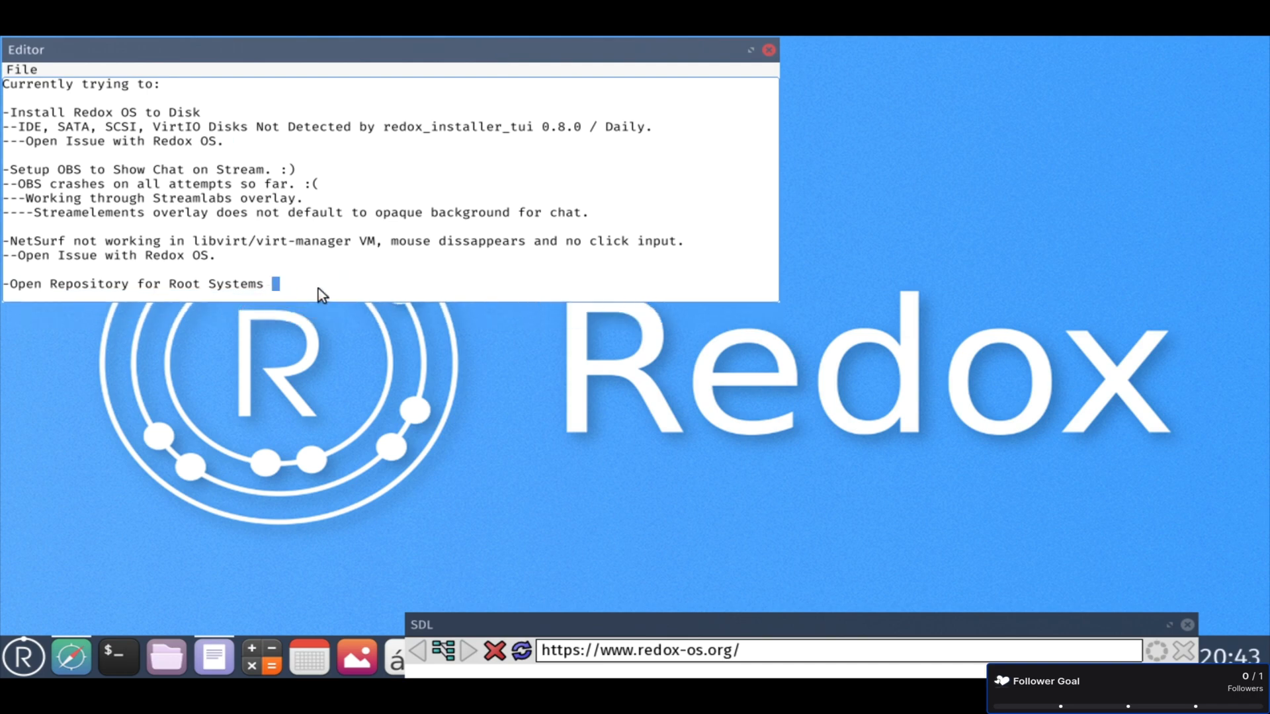
Add a note to track issues, linking Redox issue 1530, about running in a virt-manager VM.
text(to track Issues.)
text(--)
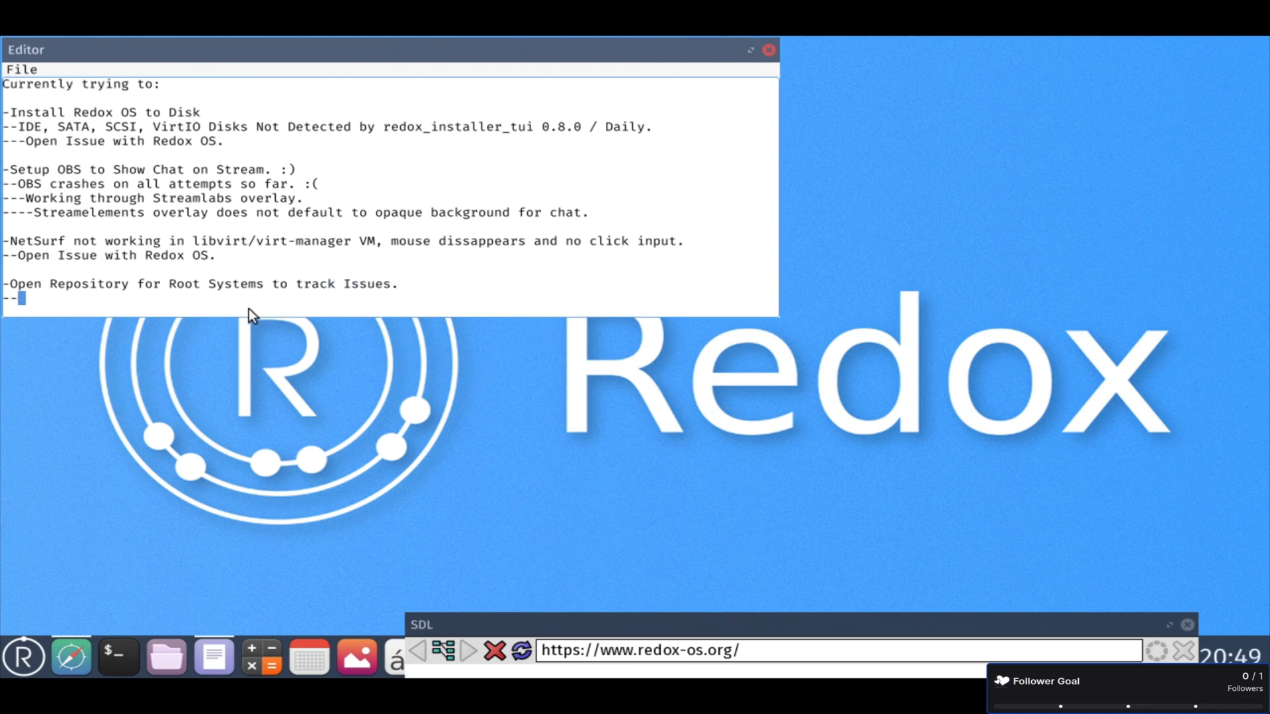
text(http)
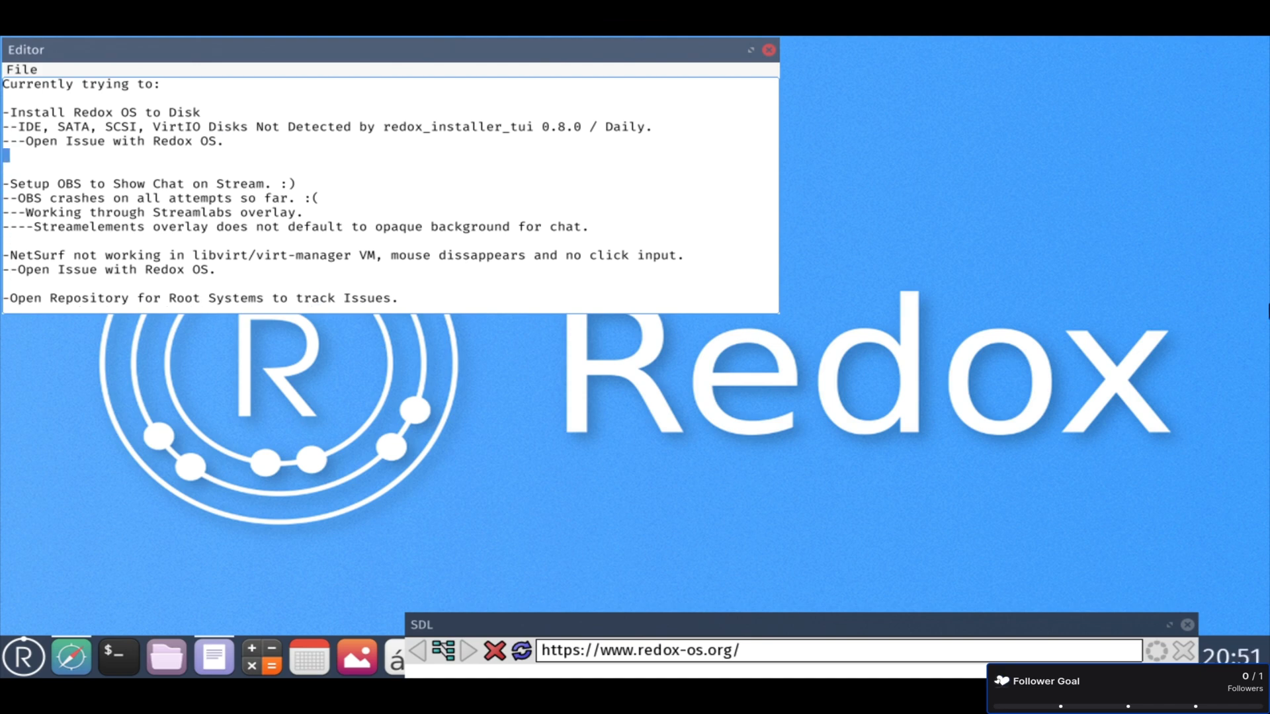
text(----https://gitlab)
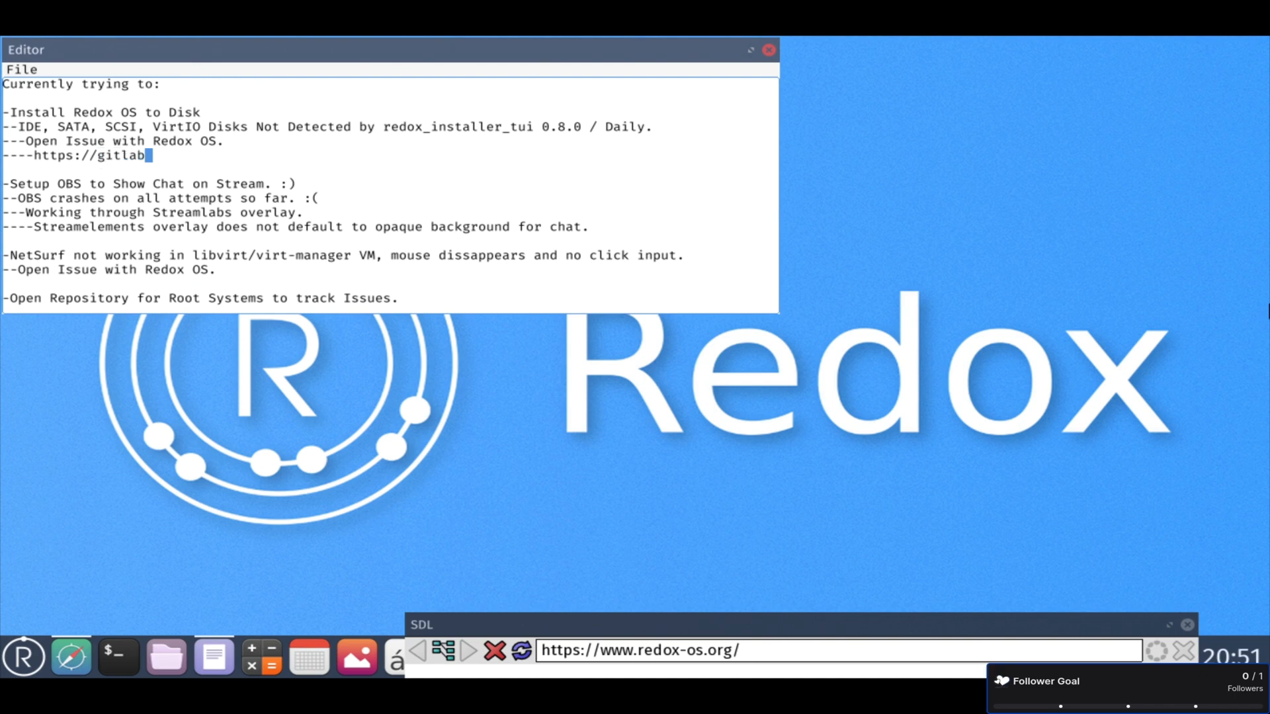
text(.redox-os.org/redox-os/redox/)
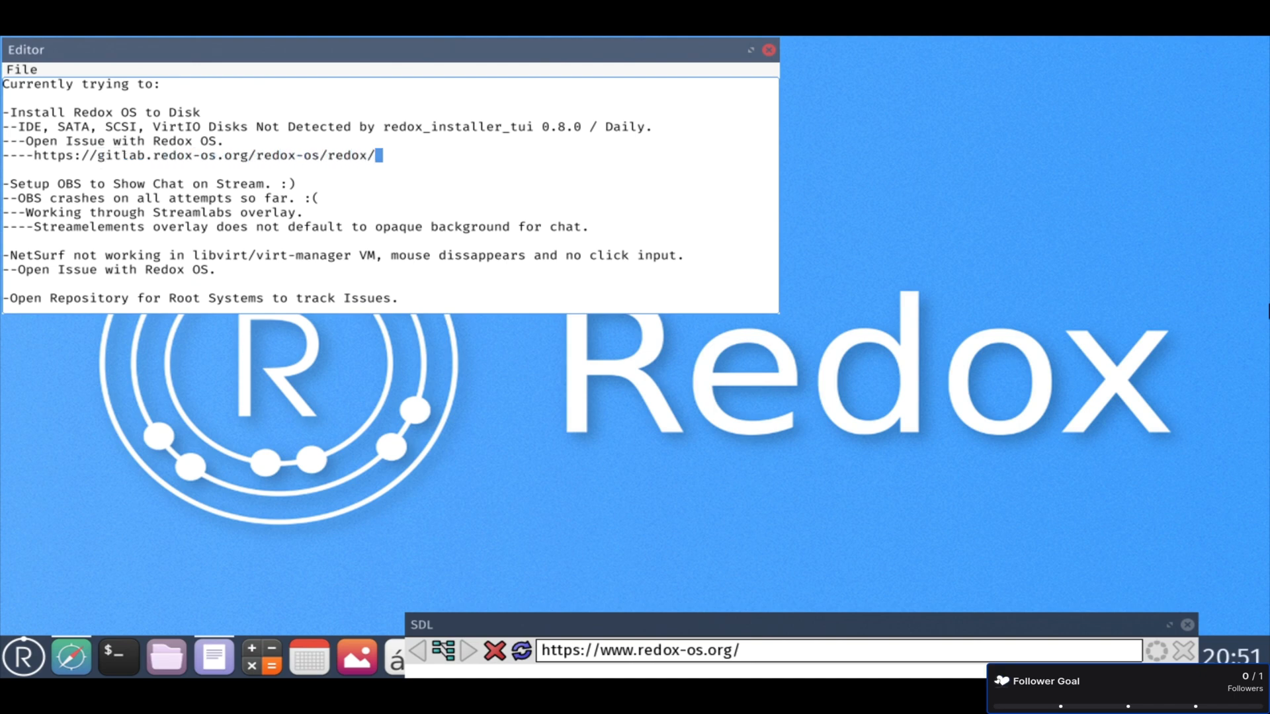
text(-/issues/1530)
text(--https://github.com/crftbt/RootSystems)
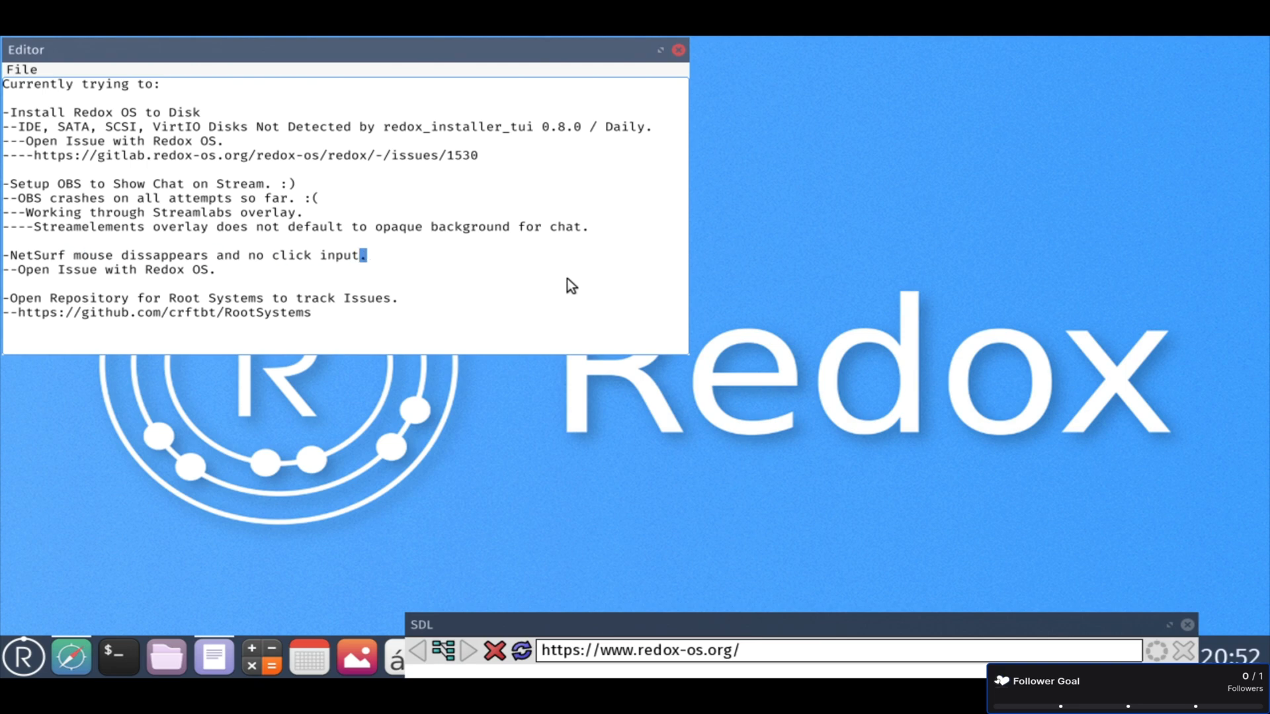
text(in virt-manager VM)
text(---)
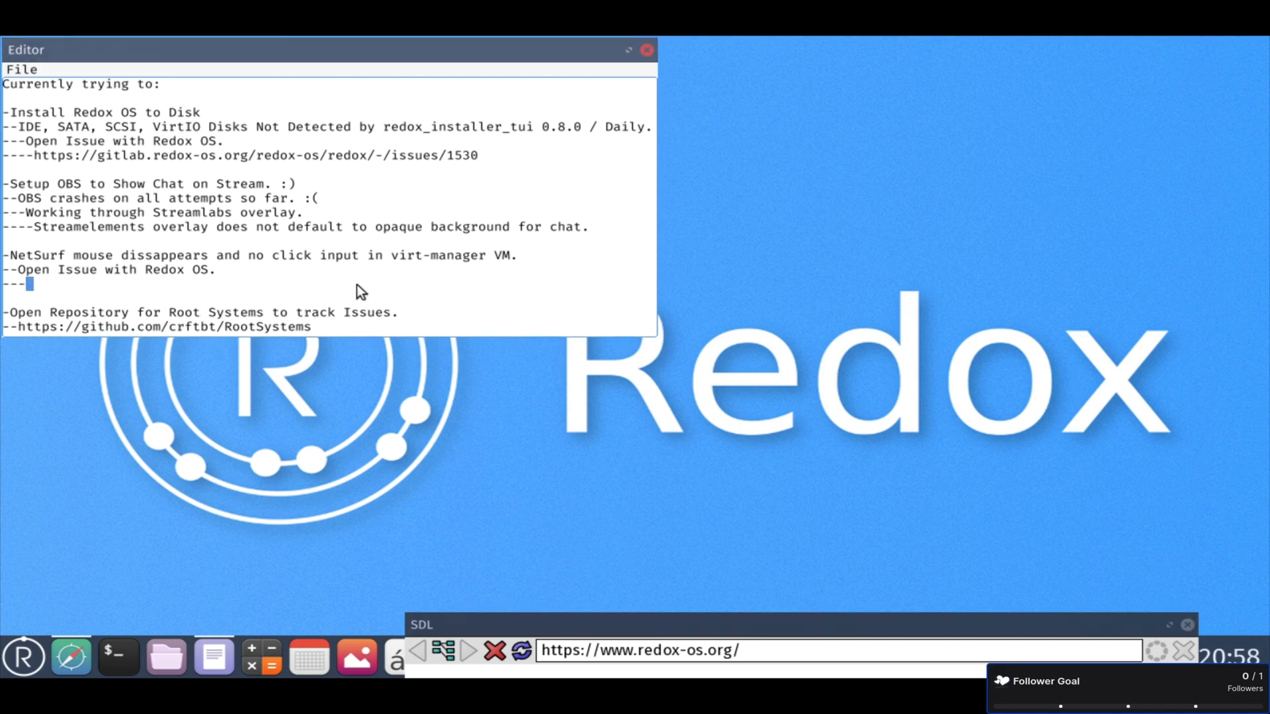
Add the issue 1539 link and a 'Next:' note about Alpine Linux, removing the stray letter.
text(https://gitlab.redox-os.org/redox)
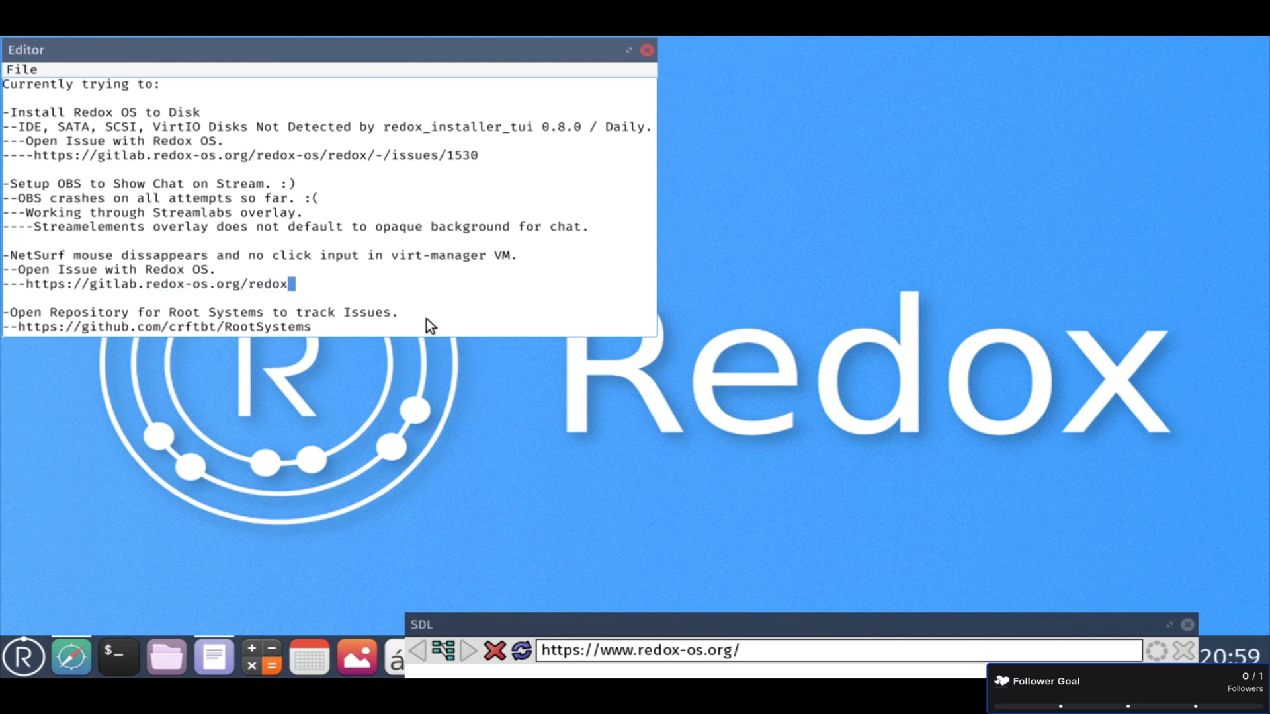
text(-os/redox/-/issues/1539)
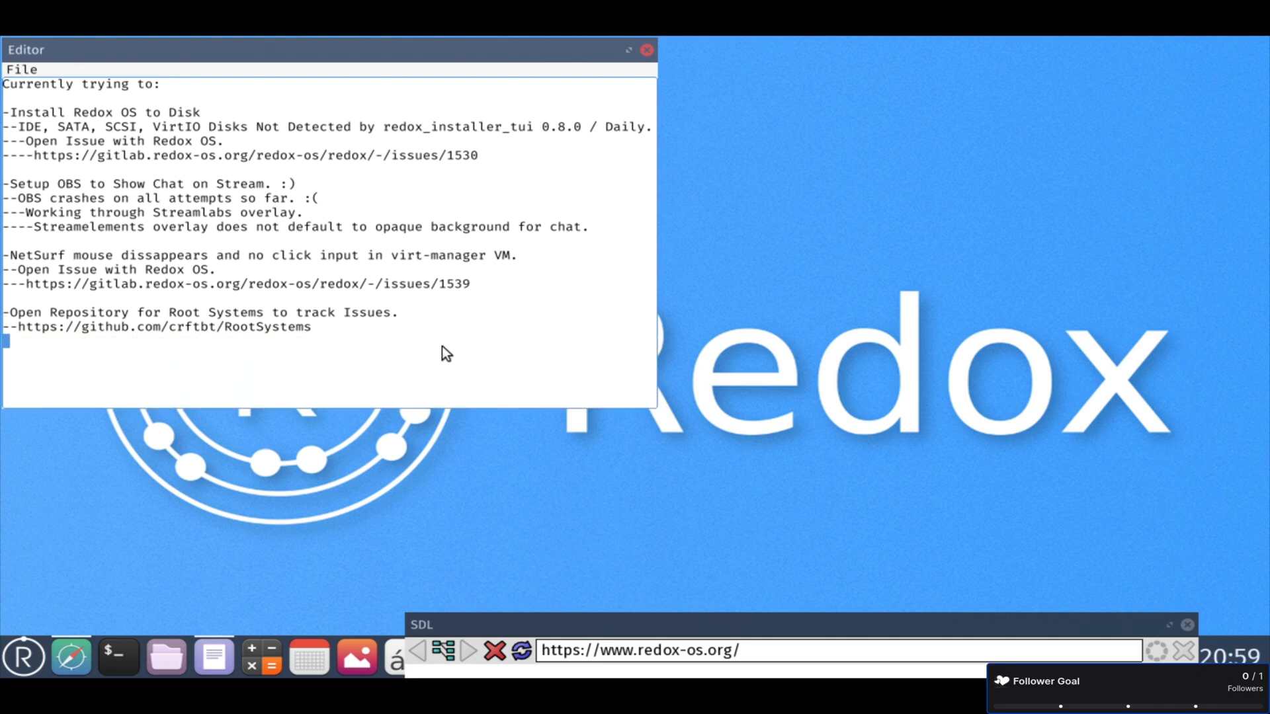
text(Next:)
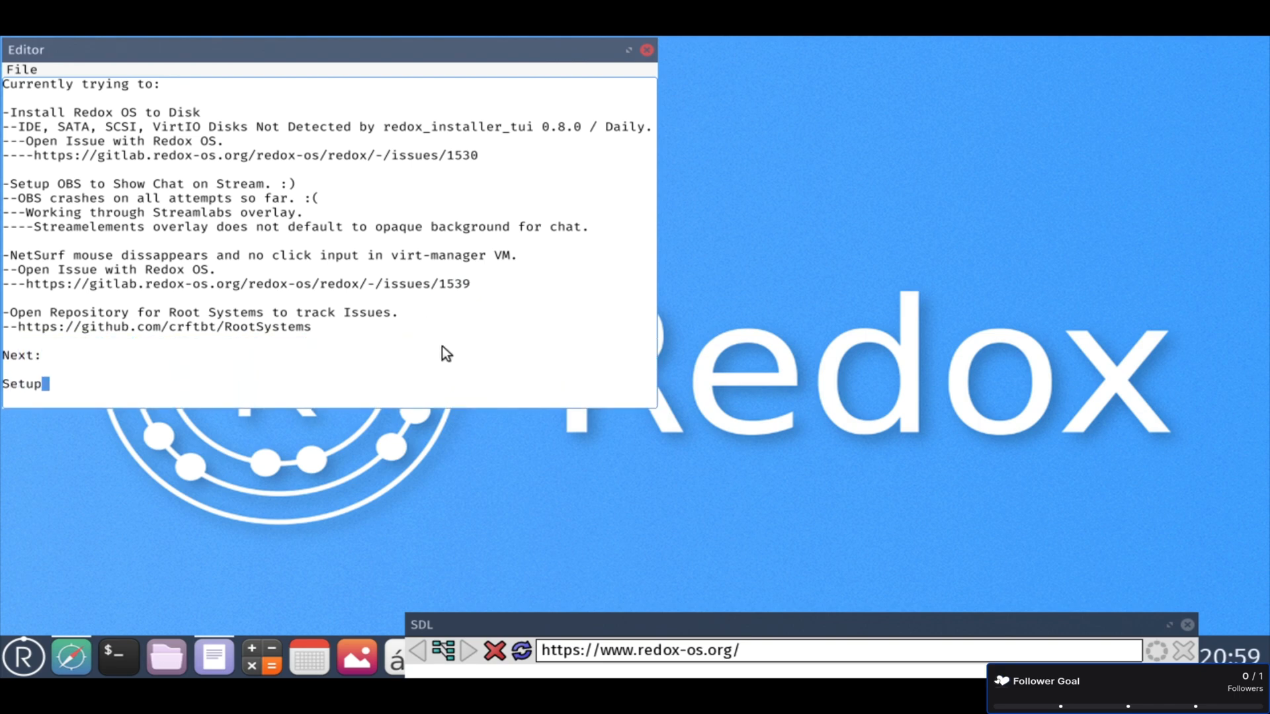
text(Alpine Linux)
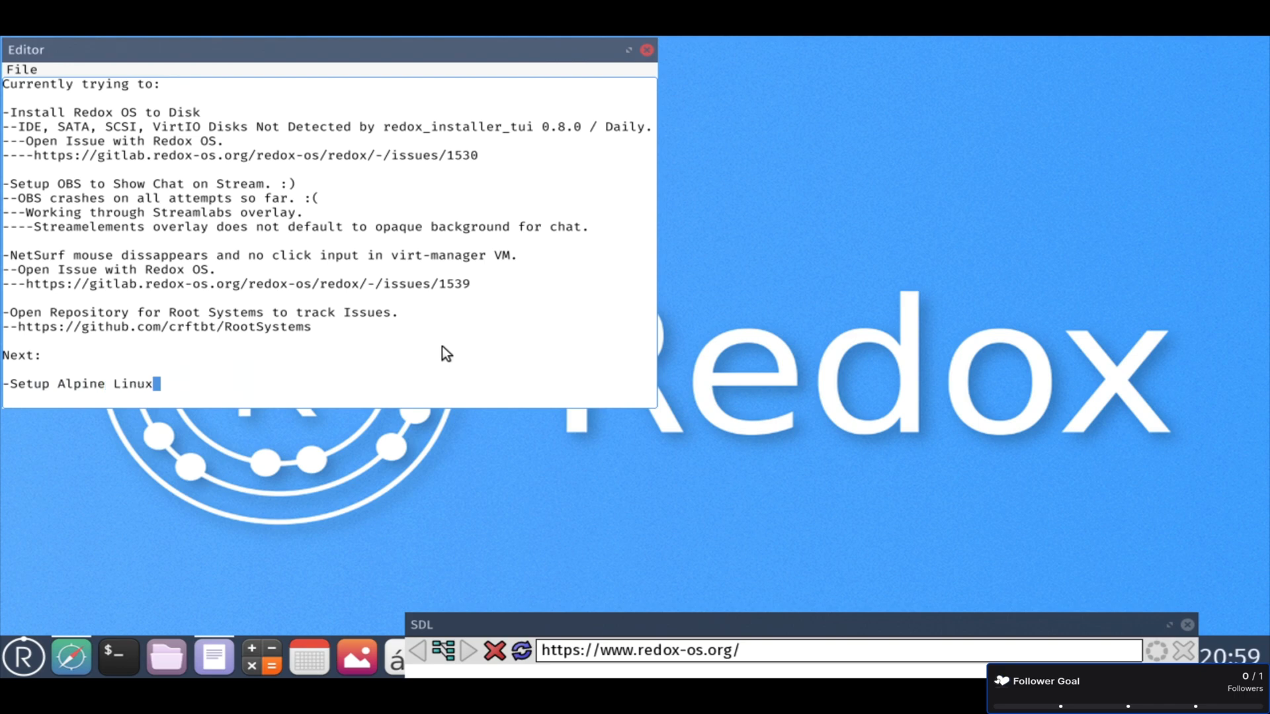
text(until Redox can be installed to disk.)
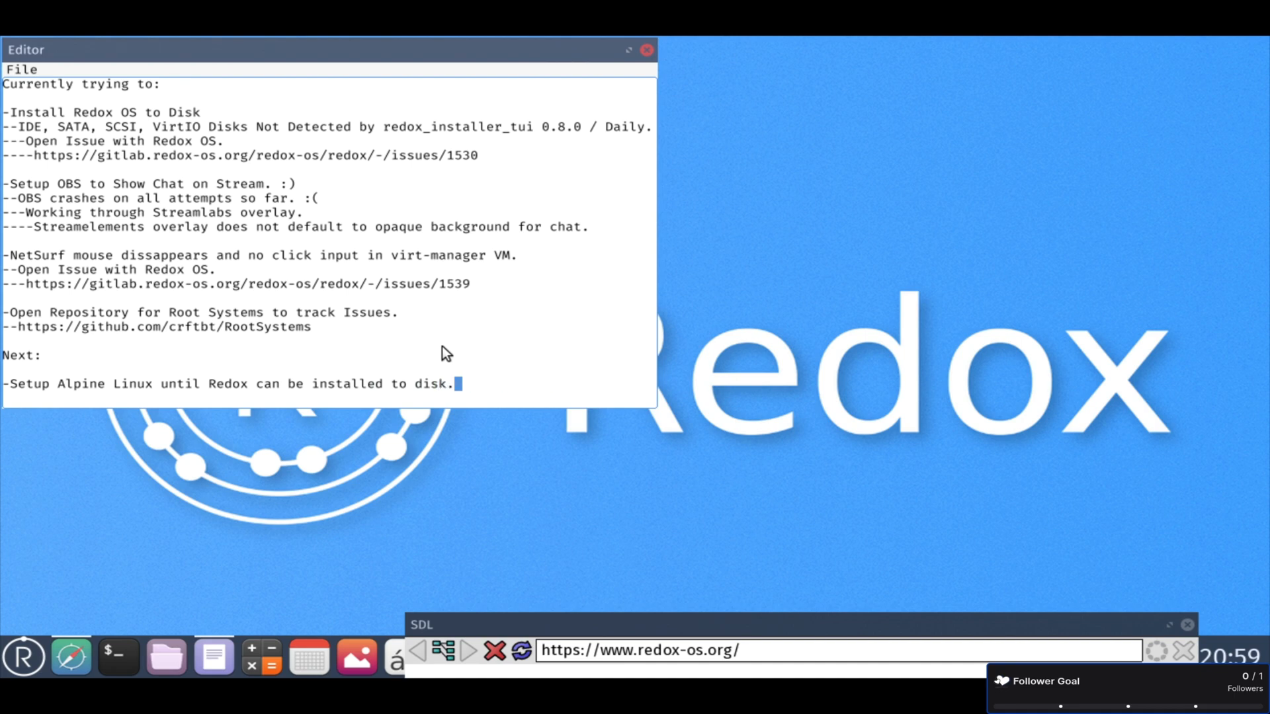
text(a)
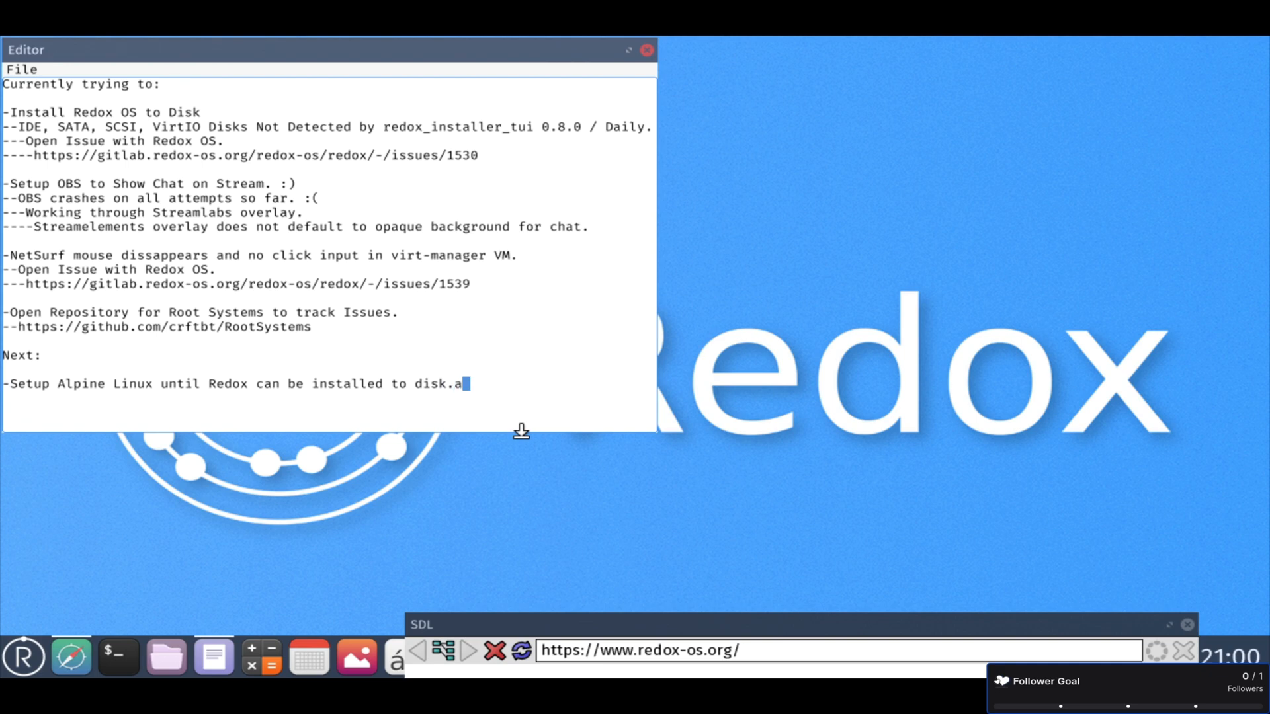
key(Backspace)
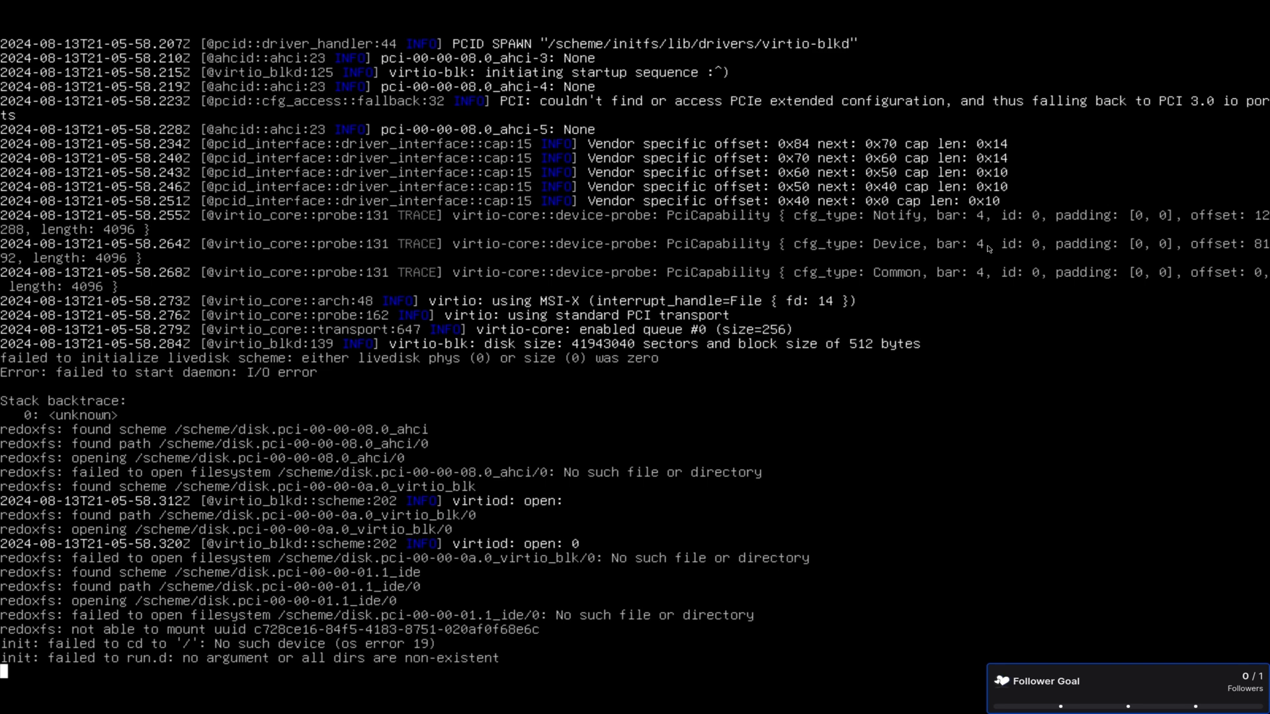
mouse_move(403, 357)
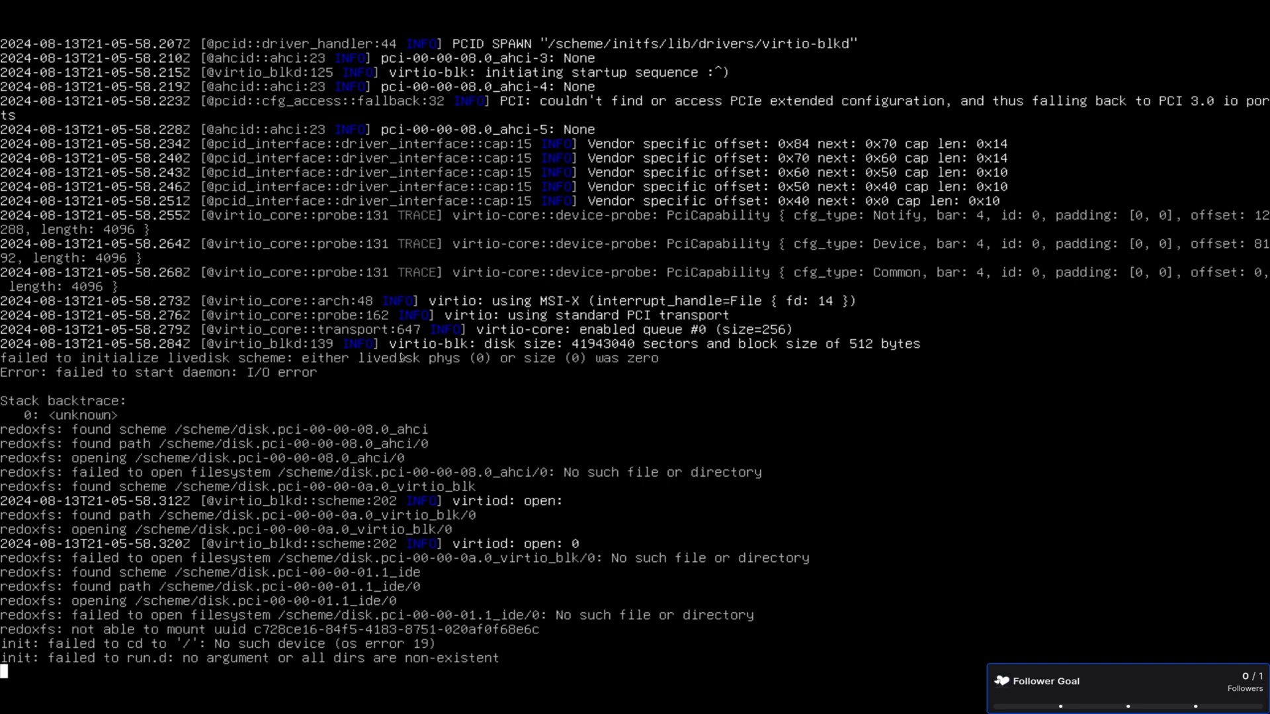
mouse_move(438, 351)
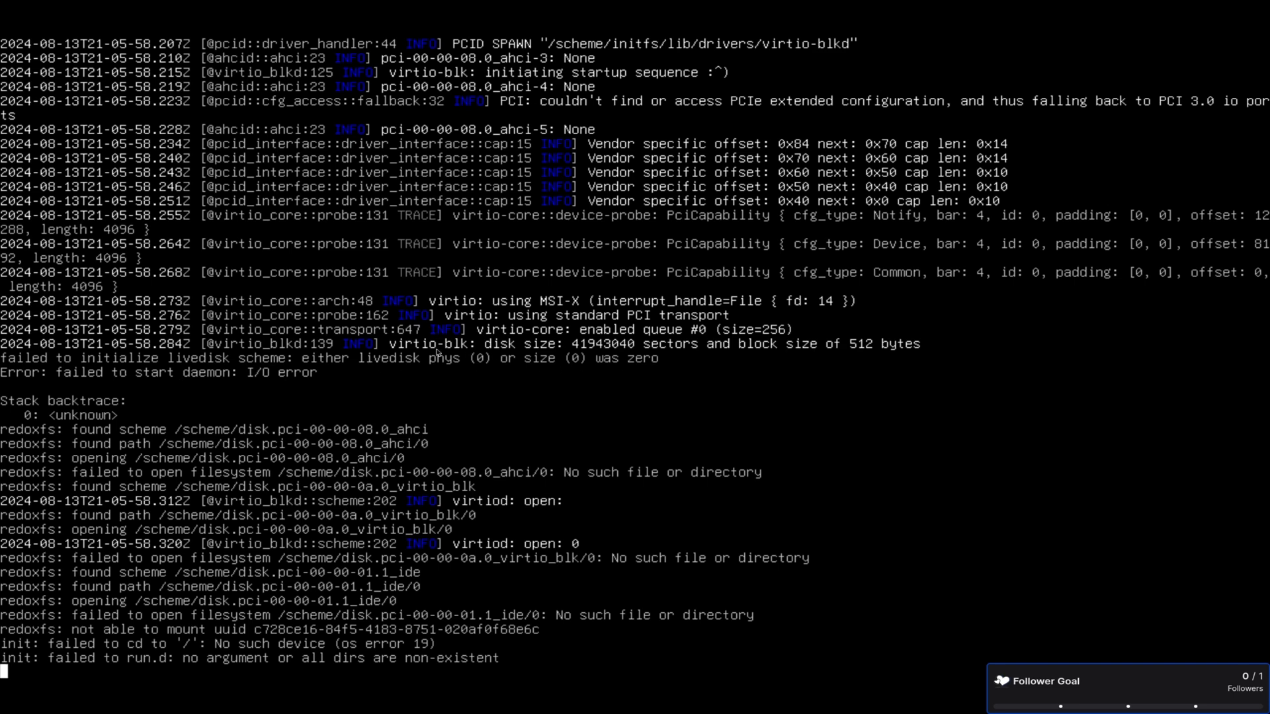
mouse_move(772, 174)
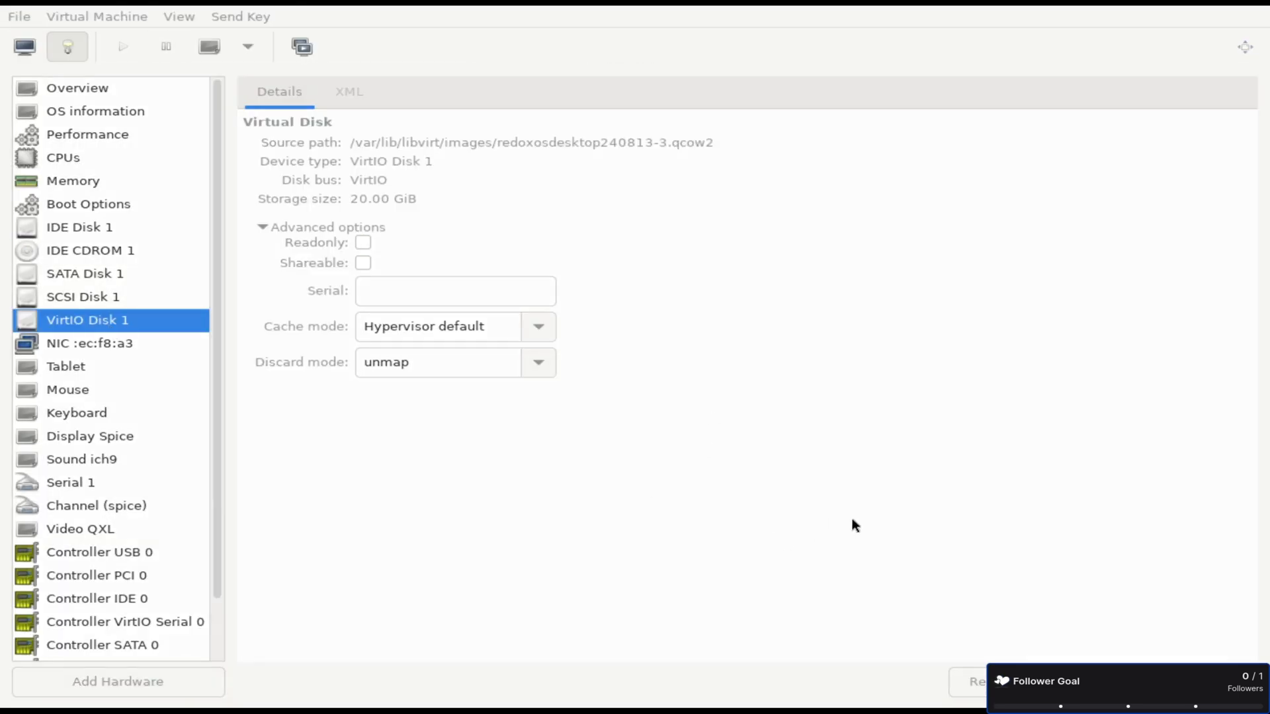
Remove VirtIO Disk 1 from the Redox VM and check IDE Disk 1's source path.
click(24, 46)
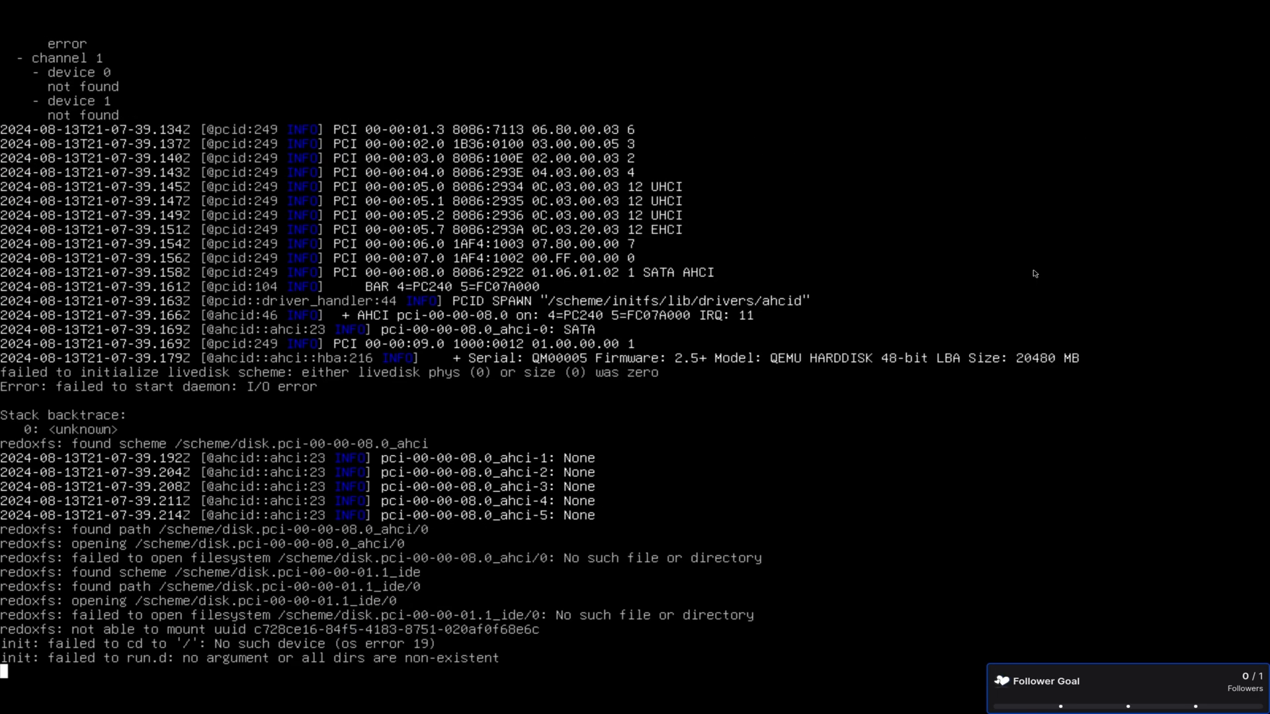
mouse_move(83, 4)
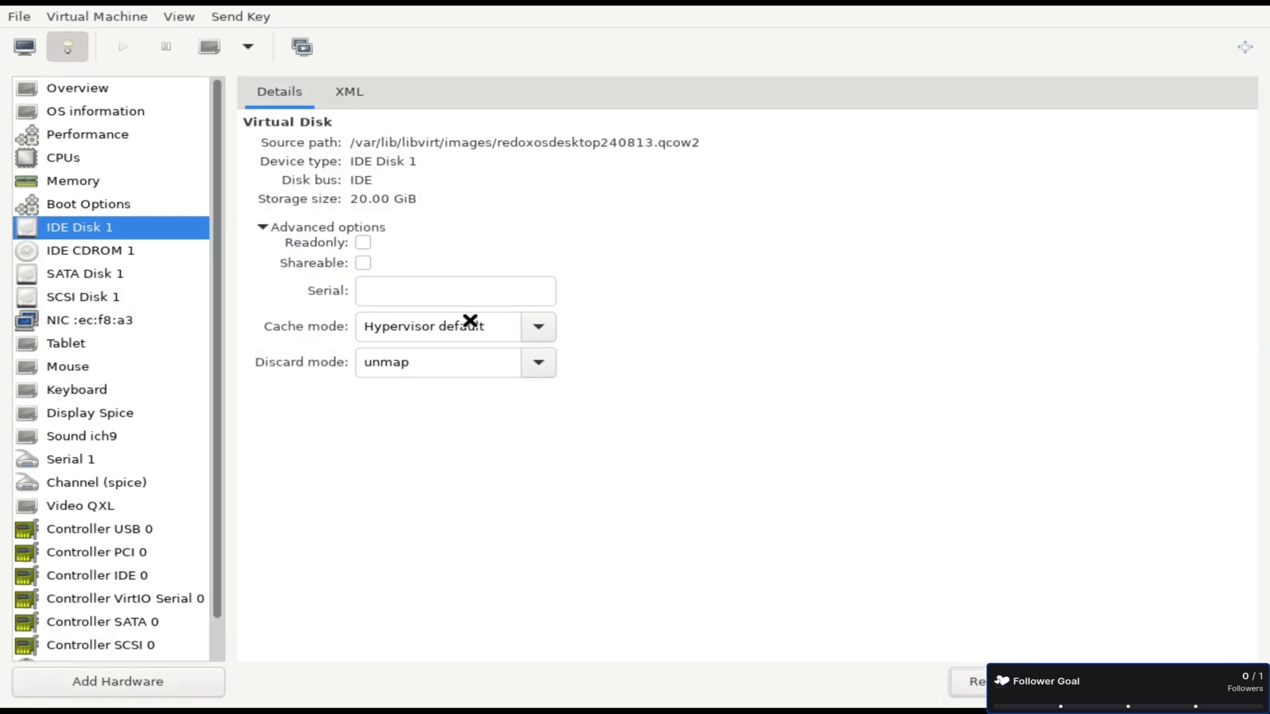
click(90, 250)
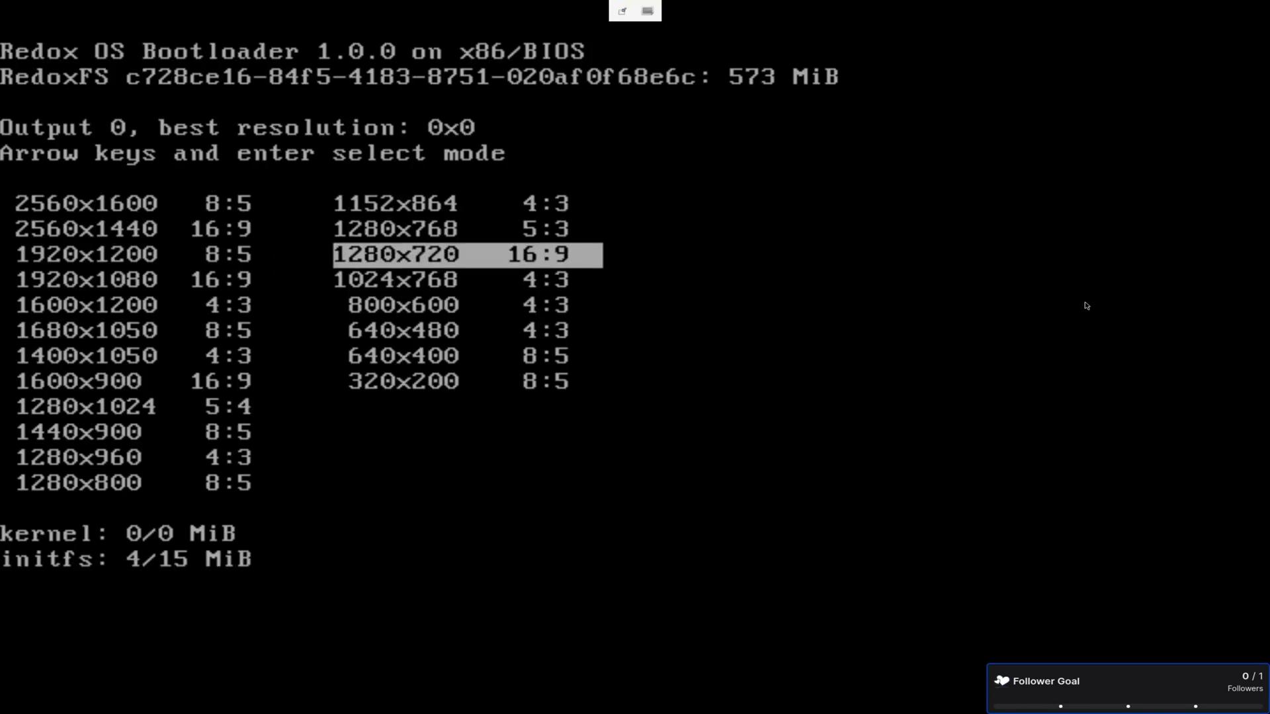
Boot Redox from disk at 1280x720 to the desktop and open a terminal.
key(enter)
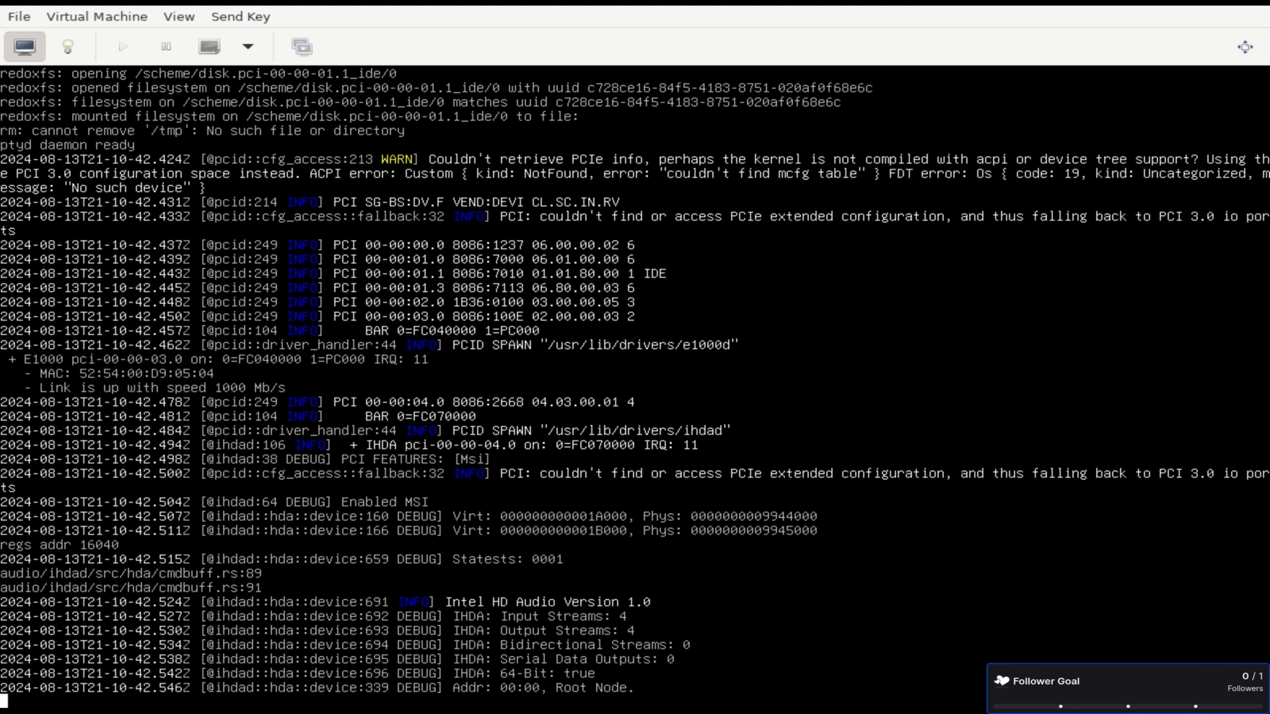
click(68, 47)
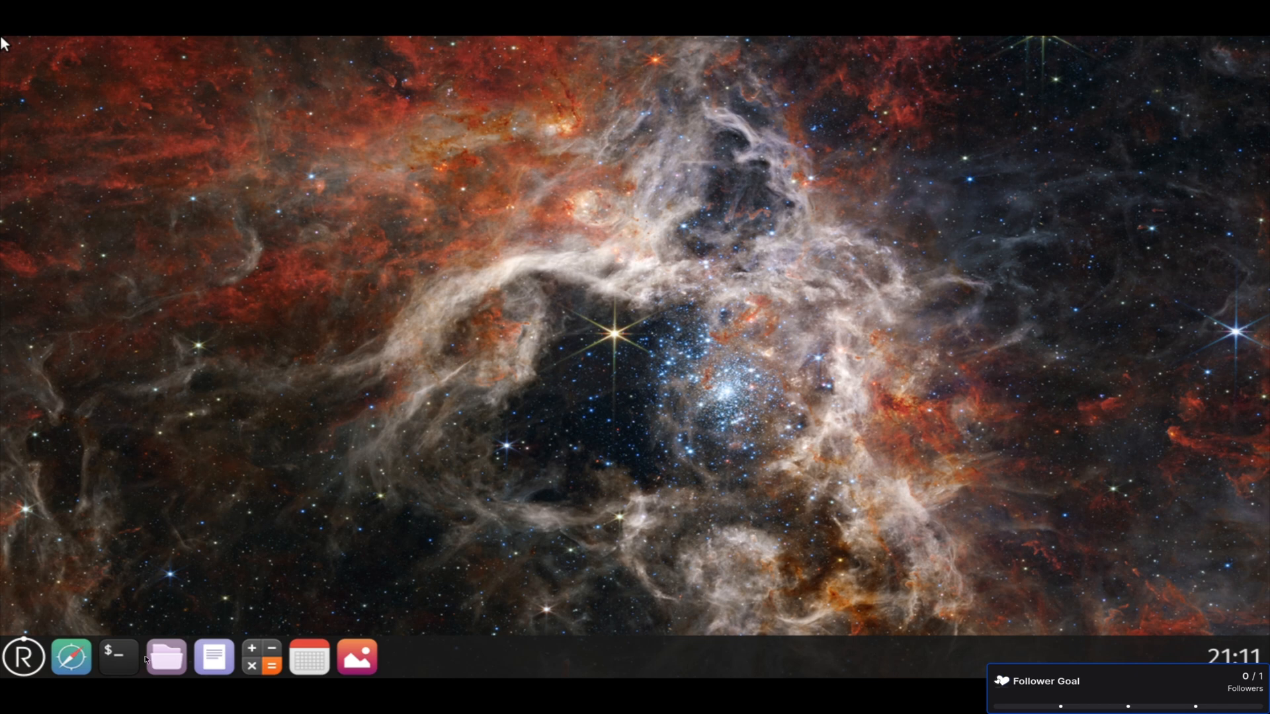
click(118, 657)
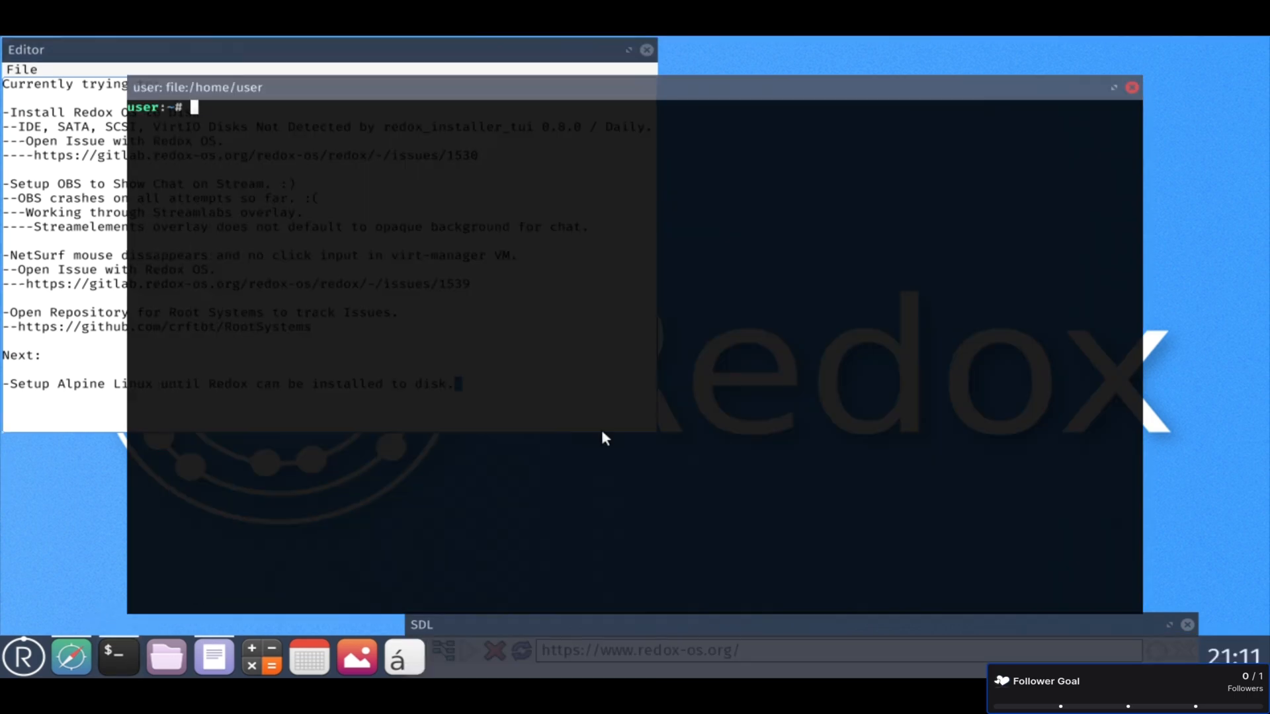
Enter 'redox_installer-' in the terminal, then log out from the R launcher menu.
text(redox_installer-)
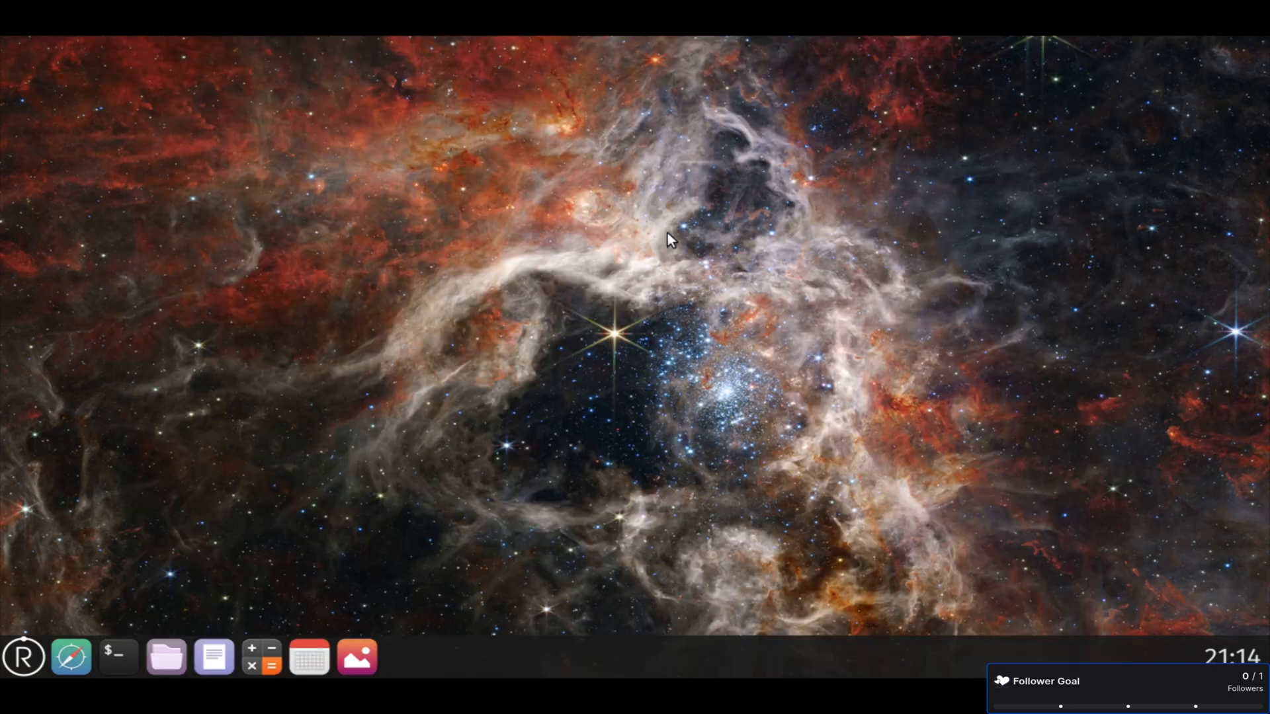
click(22, 656)
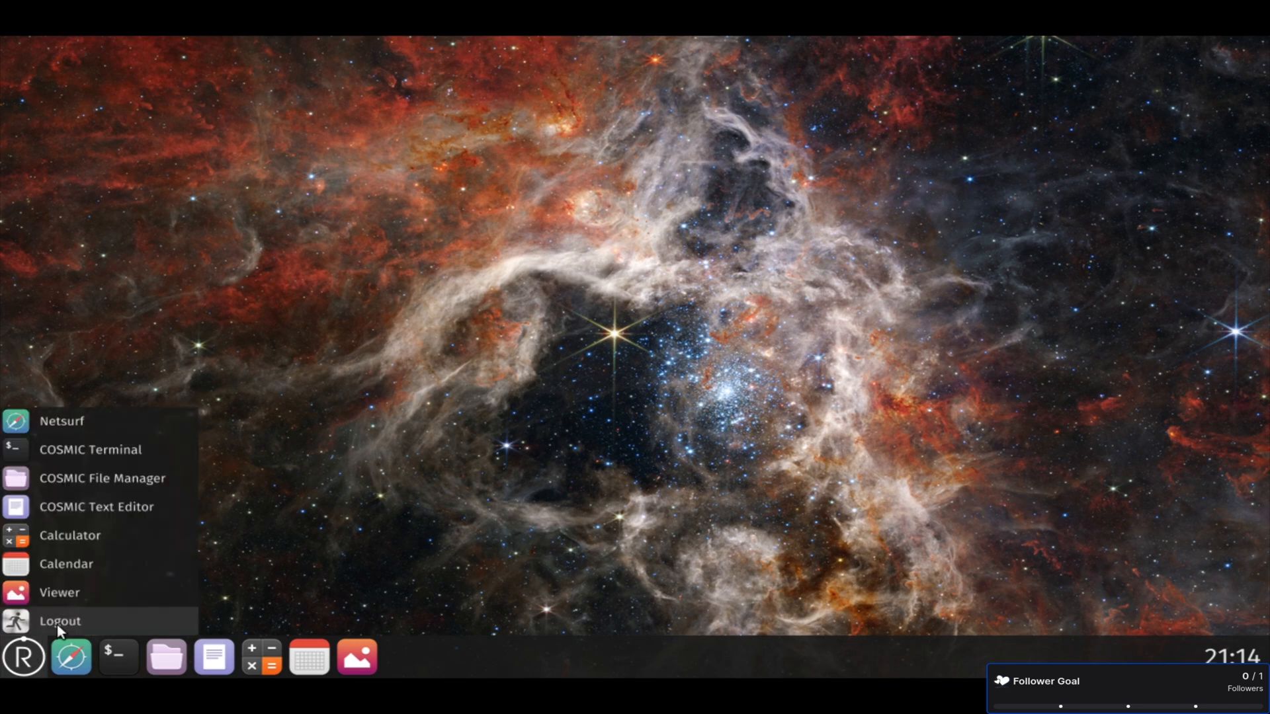
click(59, 621)
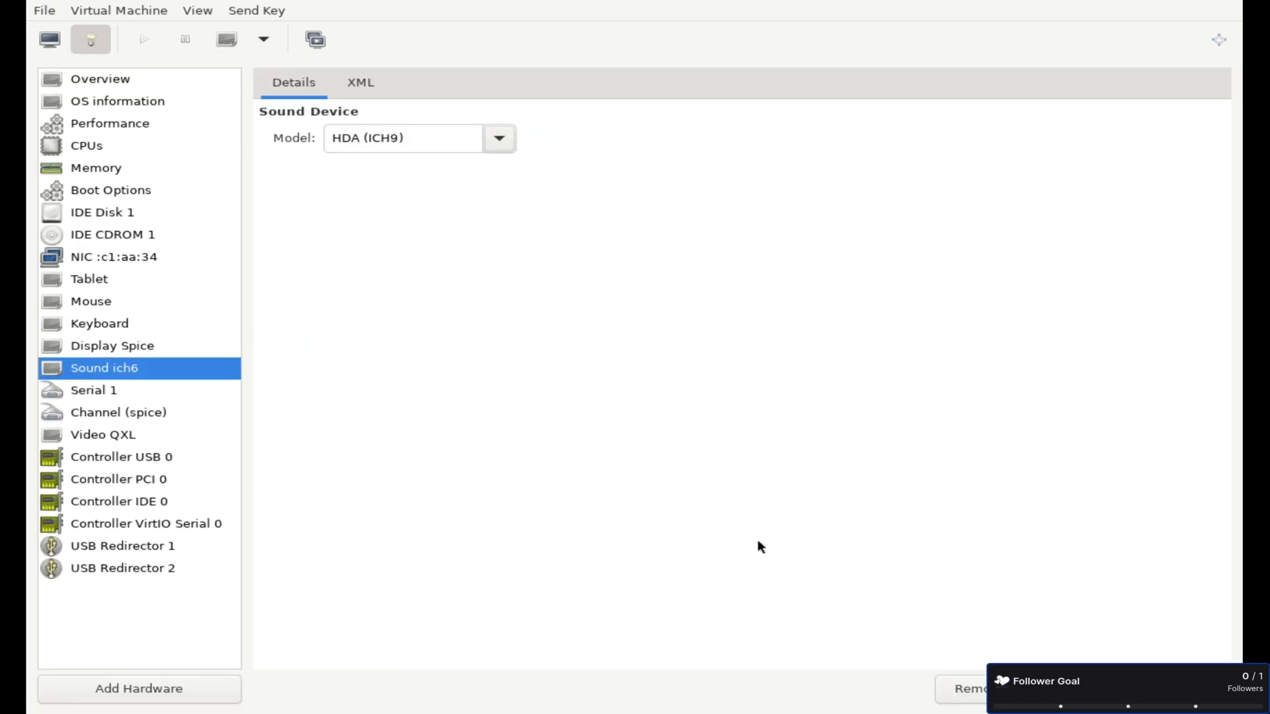
Add IDE CDROM 1 to the VM's boot order and start the VM.
click(48, 39)
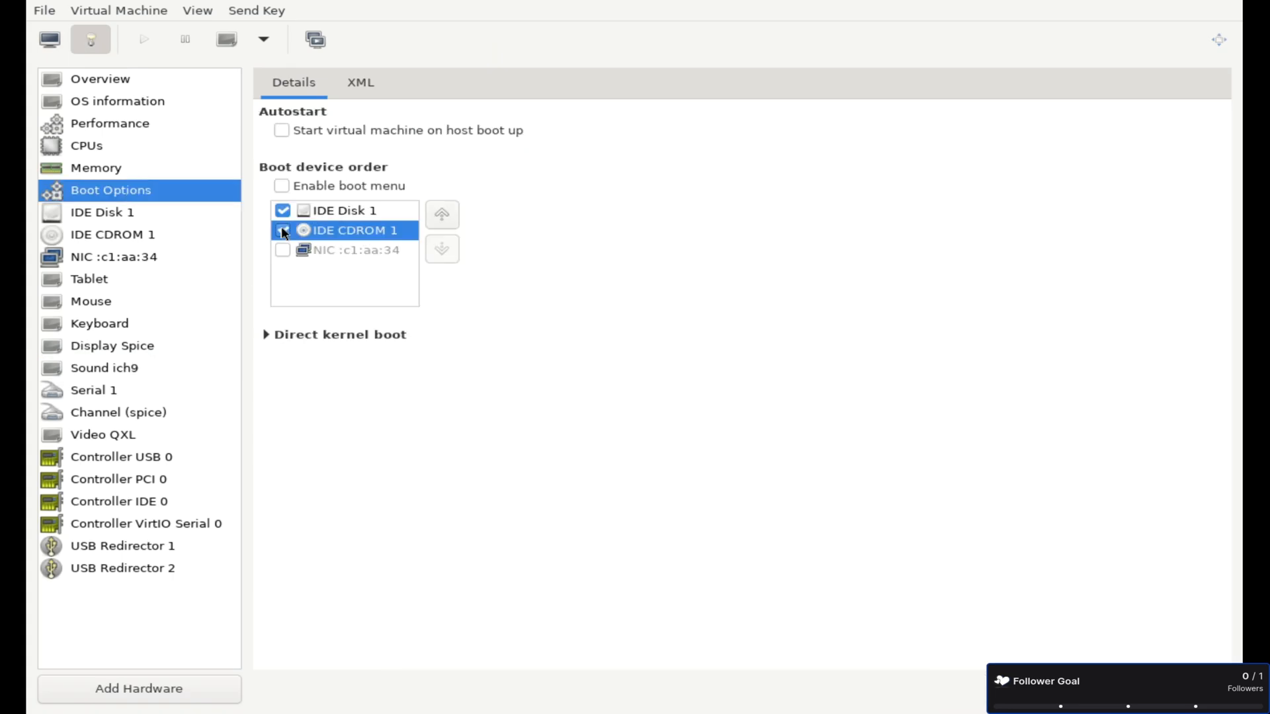
click(112, 234)
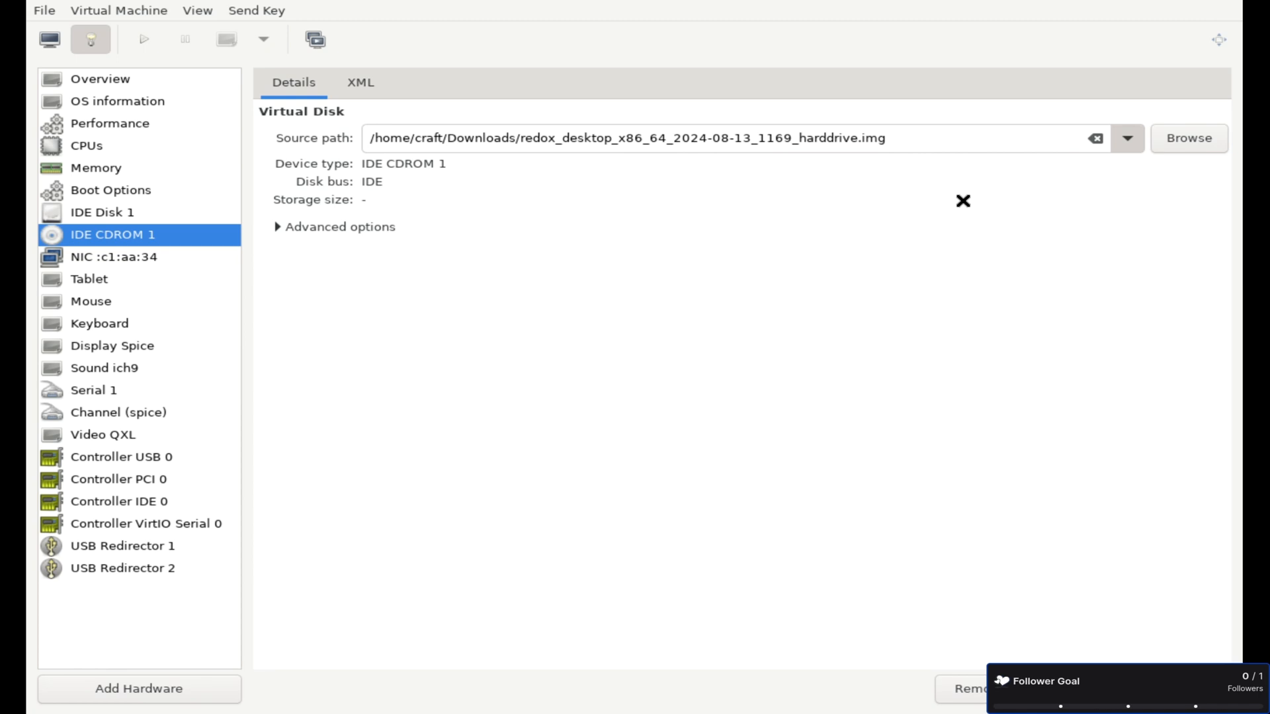
click(144, 39)
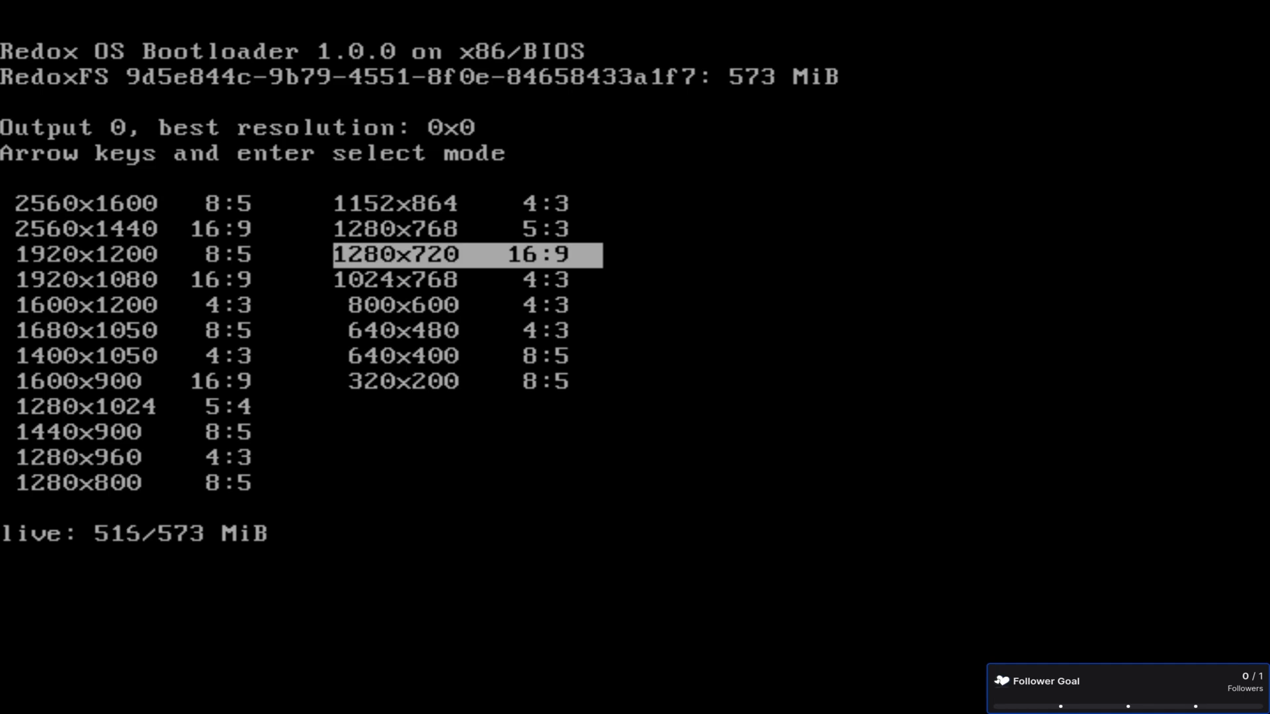
Boot Redox at 1280x720 and run the installer as root onto the 20 GiB disk.
key(enter)
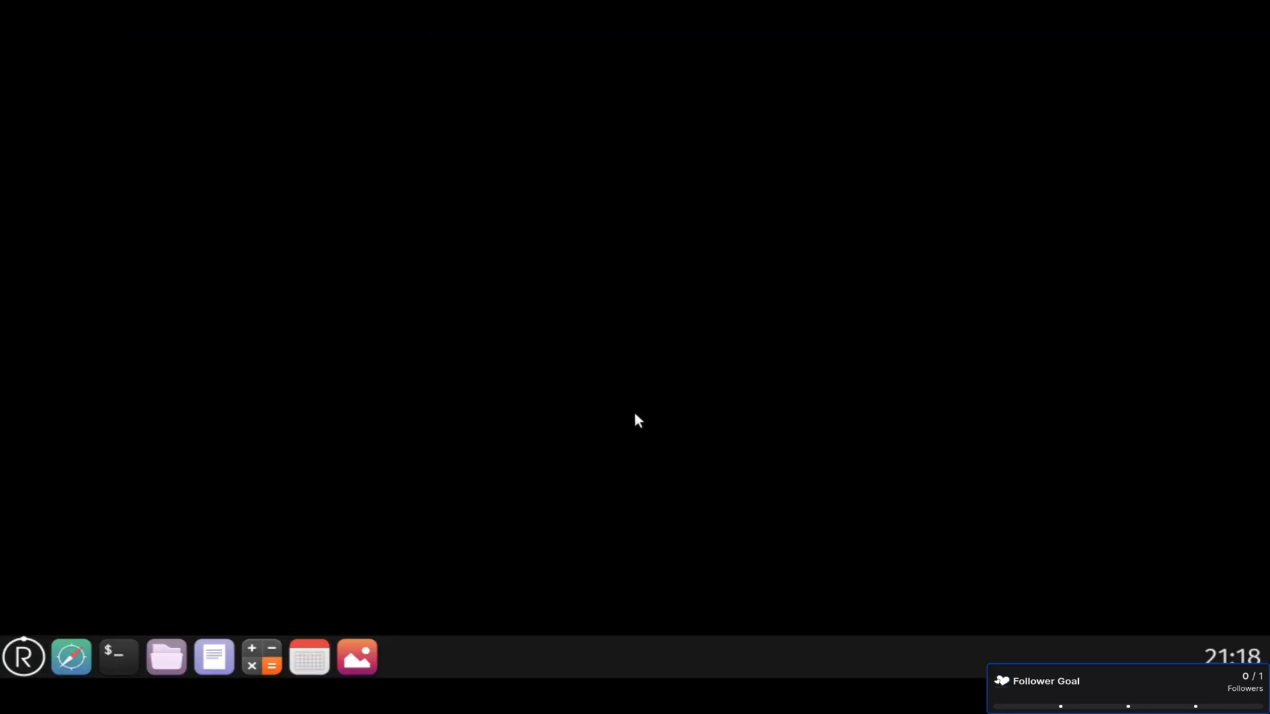
click(118, 656)
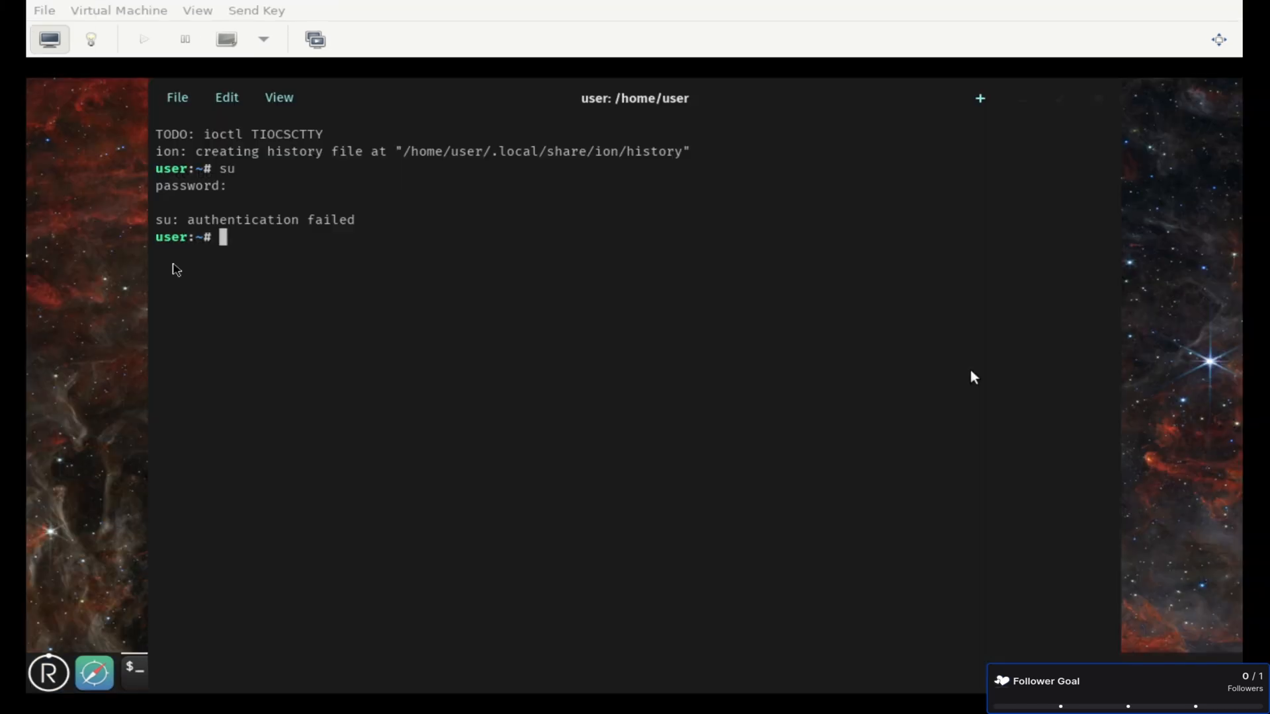
text(redox_installer_)
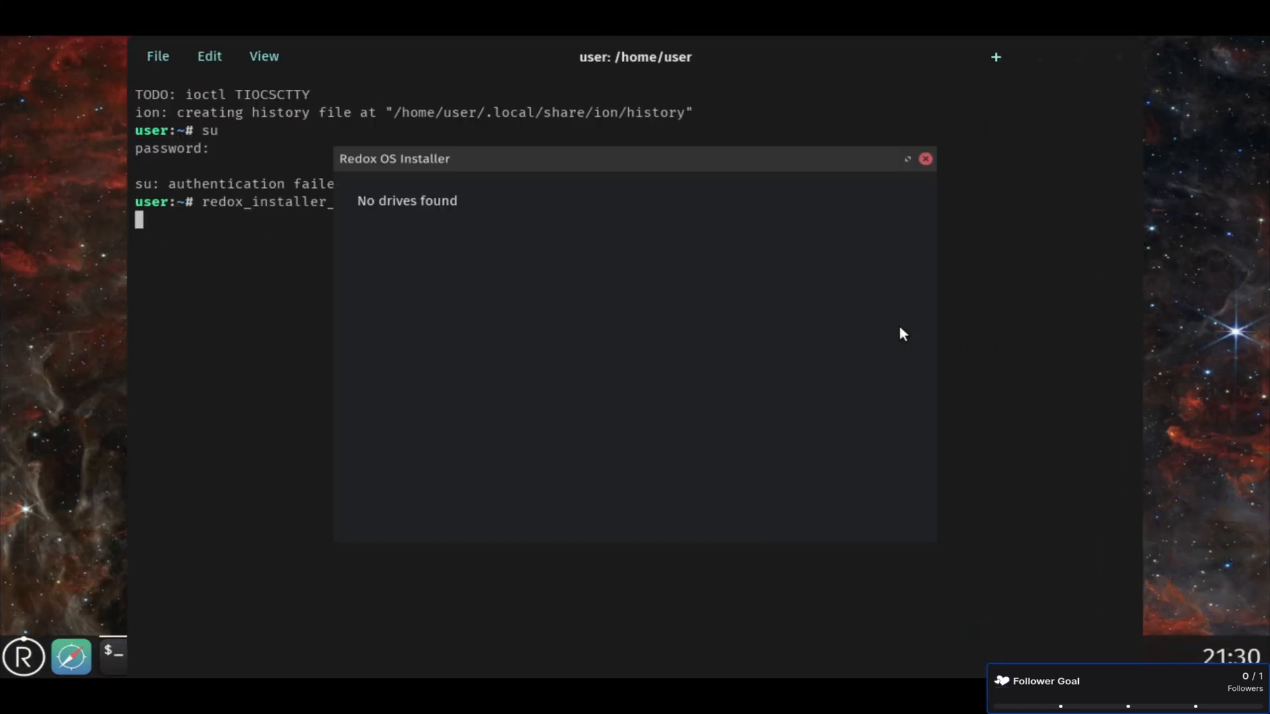
click(926, 159)
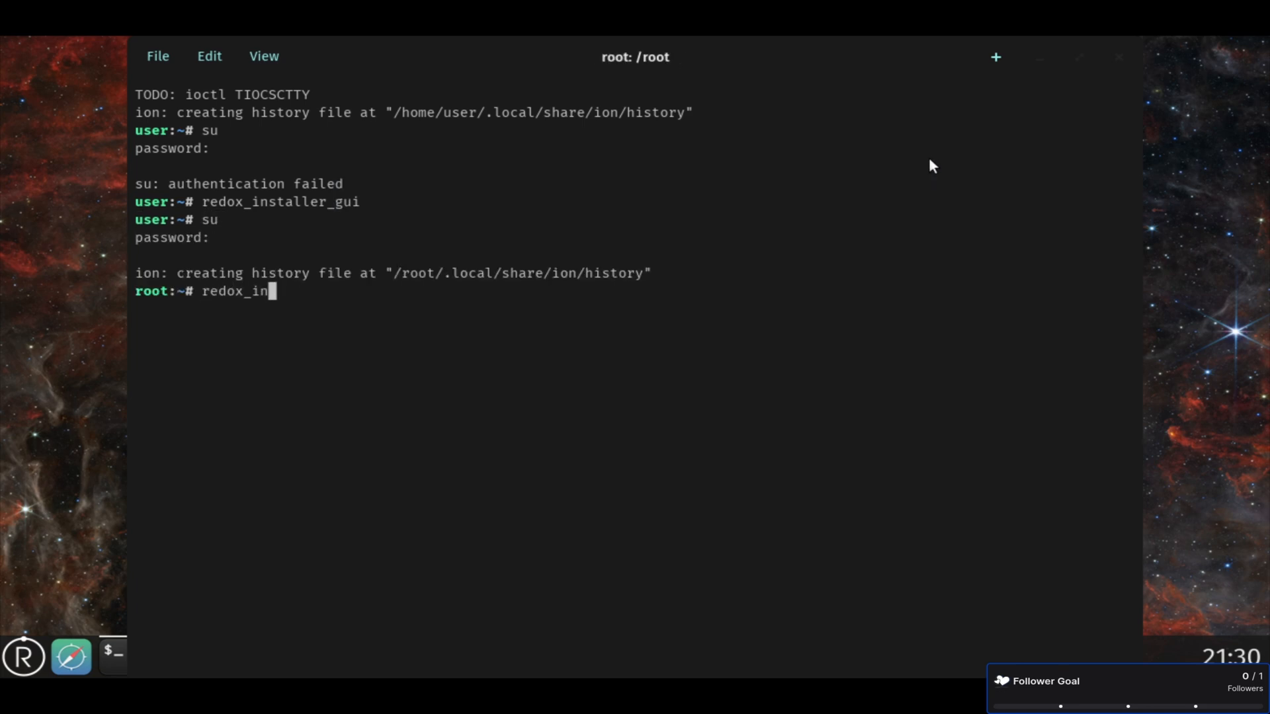
key(Return)
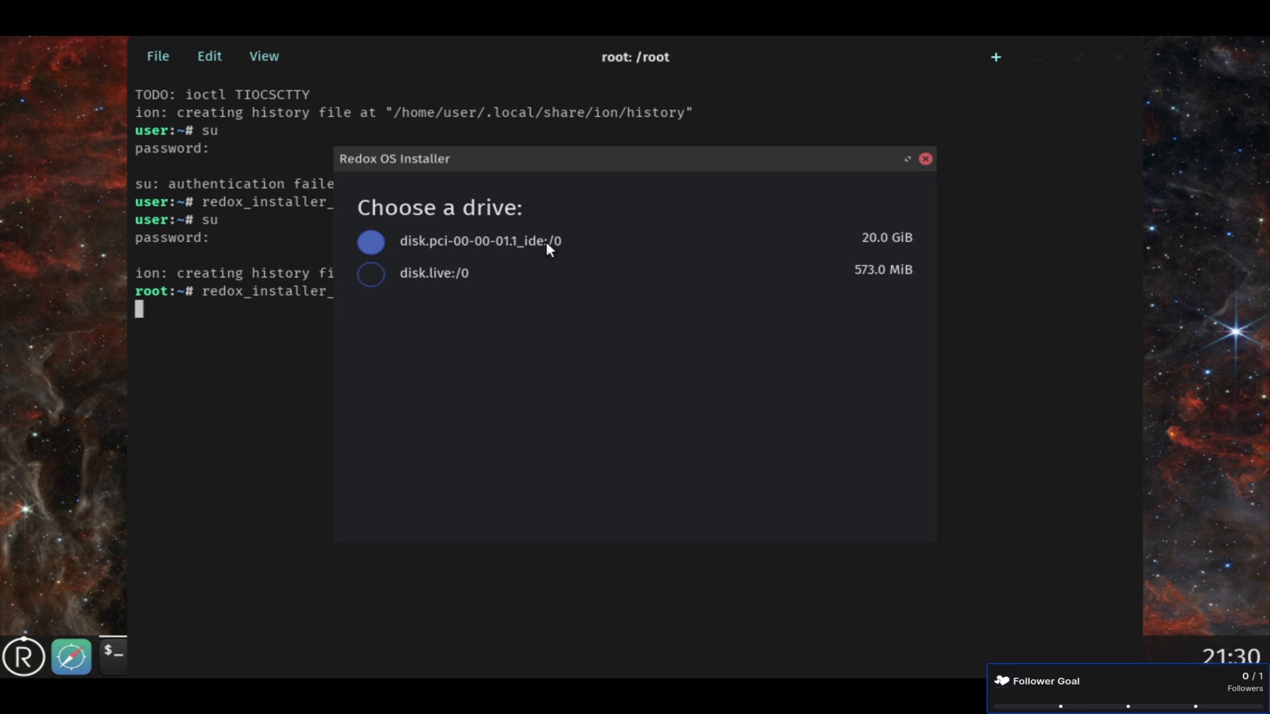
click(371, 242)
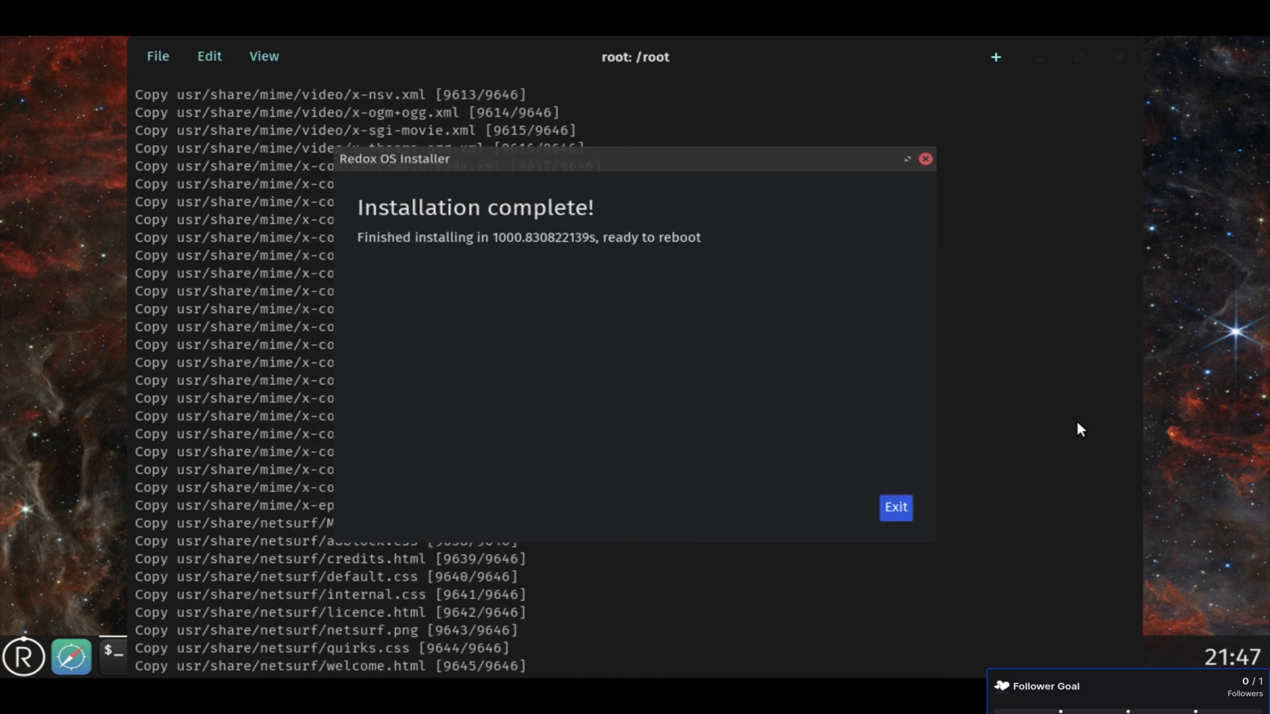
Close the finished installer, boot the VM from disk, and launch netsurf-fb.
click(895, 507)
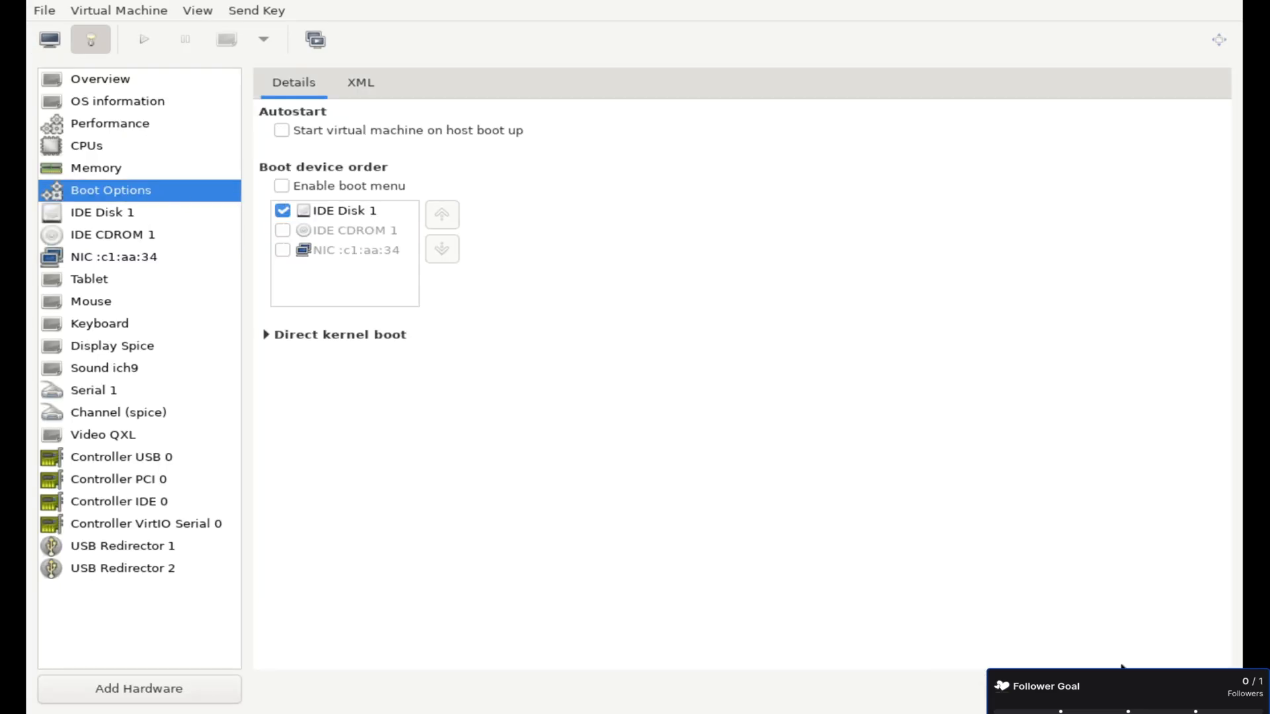
click(144, 39)
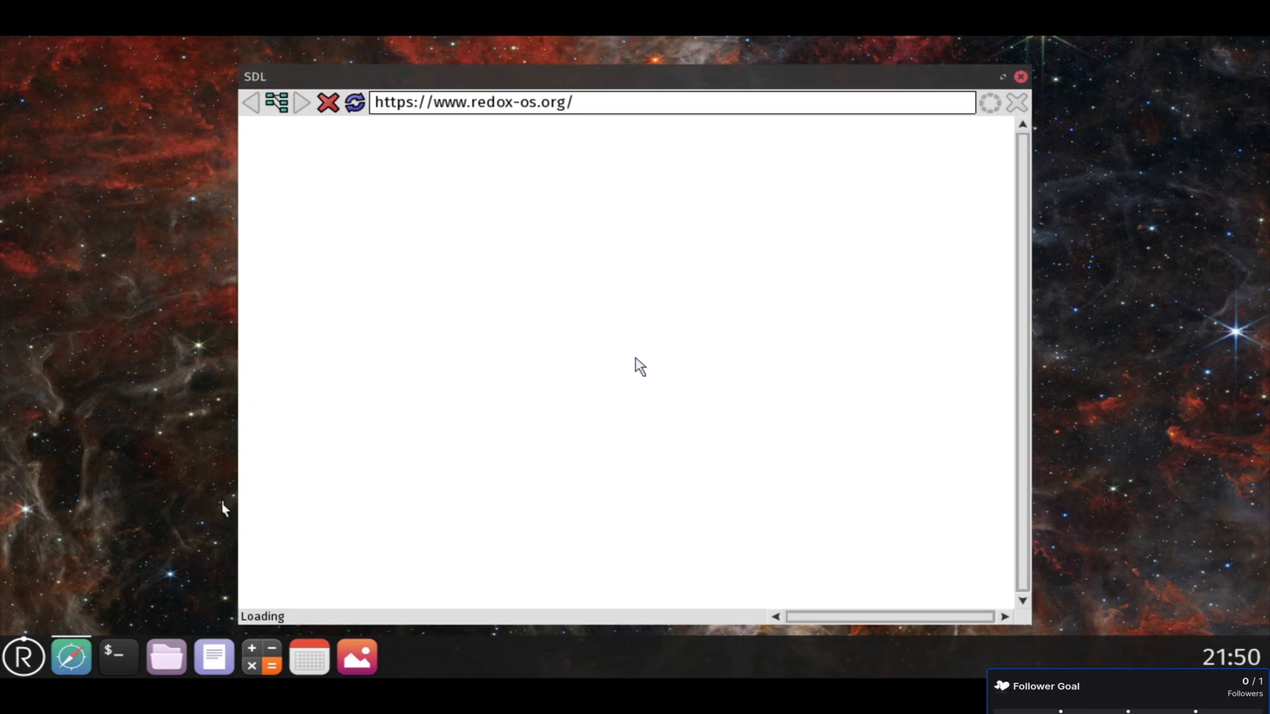
mouse_move(165, 656)
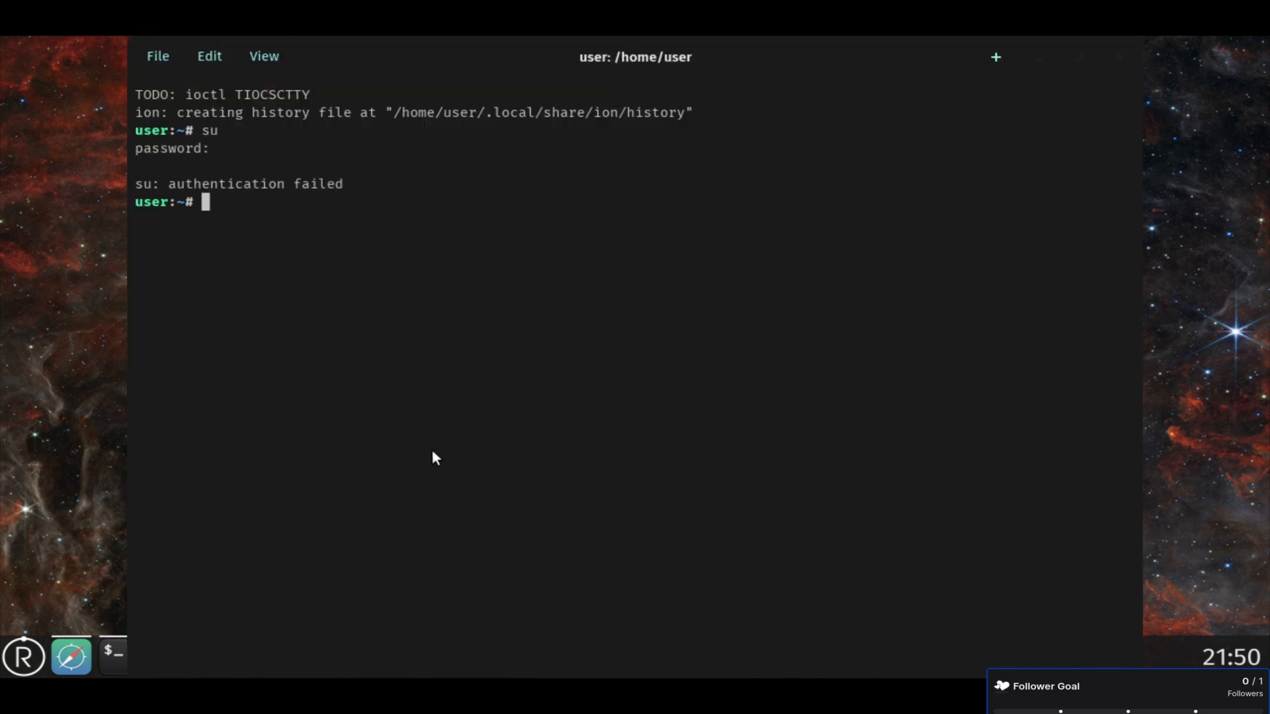
text(netsurf-fb)
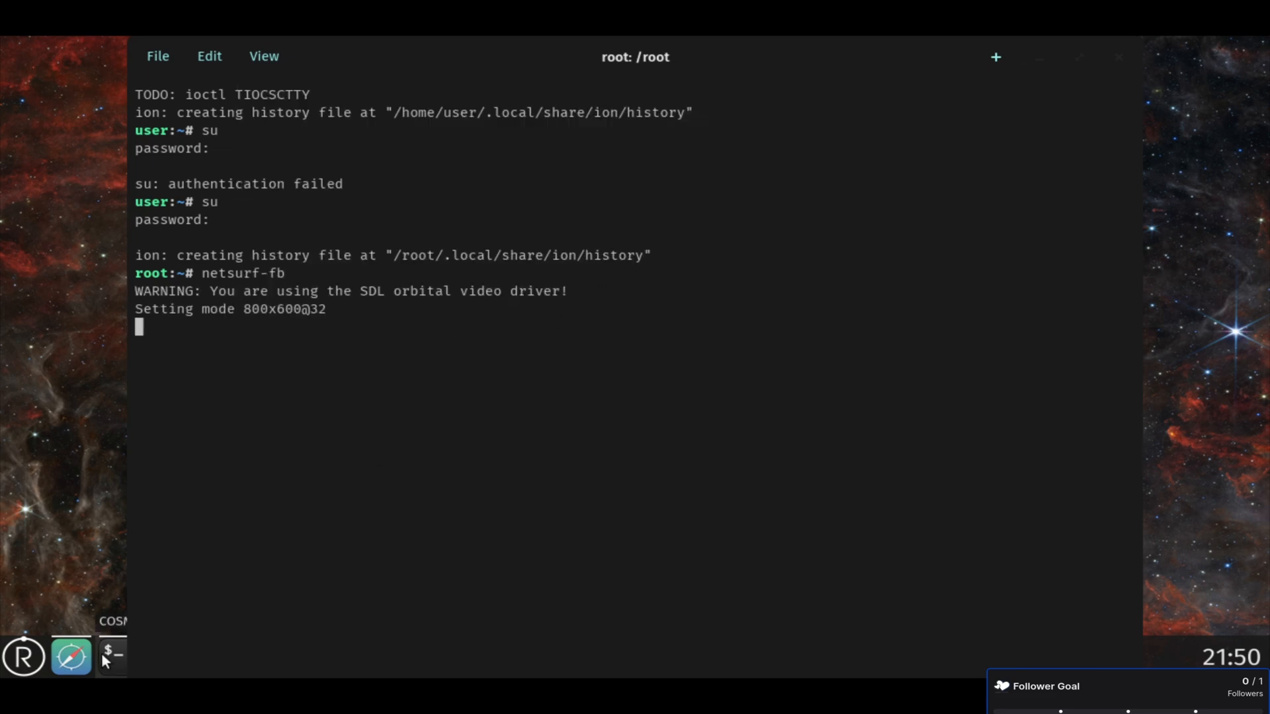
mouse_move(201, 538)
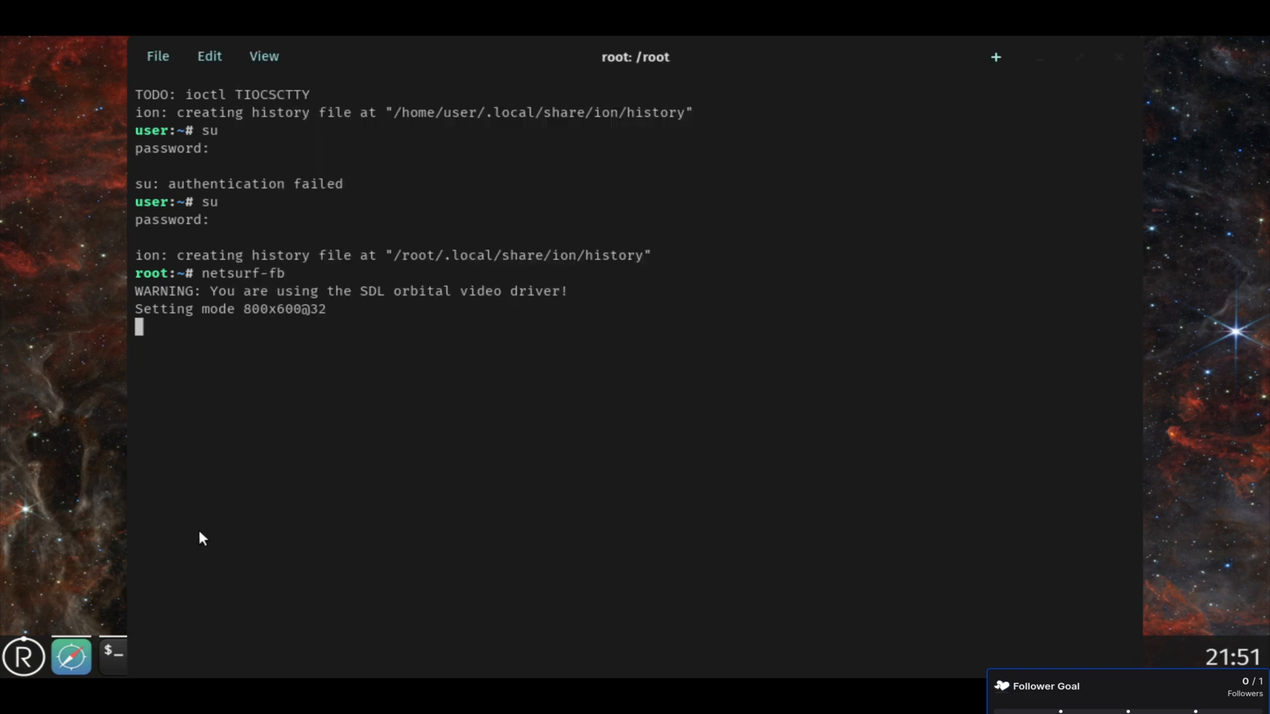
mouse_move(504, 299)
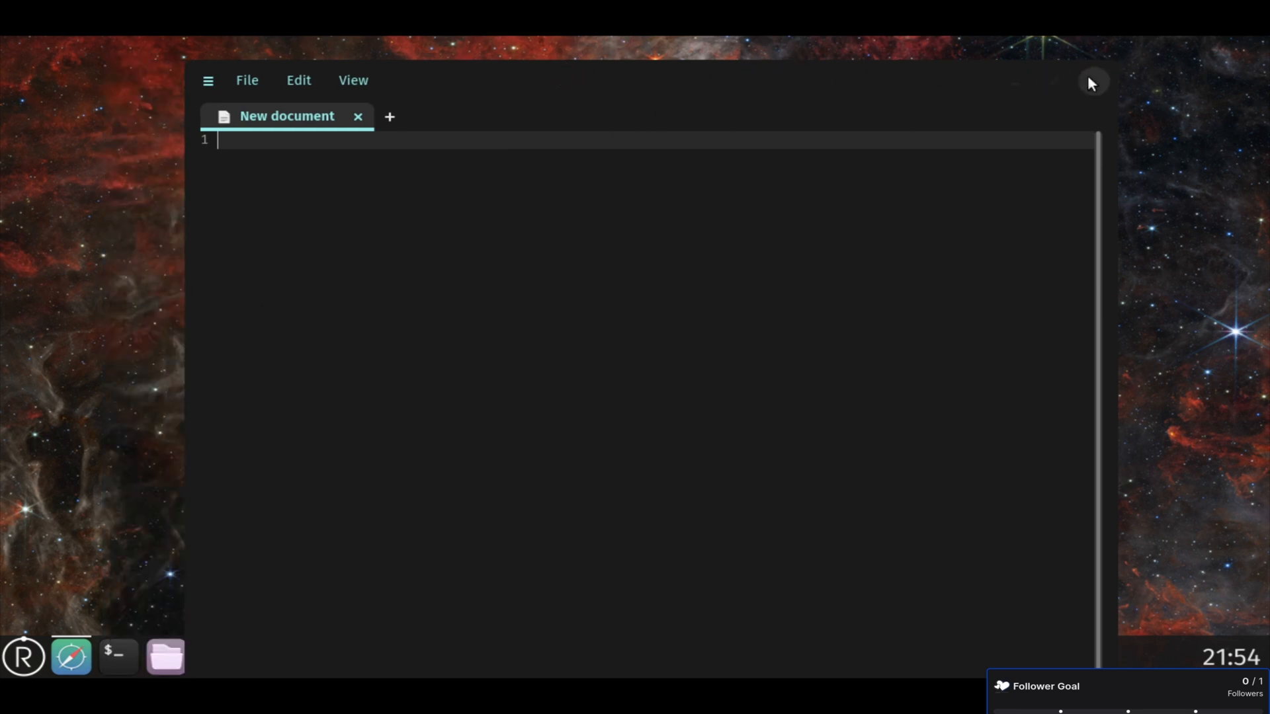
mouse_move(899, 95)
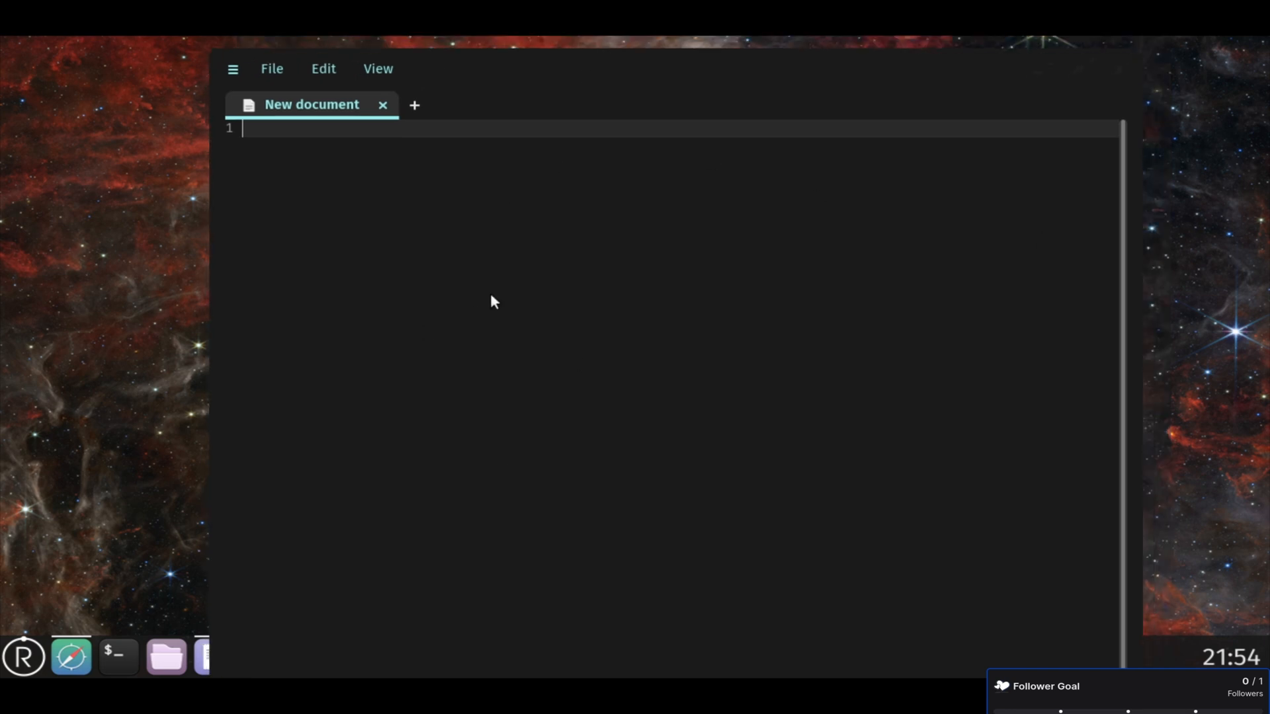
Note issues: default 1280x720 window size, no resize option, and picky title-bar dragging.
text(-Open Issue with Redox OS on)
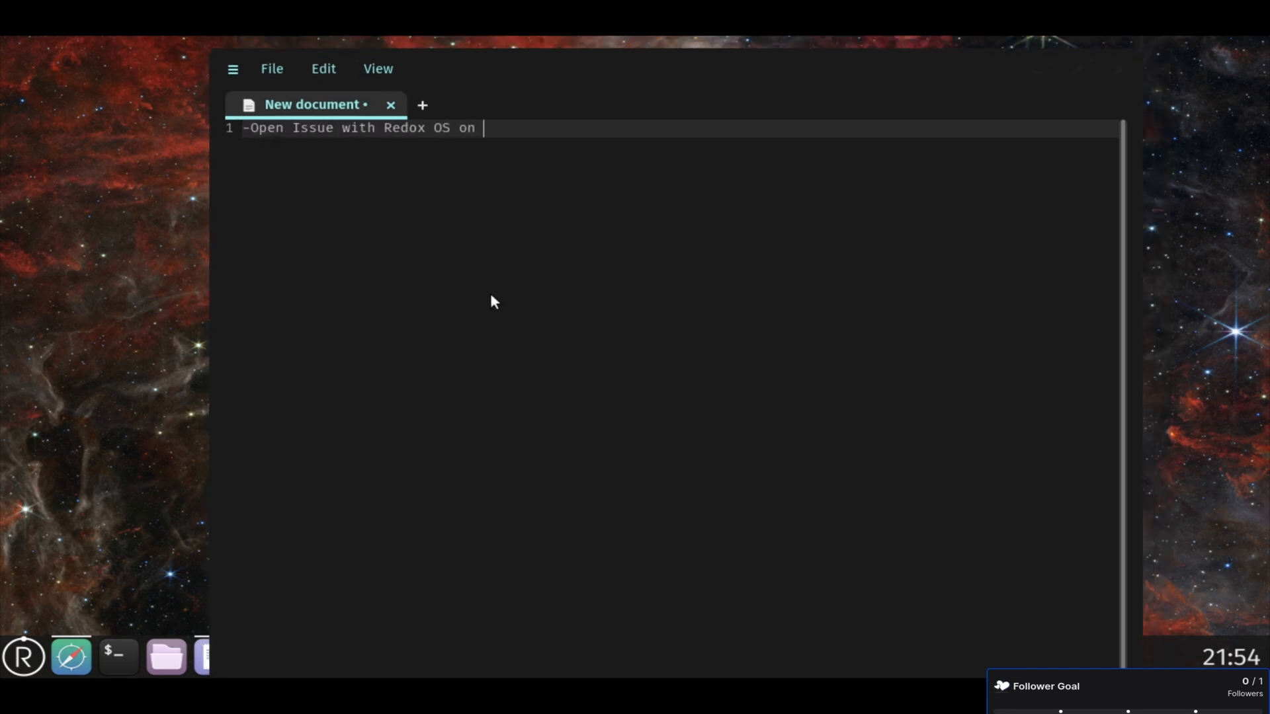
text(default window size + no resize option)
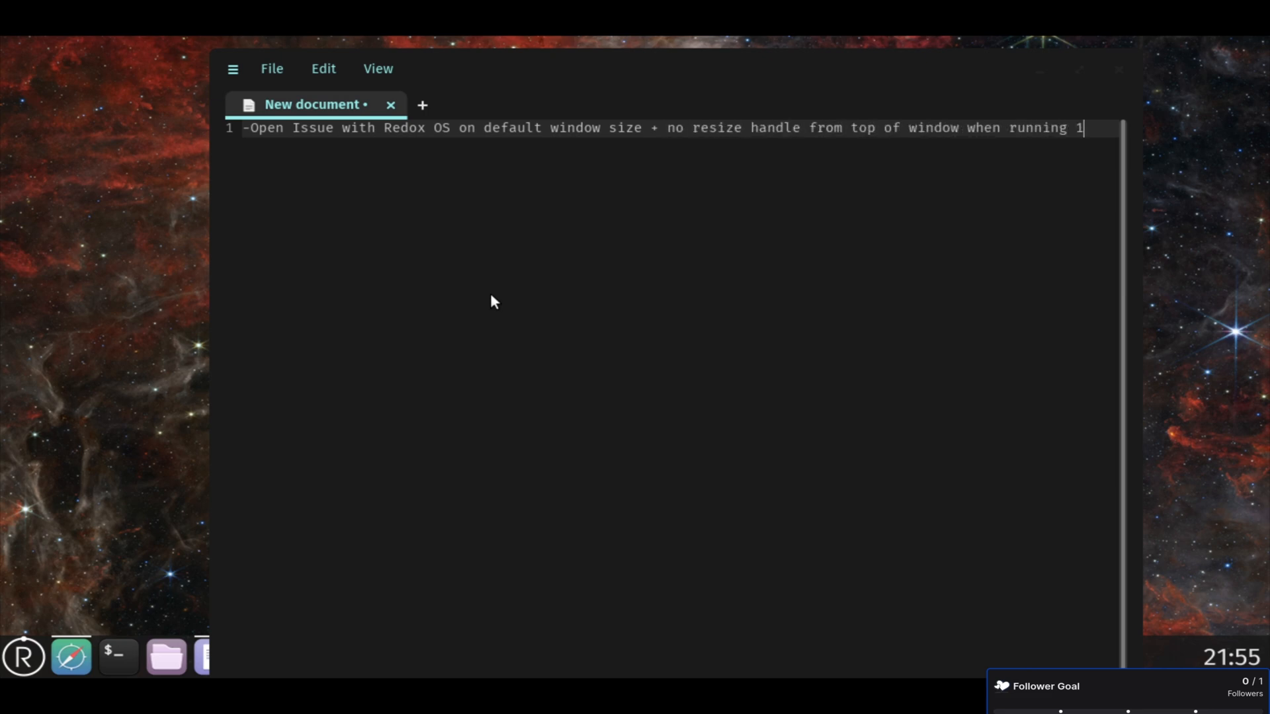
text(280x720)
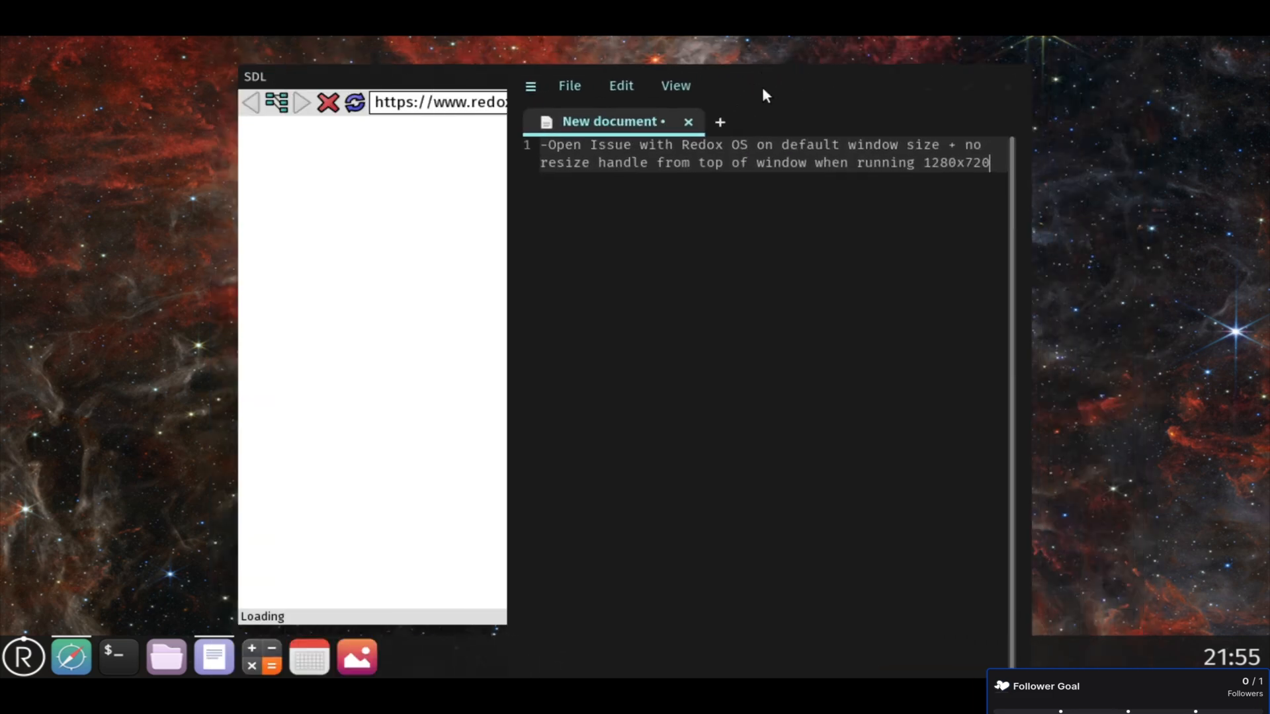
mouse_move(834, 77)
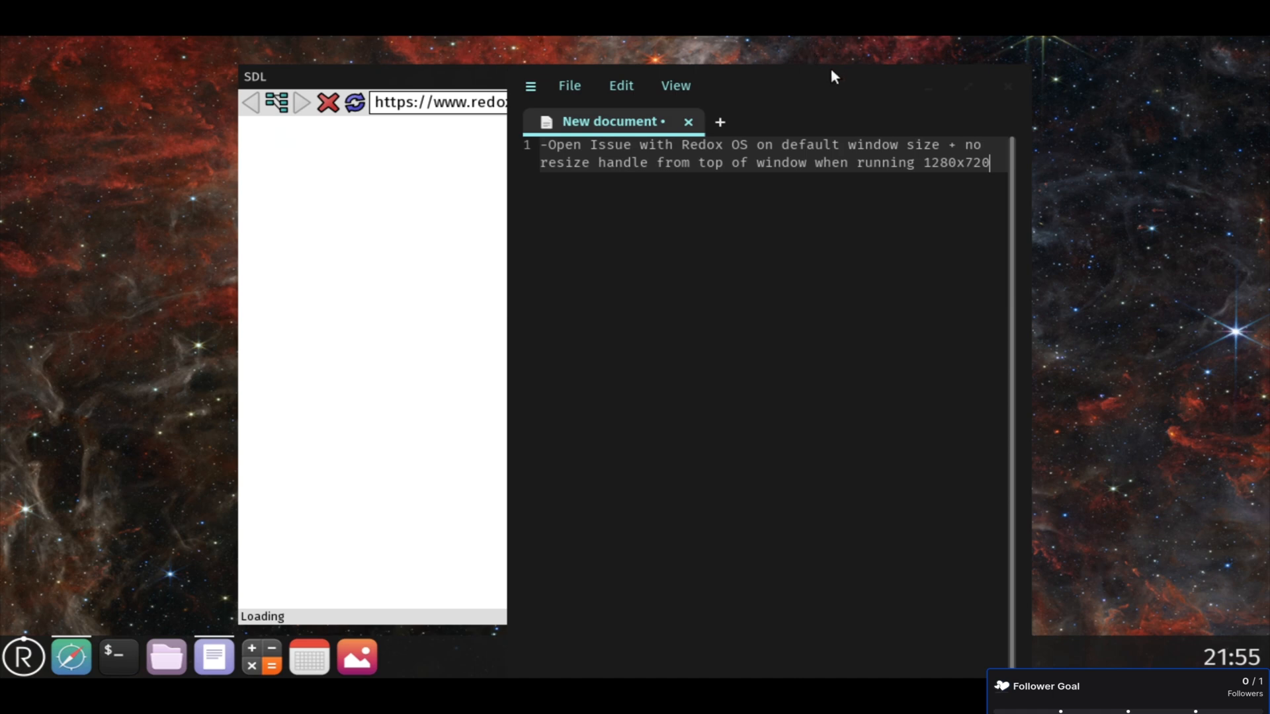
mouse_move(815, 69)
text( + t)
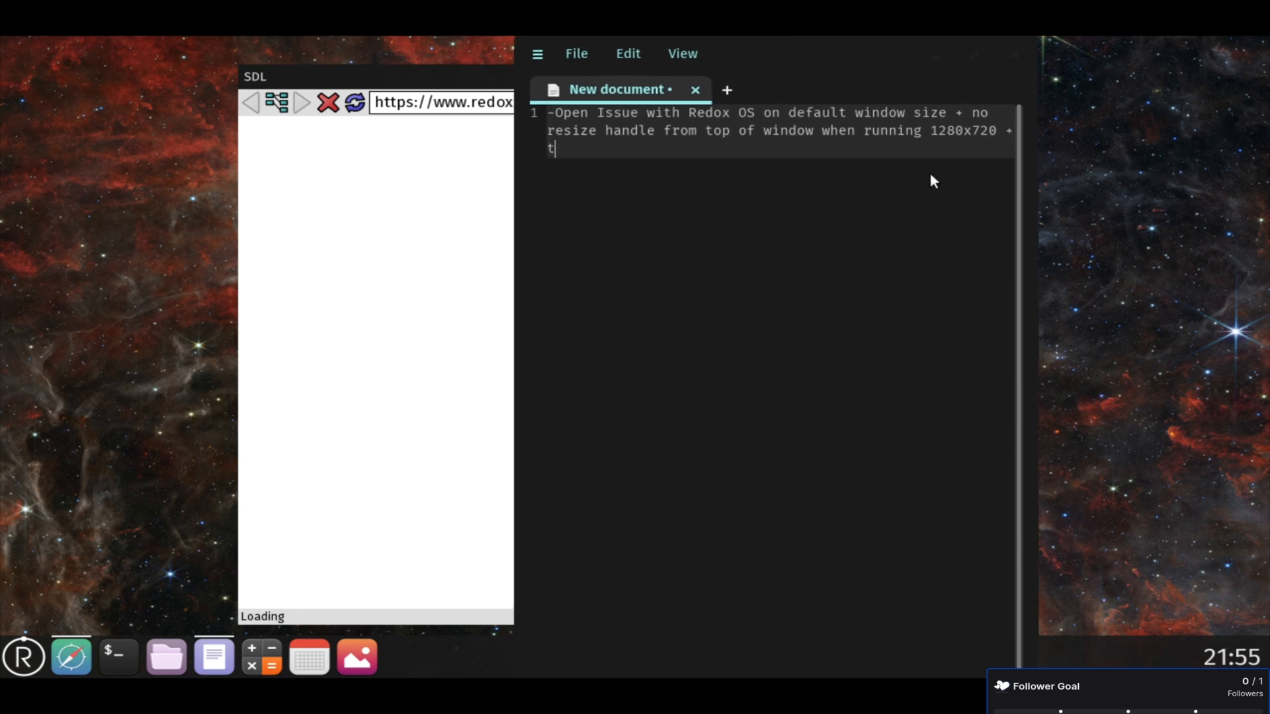
text(indow title bar picky about wh)
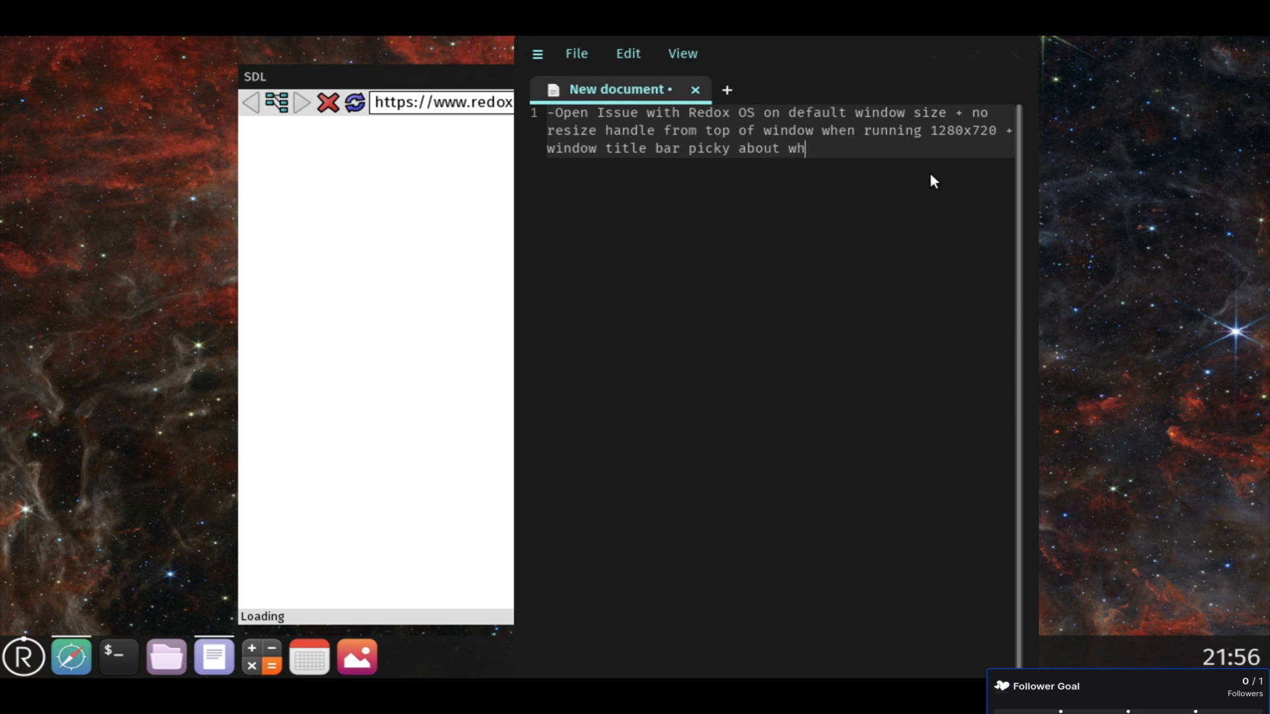
text(ere clicking to move window)
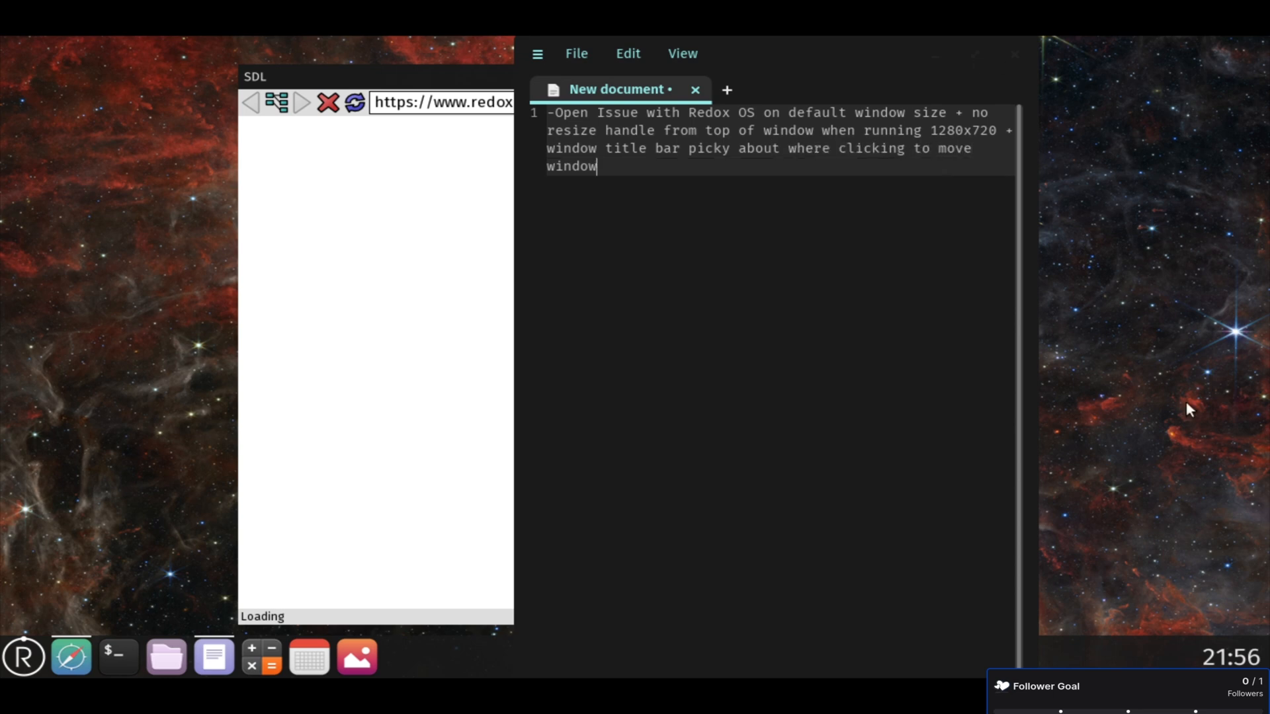
mouse_move(642, 314)
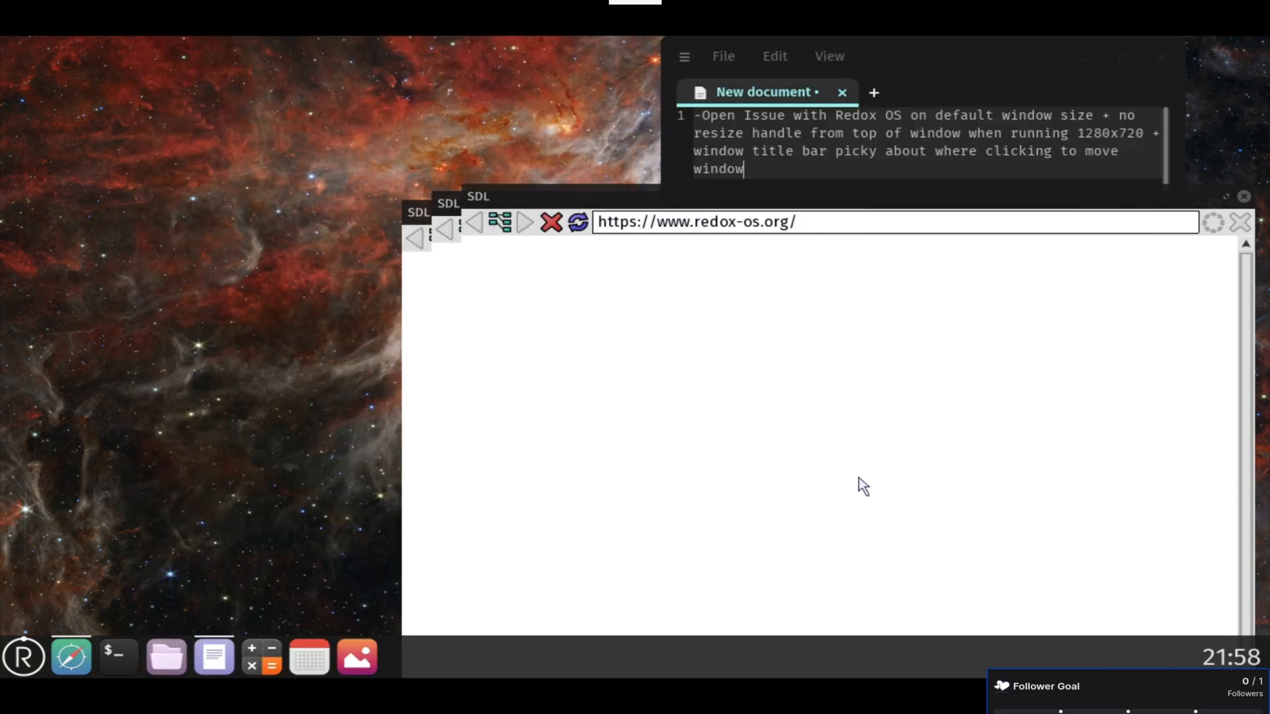
mouse_move(1146, 398)
text(--)
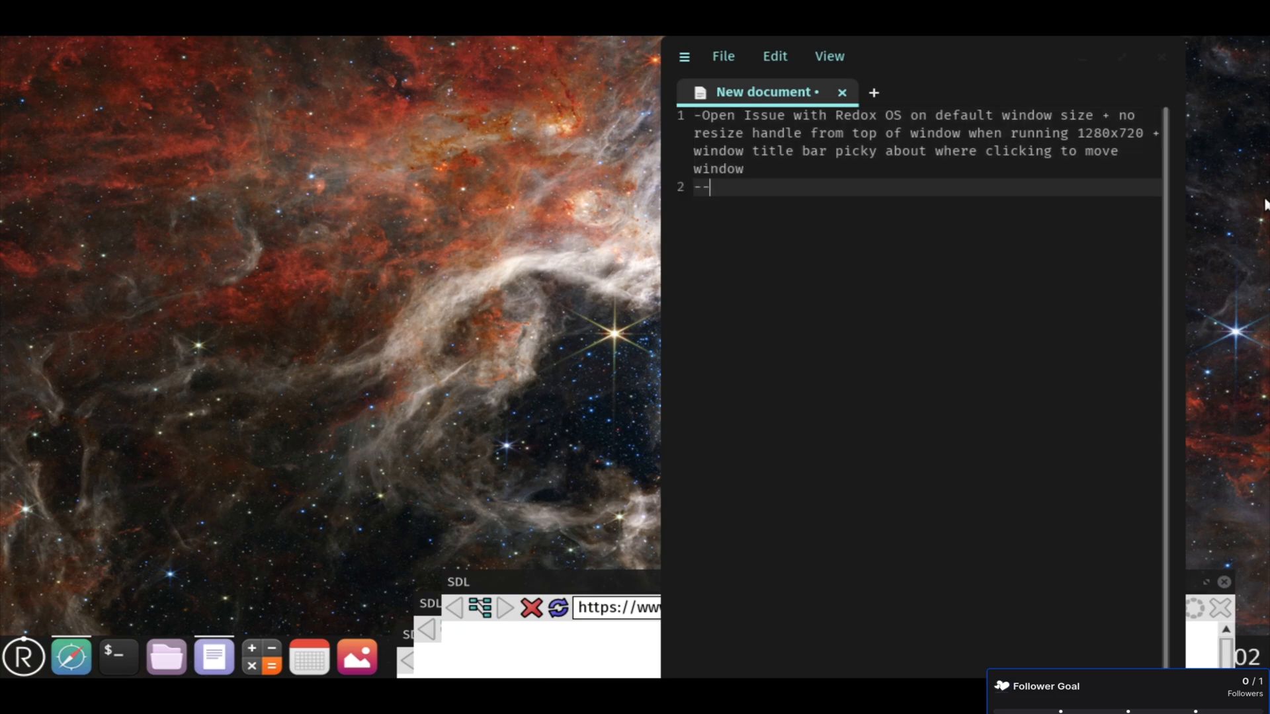
Add the issue 1541 link and note NetSurf doesn't detect mouse input, issue opened.
text(https://gitlab.redox-os.org)
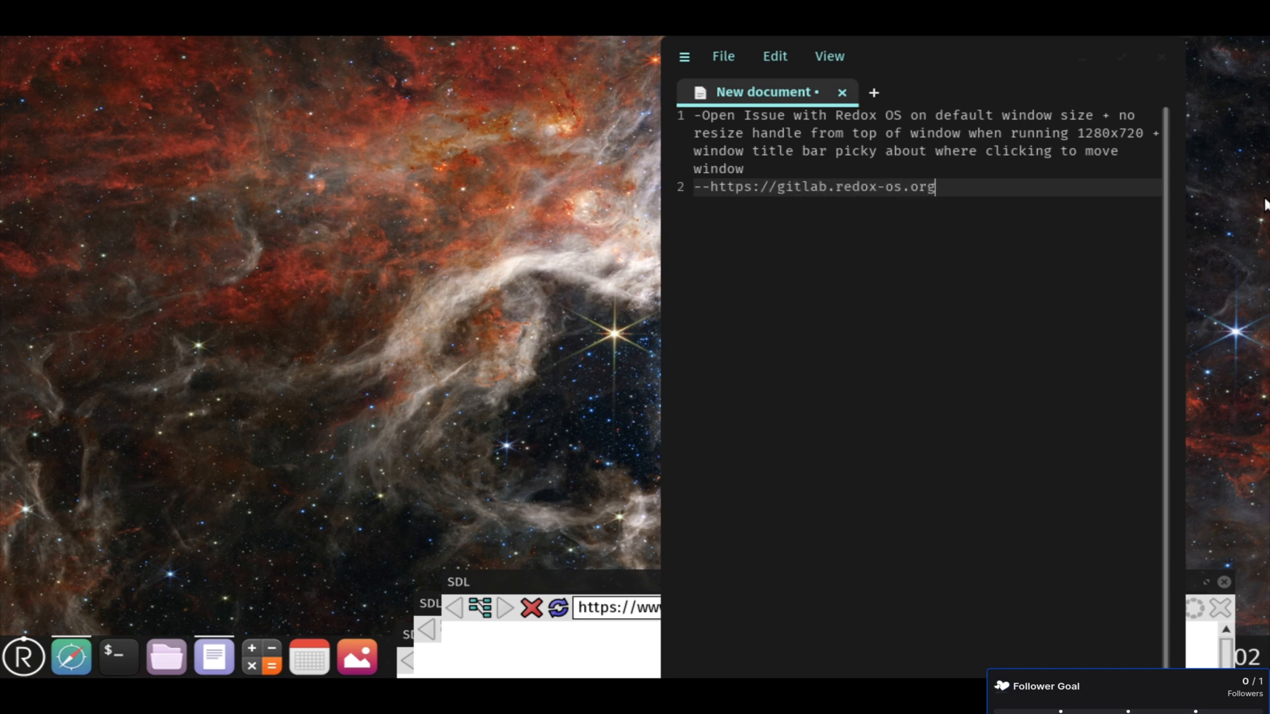
text(/redox-os/redox/-/issues/1541)
text(--Net)
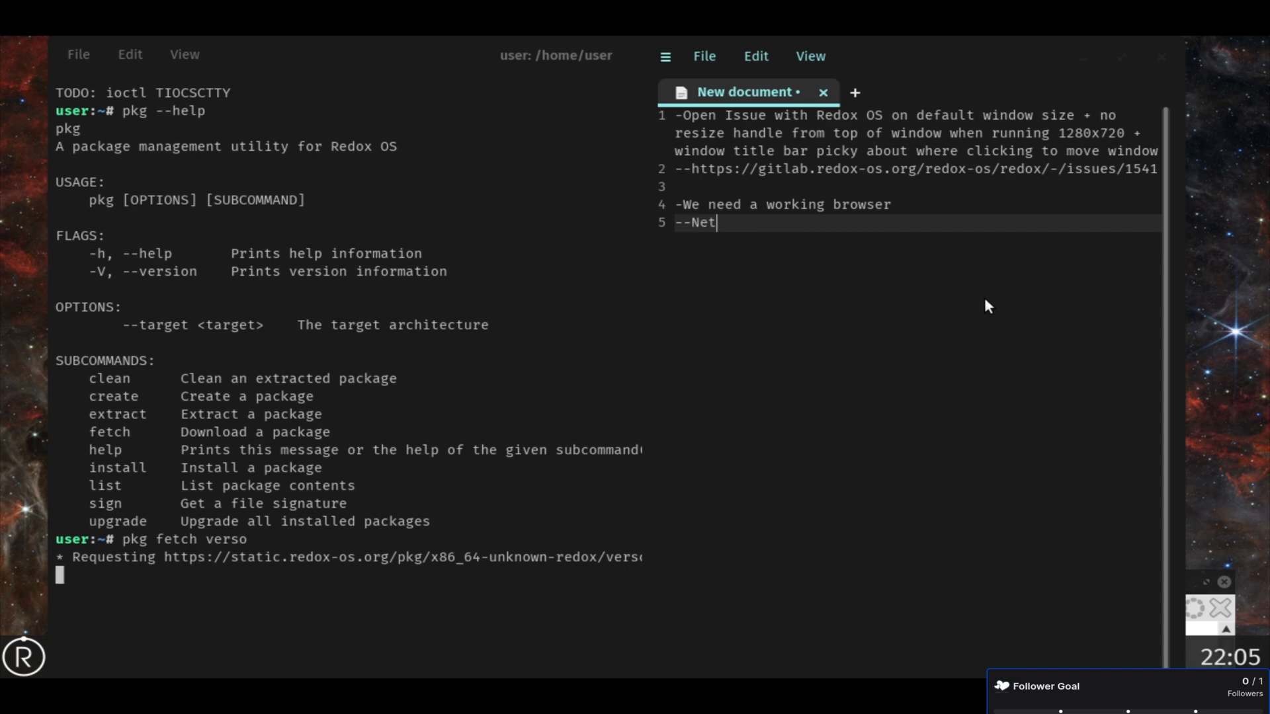
text(Surf does not detect mouse inpu)
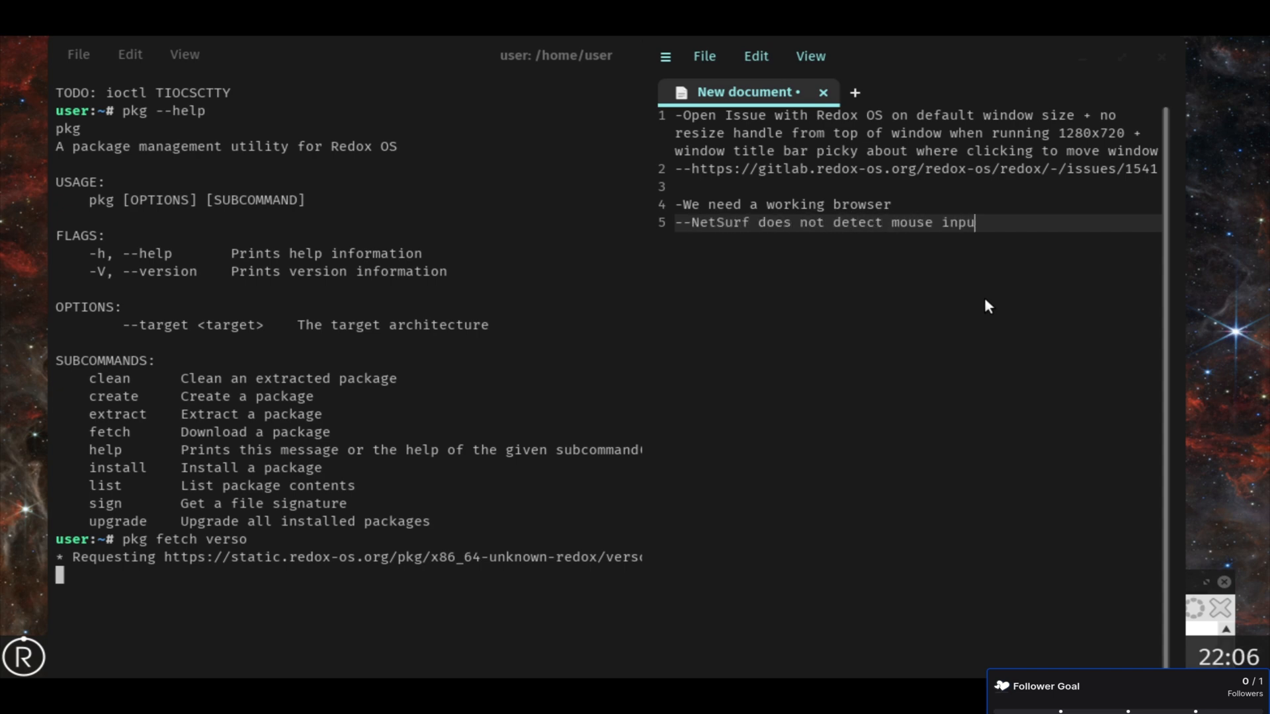
text(, issue opened.)
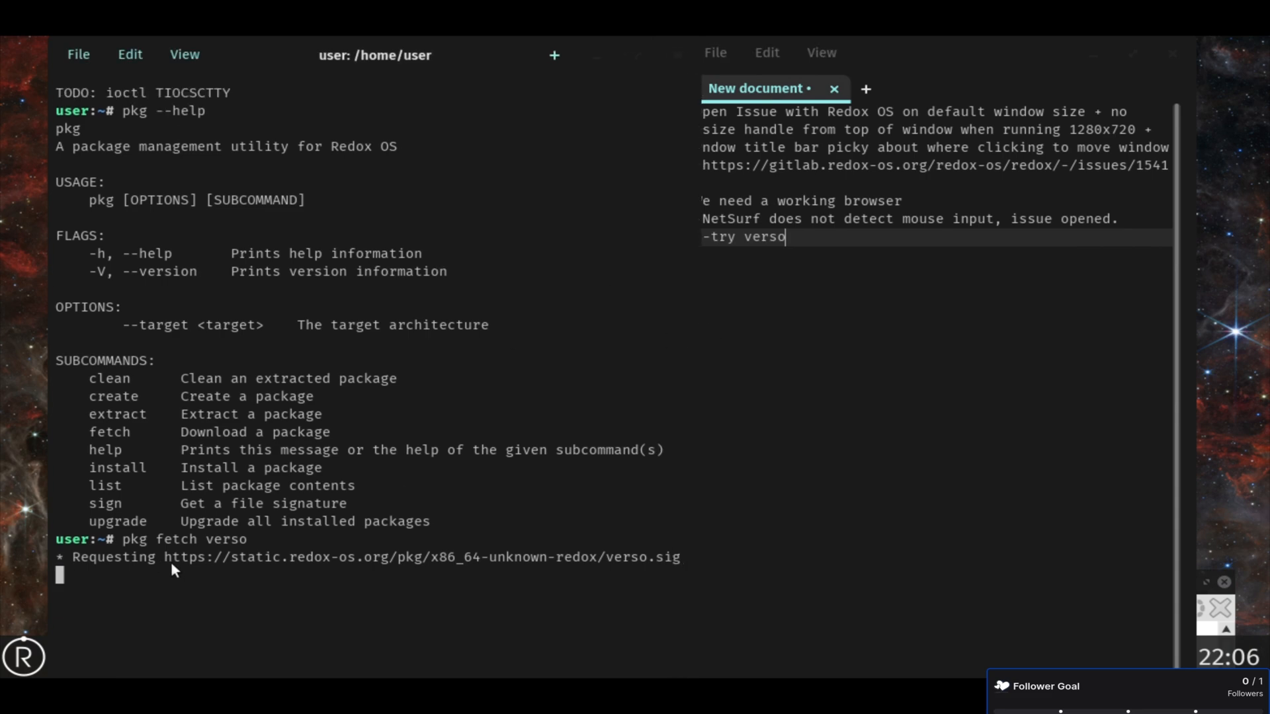
mouse_move(784, 416)
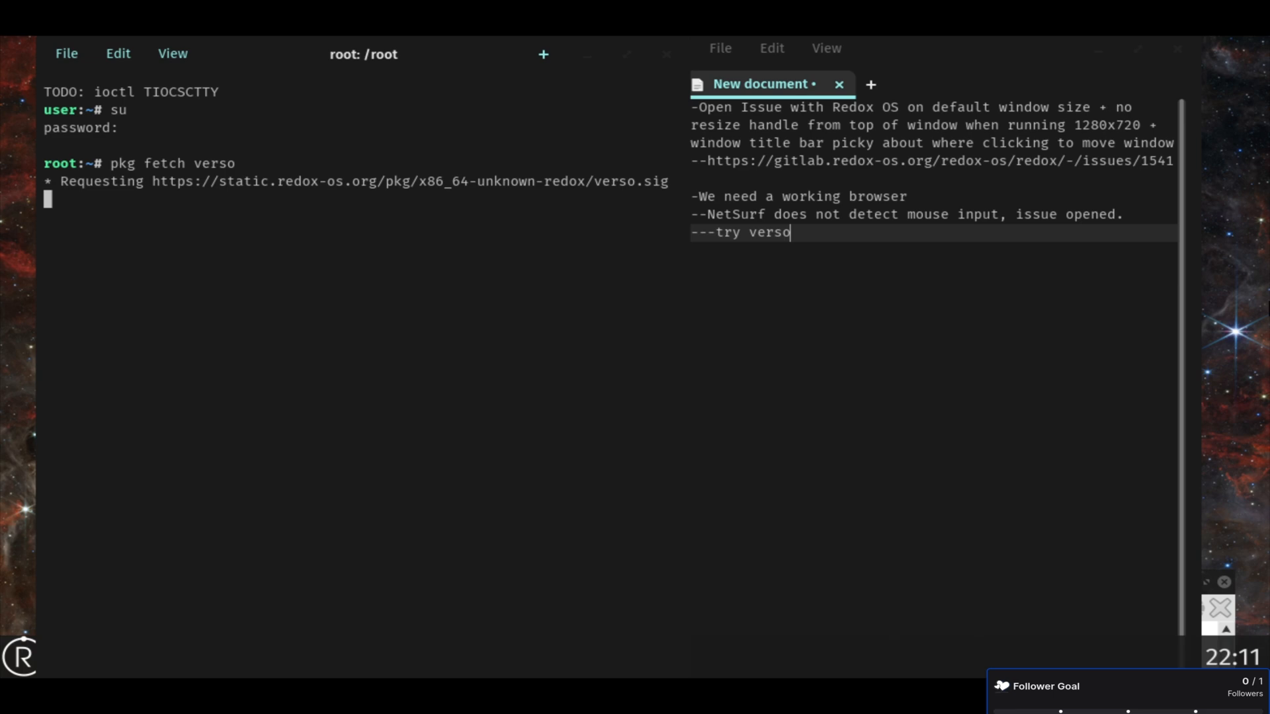
Note the opened issue on pkg locking up for 404 packages, linking issue 1542.
text(cccc)
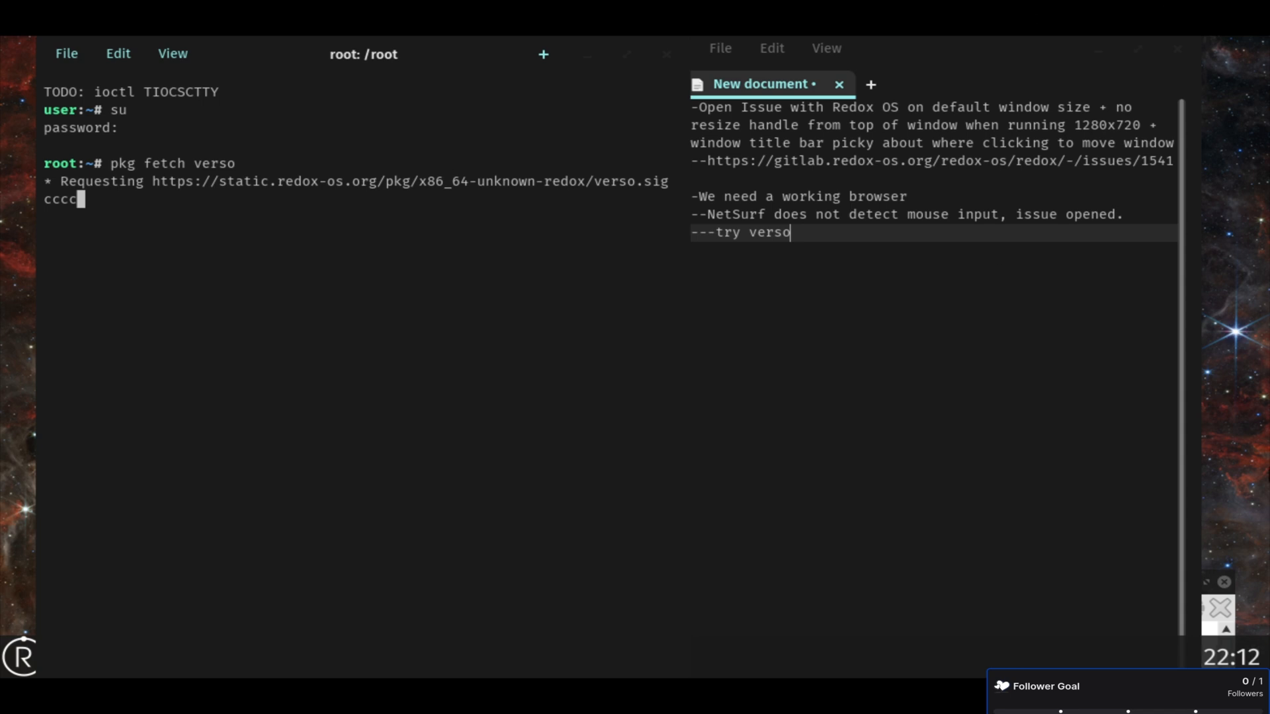
text(-Issue)
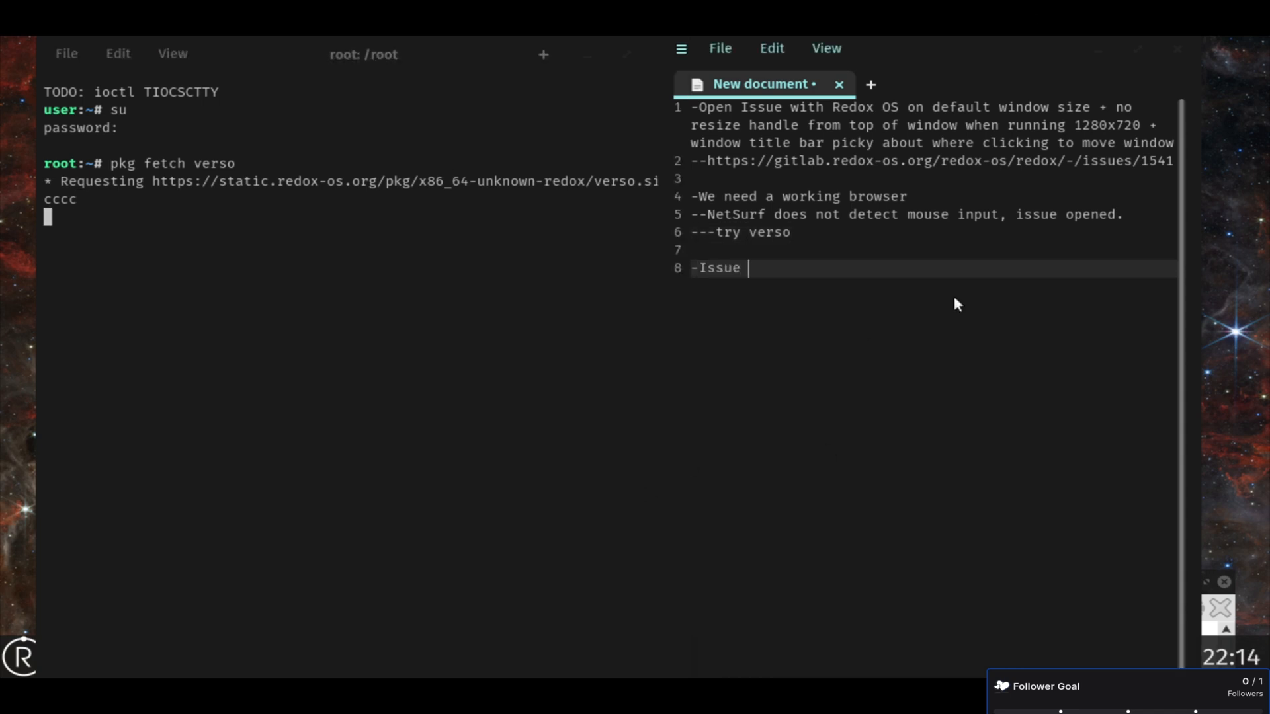
text(opened regarding pkg not)
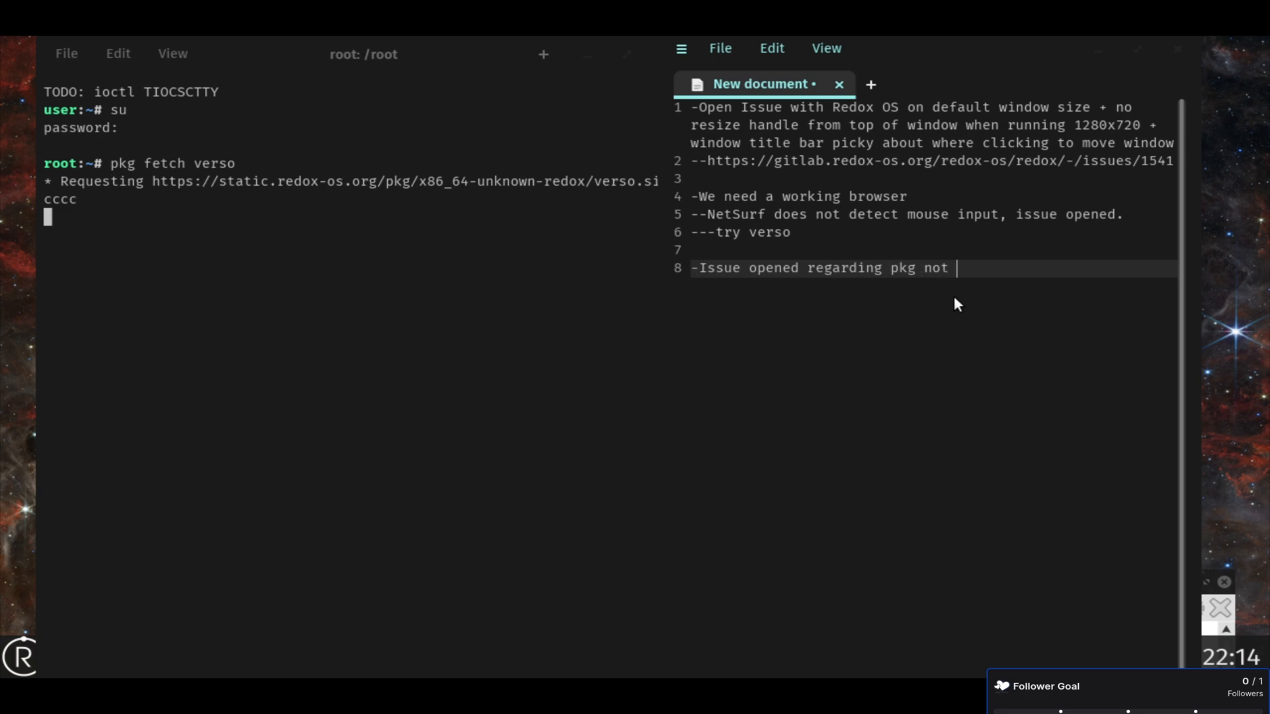
text(locking)
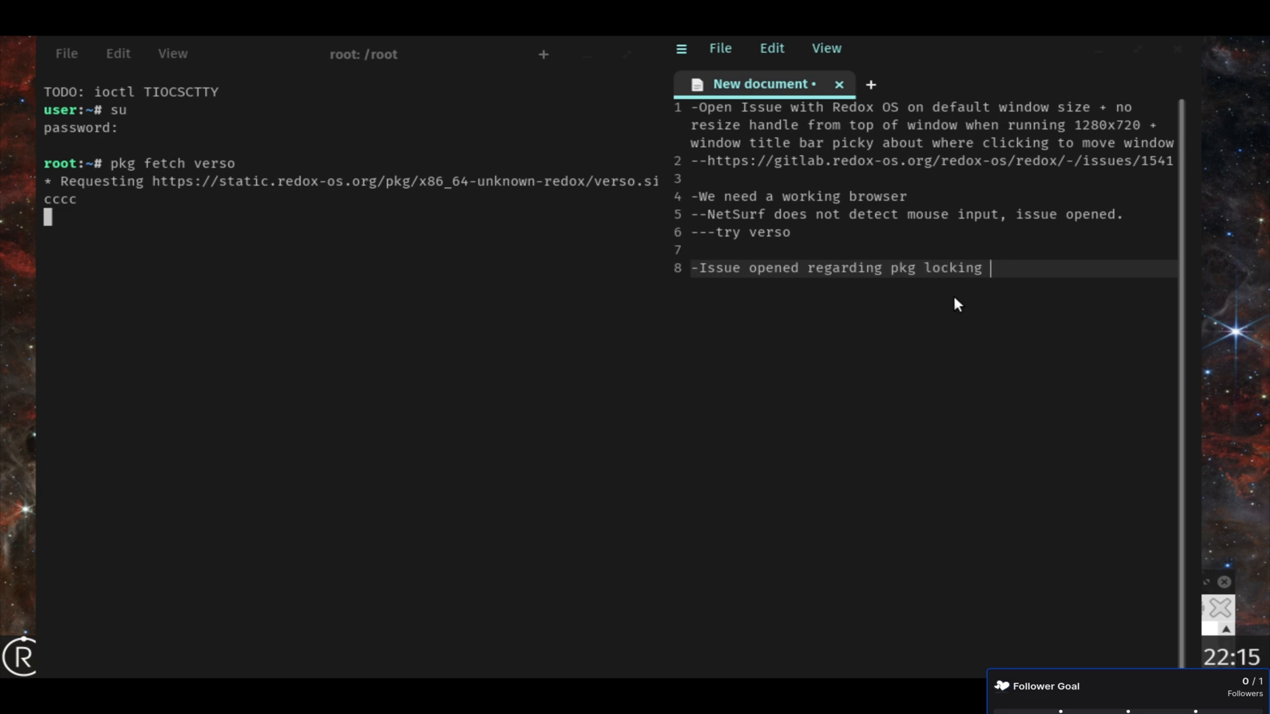
text(up when a pkg is 404)
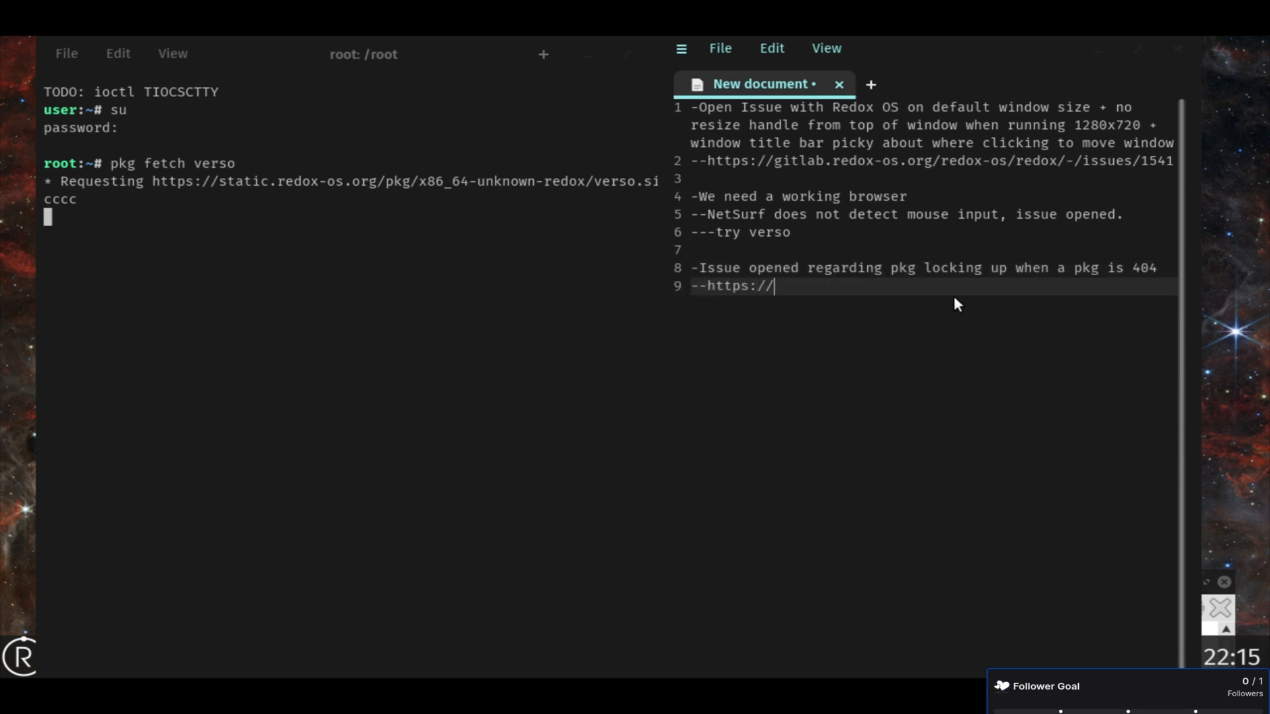
text(gitlab.redox-os.org/redox-os/redox-)
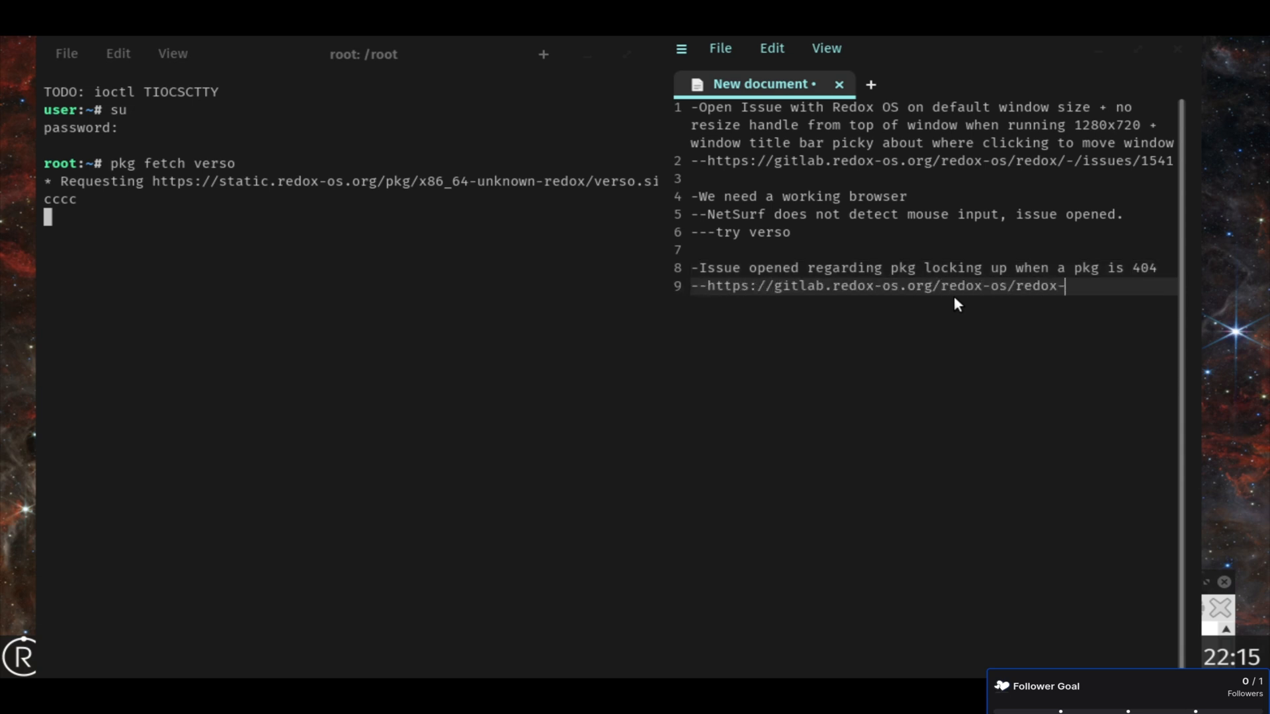
text(/-/issues/1542)
text(ps auxww |)
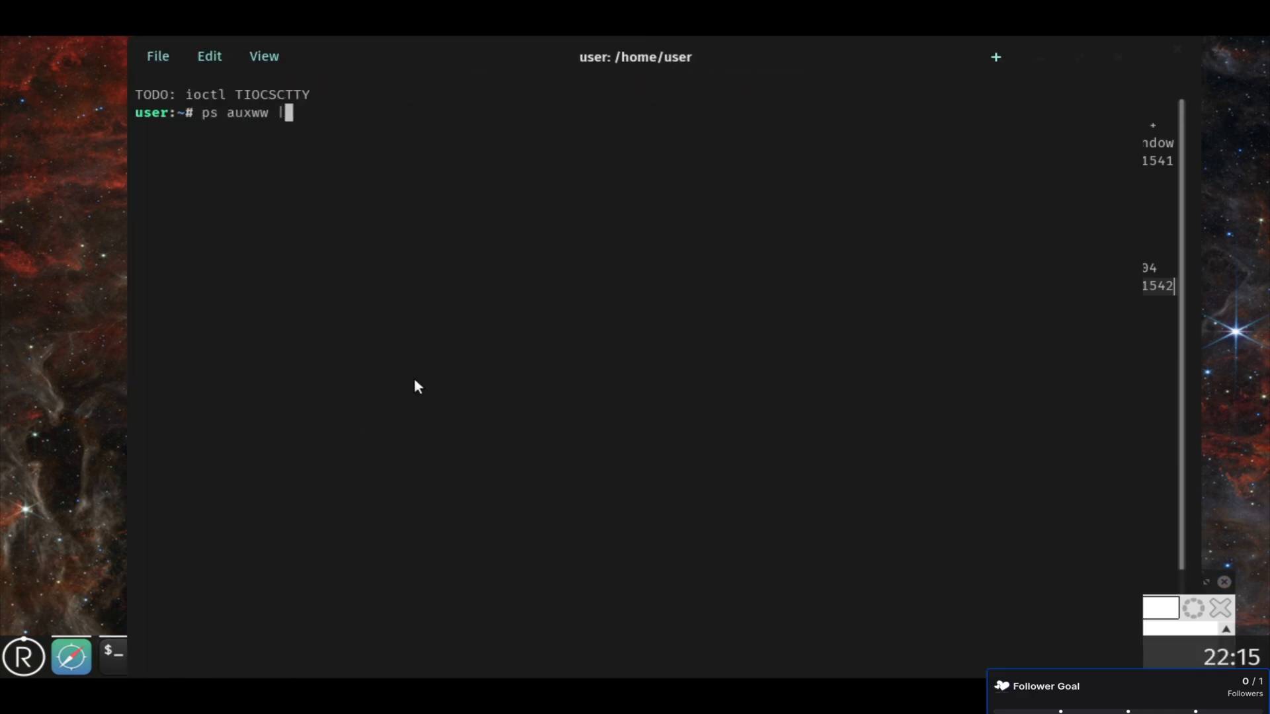
Run the ps auxww process listing in the COSMIC Terminal.
key(Return)
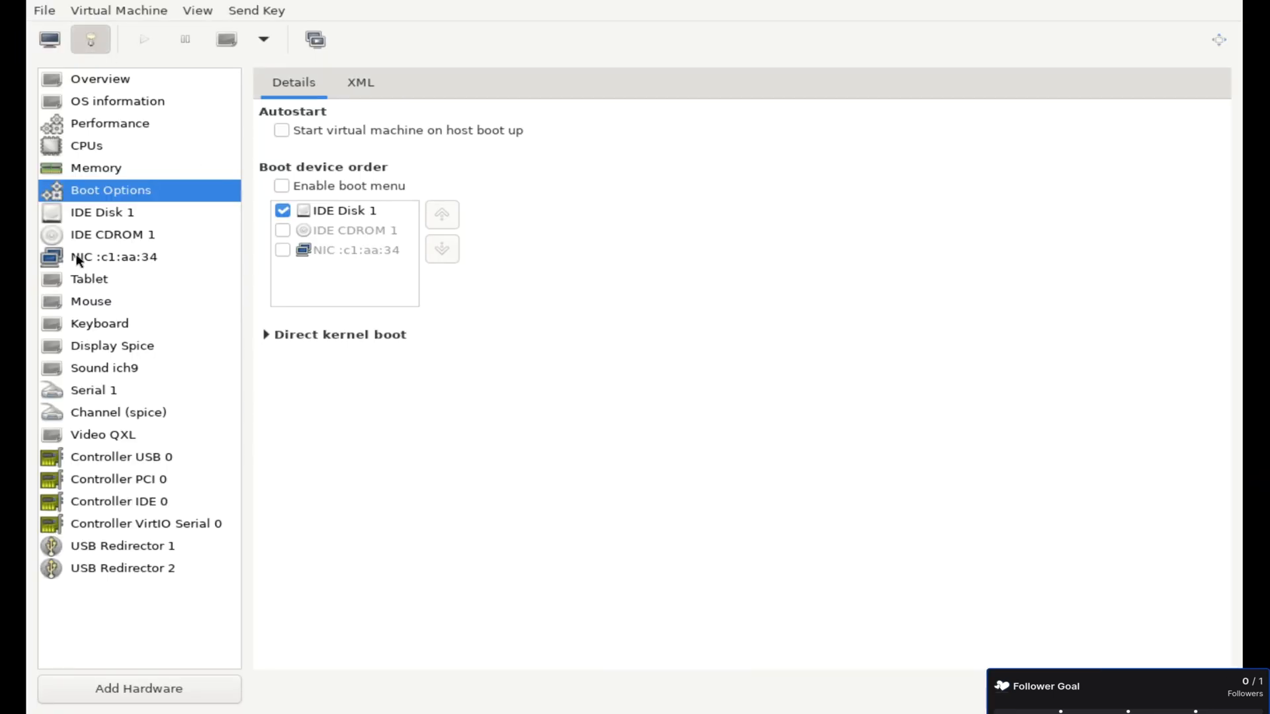
Switch to the console view and start the Redox VM from its IDE disk.
click(102, 434)
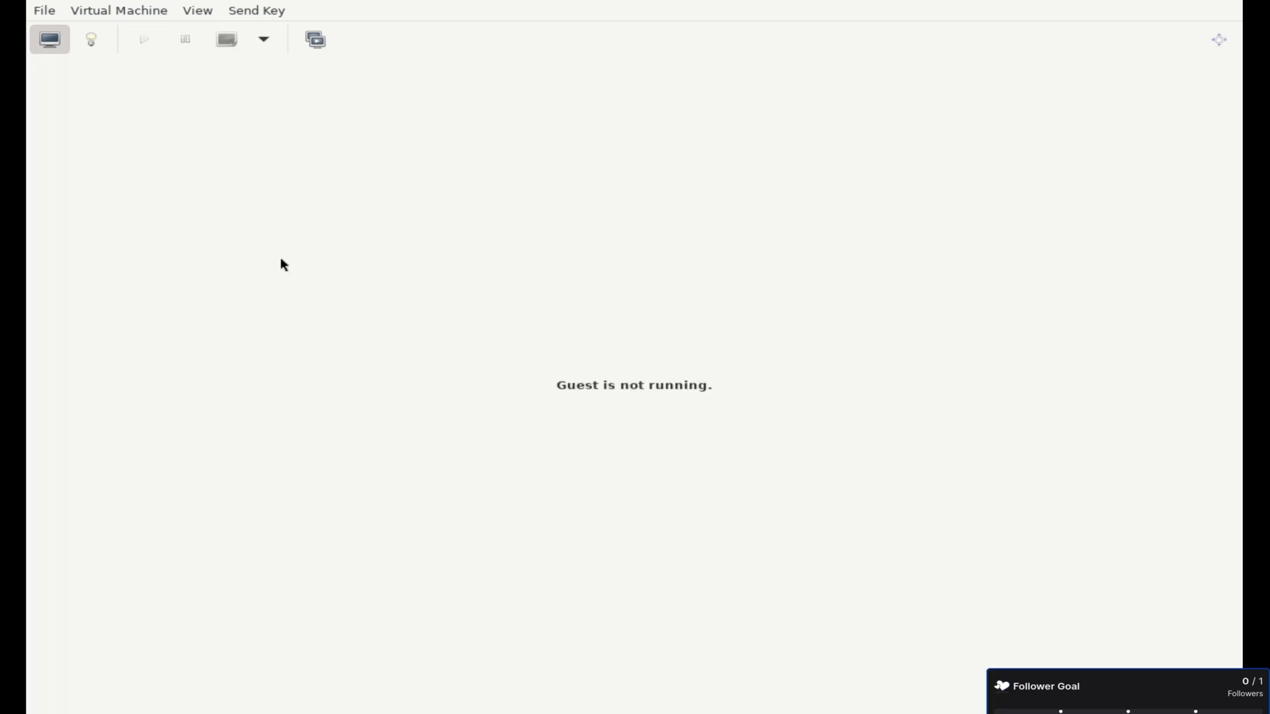
click(144, 39)
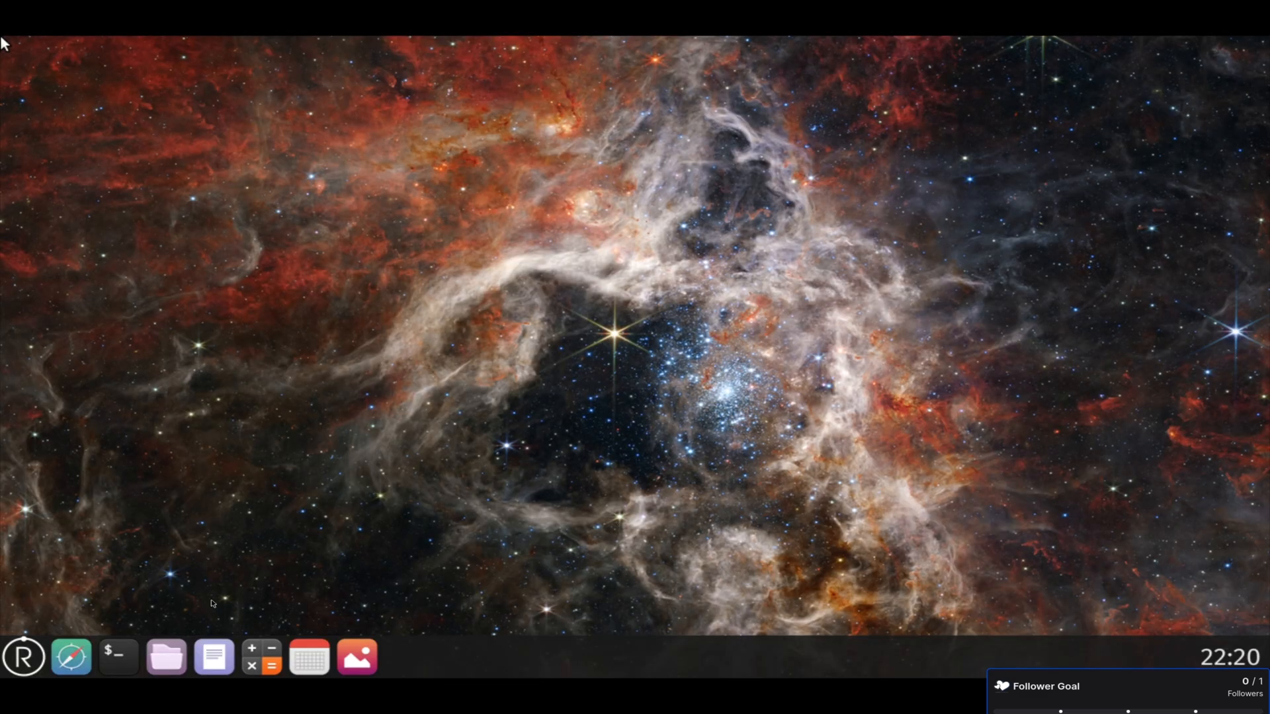
click(71, 657)
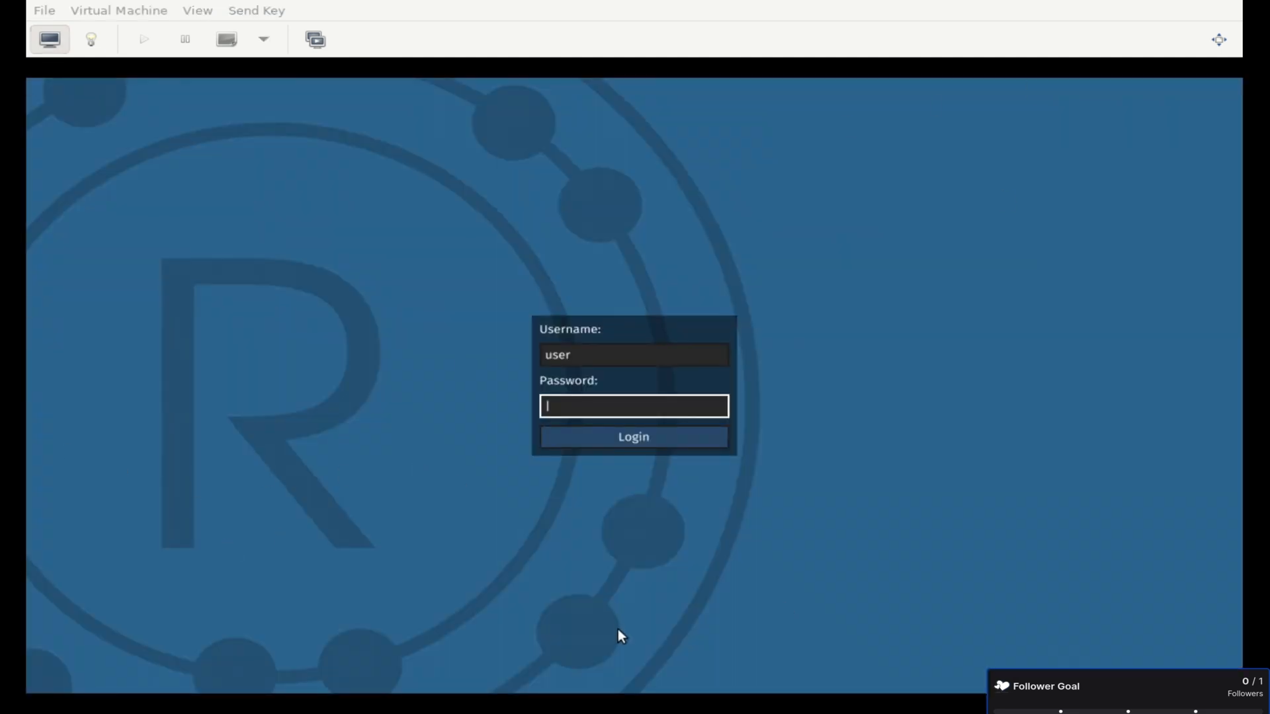
Log in and note in the text editor that kill fails, citing gitlab.redox-os.org/redox-os/redox/-/issues/1543.
click(633, 437)
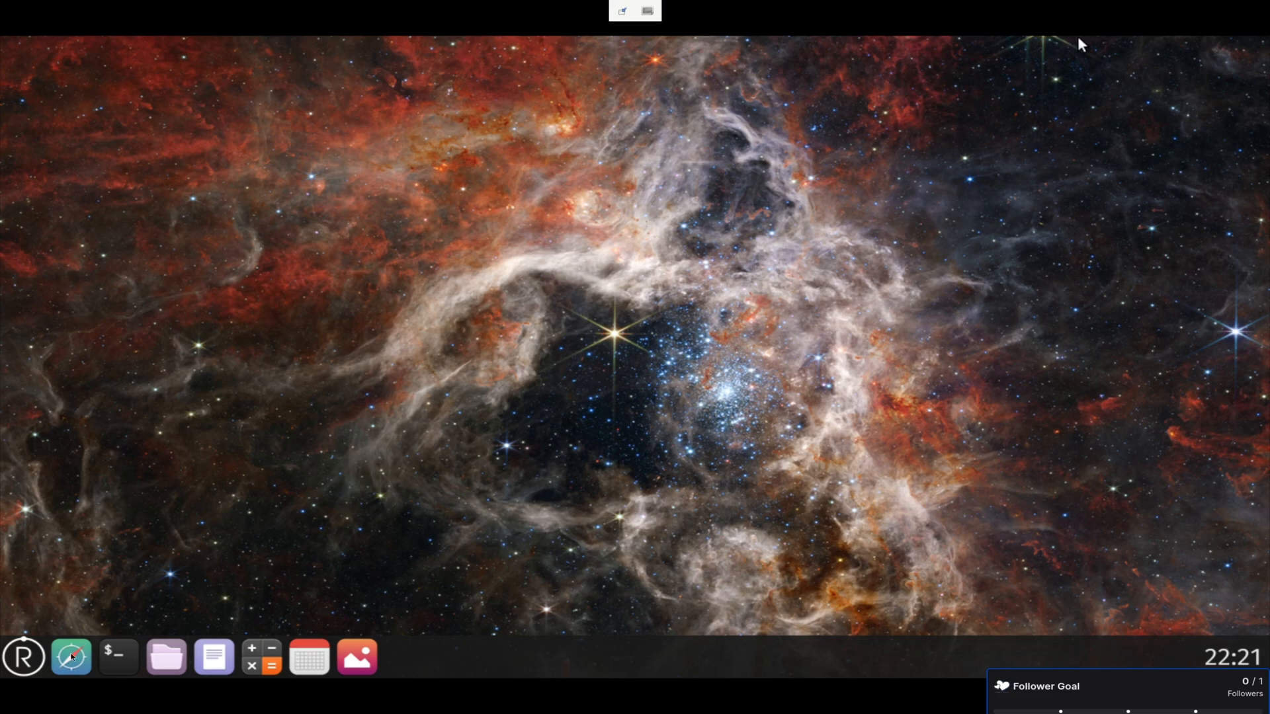
click(71, 656)
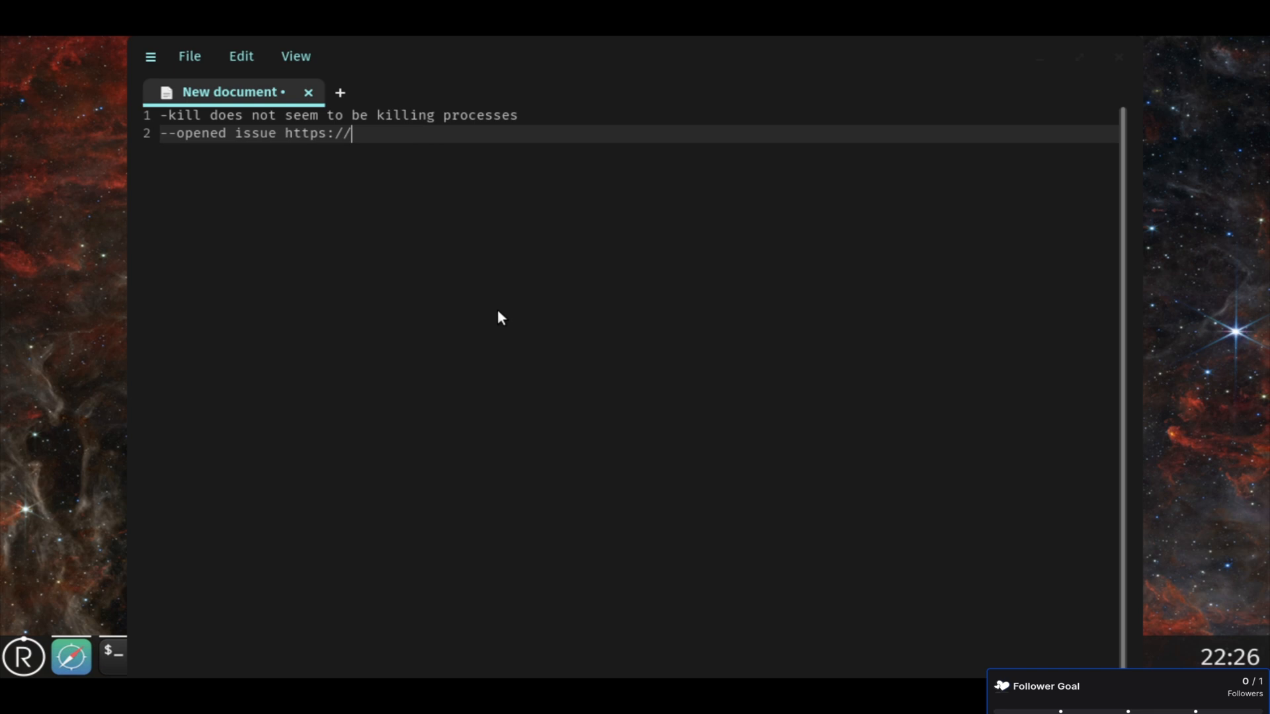
text(gitlab.redox-os.org/redox-)
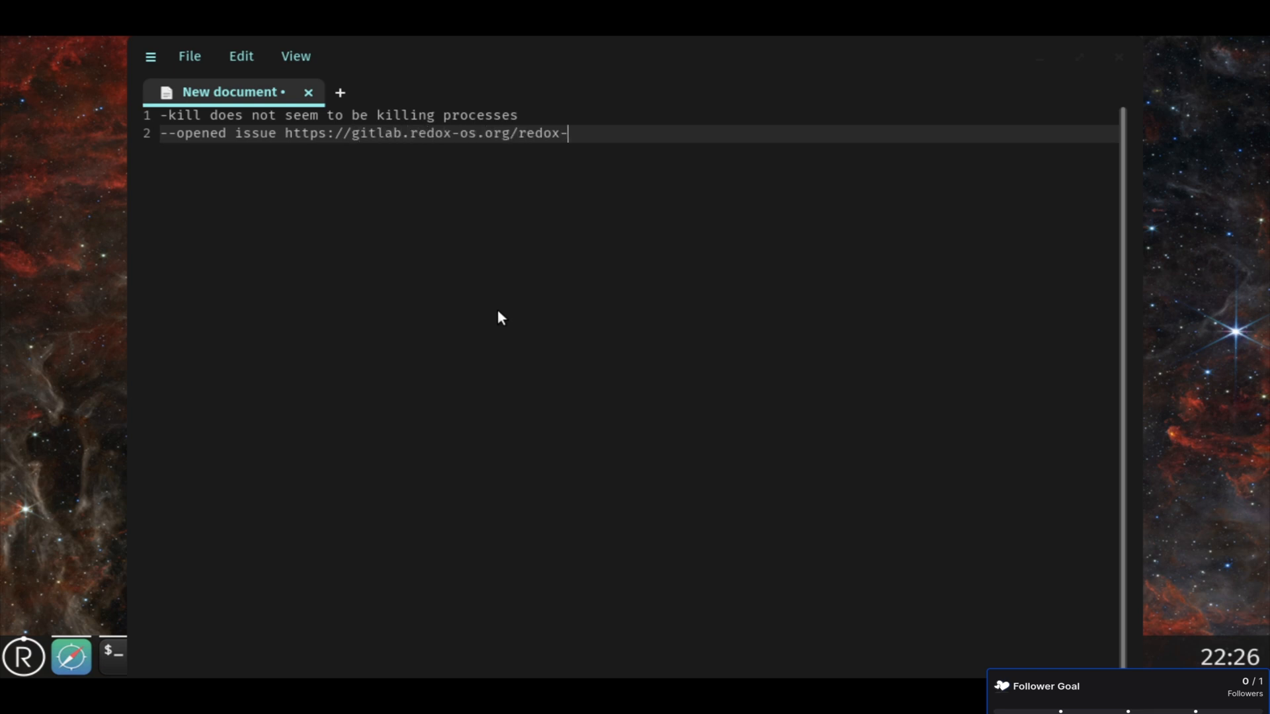
text(os/redox/-/issues/1543)
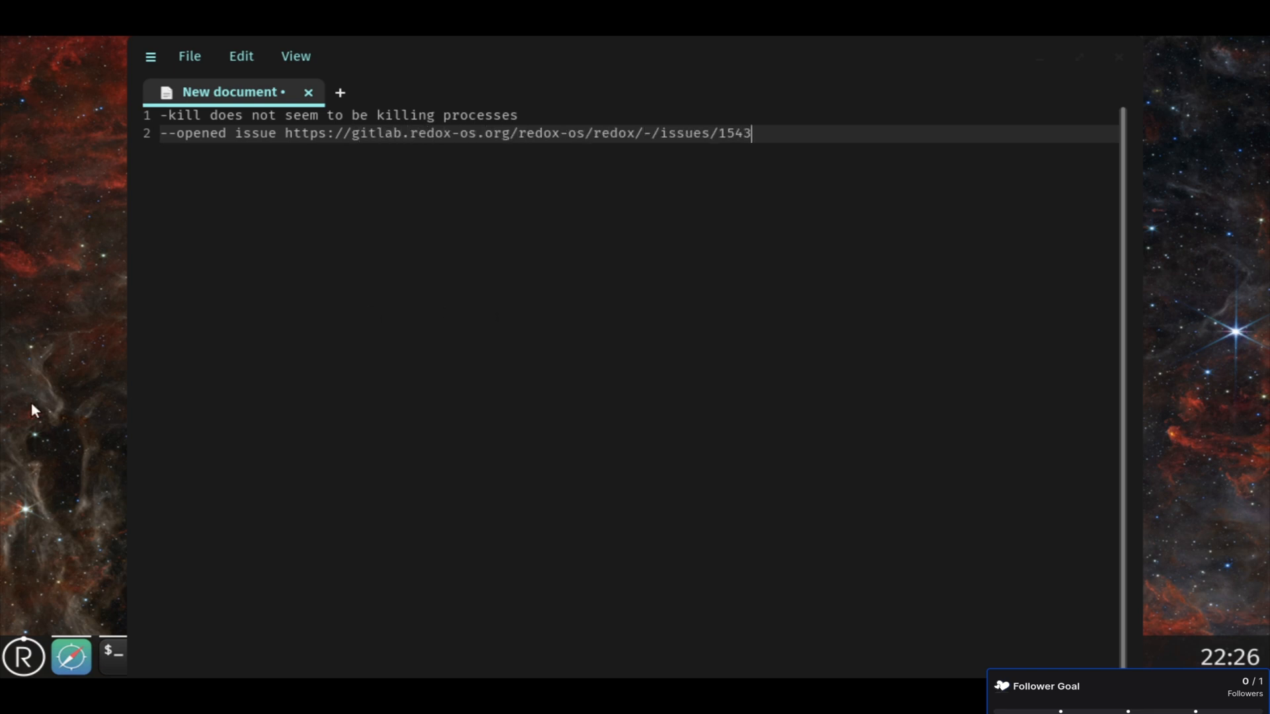